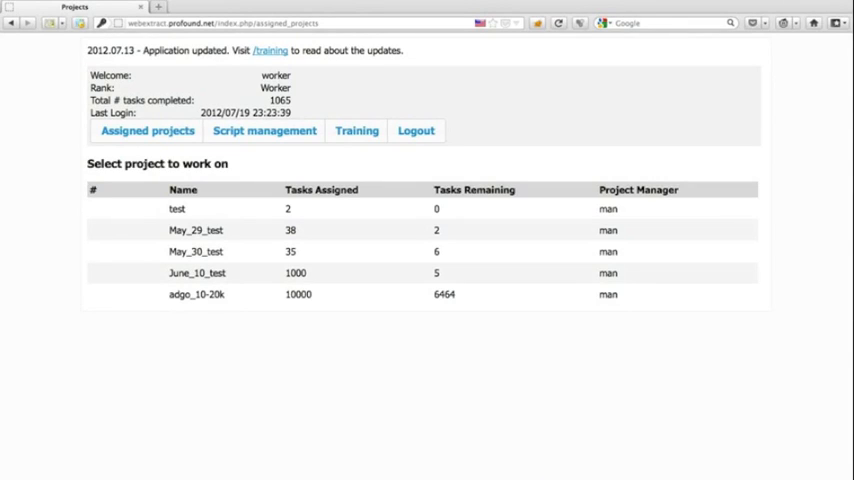
pyautogui.moveTo(196, 92)
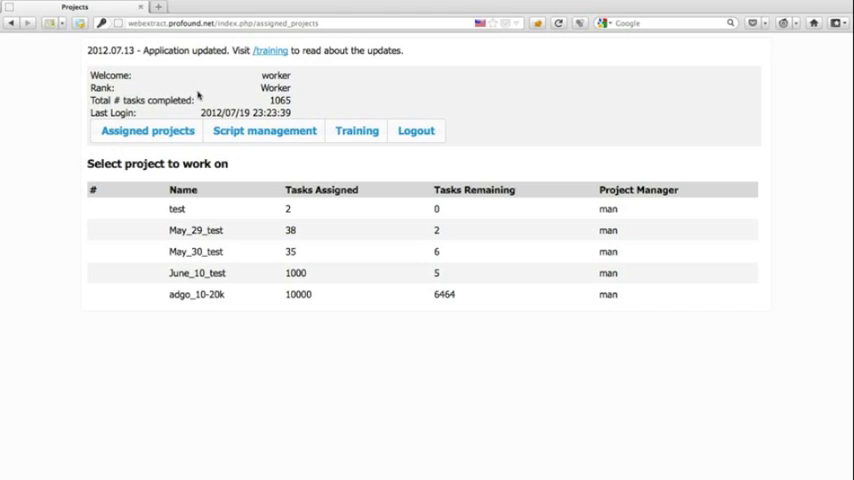
pyautogui.moveTo(368, 248)
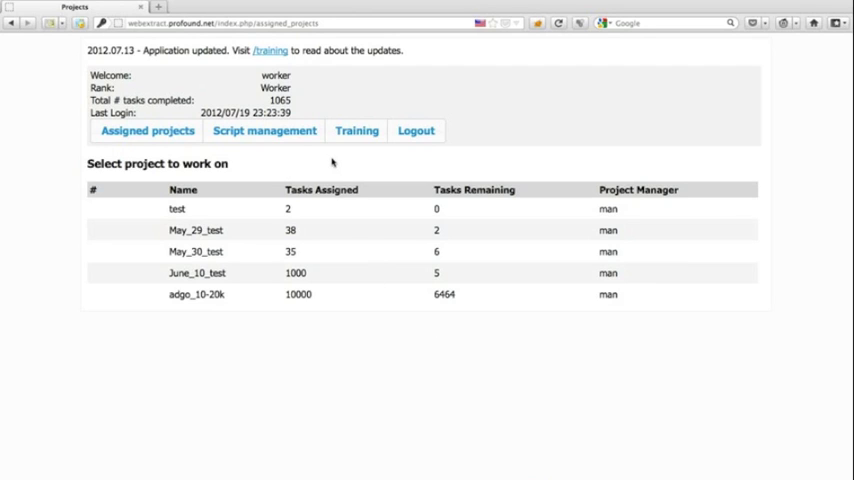
pyautogui.moveTo(352, 172)
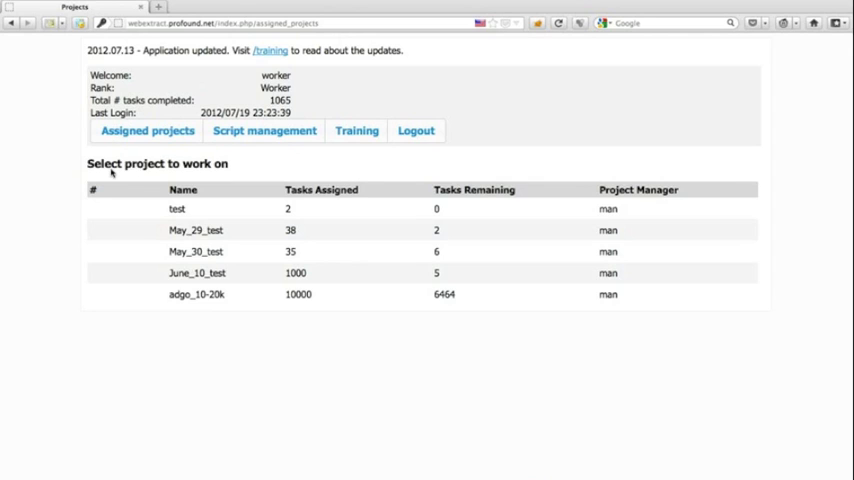
pyautogui.moveTo(170, 212)
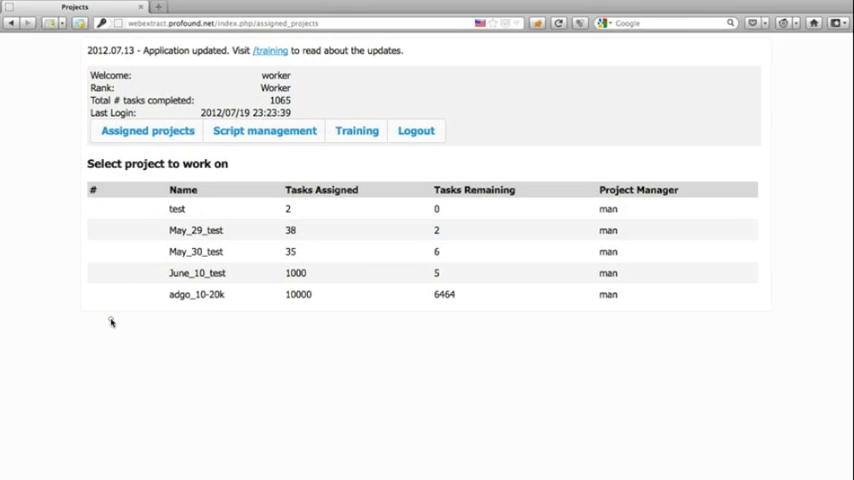
pyautogui.moveTo(212, 196)
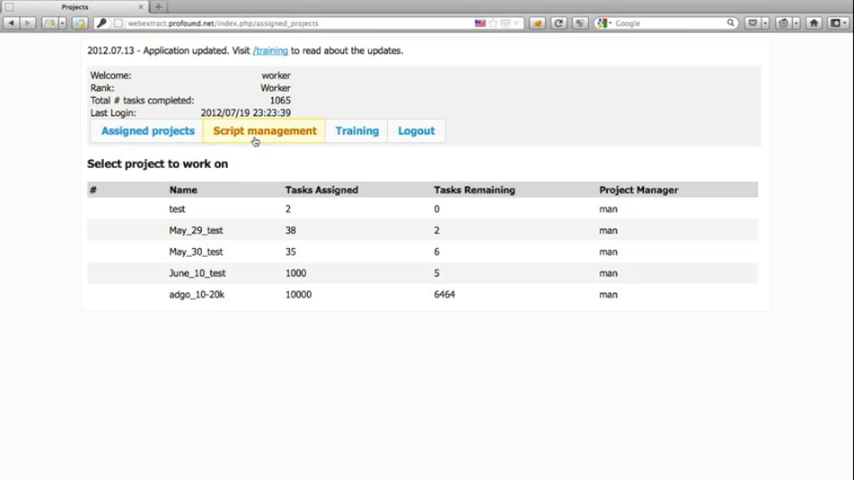
# - Review the script version on Script management, then return to Assigned projects
pyautogui.click(264, 132)
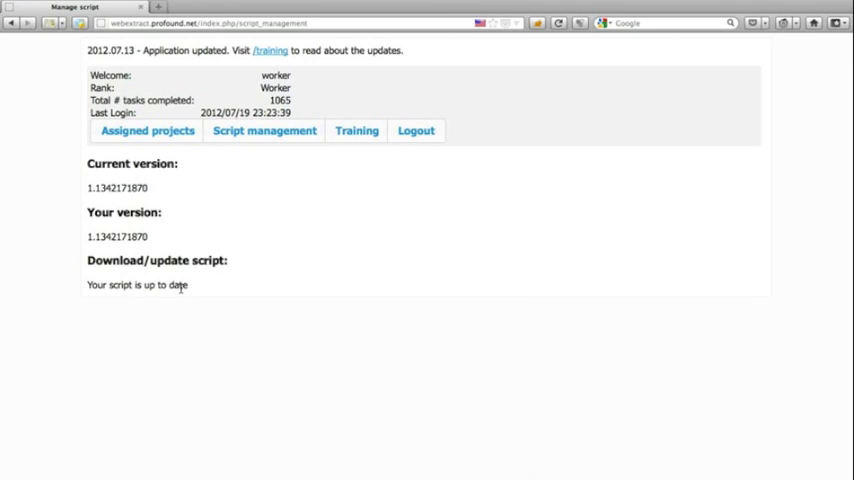
pyautogui.moveTo(230, 262)
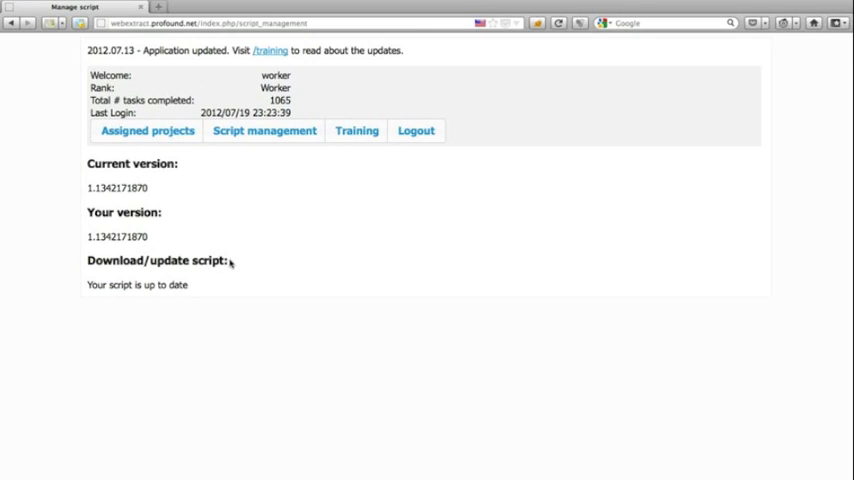
pyautogui.moveTo(192, 272)
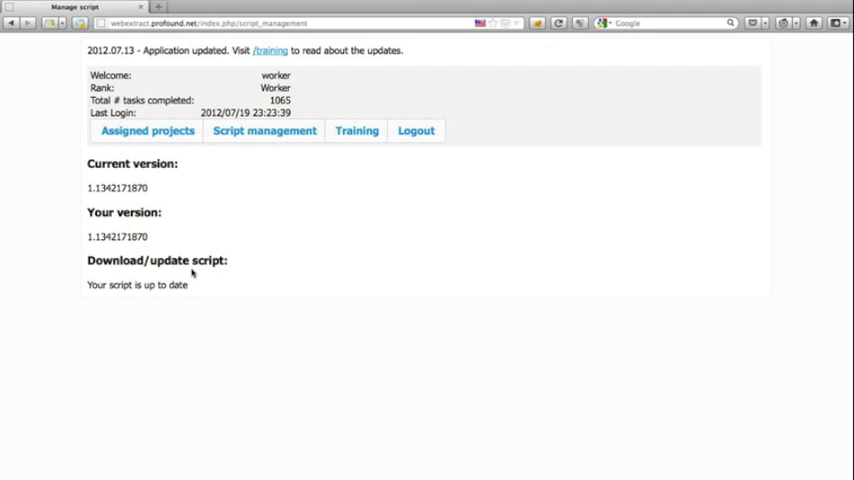
pyautogui.click(148, 132)
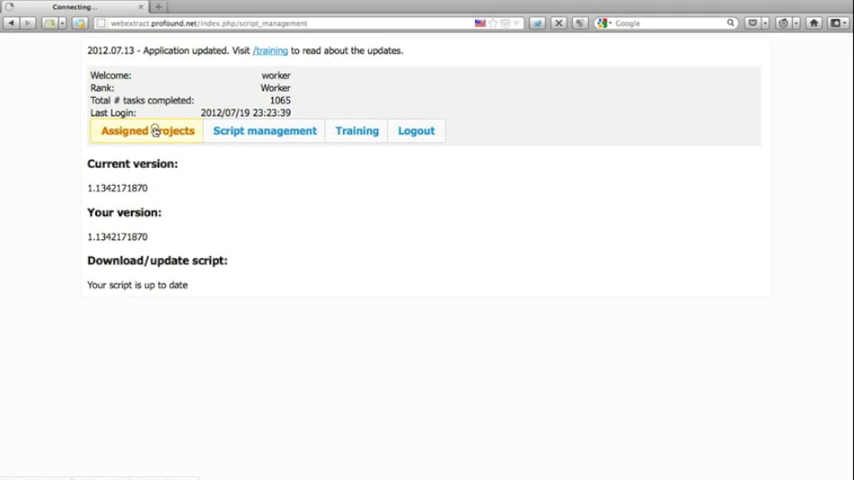
# - Start work on the adgo_10-20k project from the assigned projects list
pyautogui.click(148, 130)
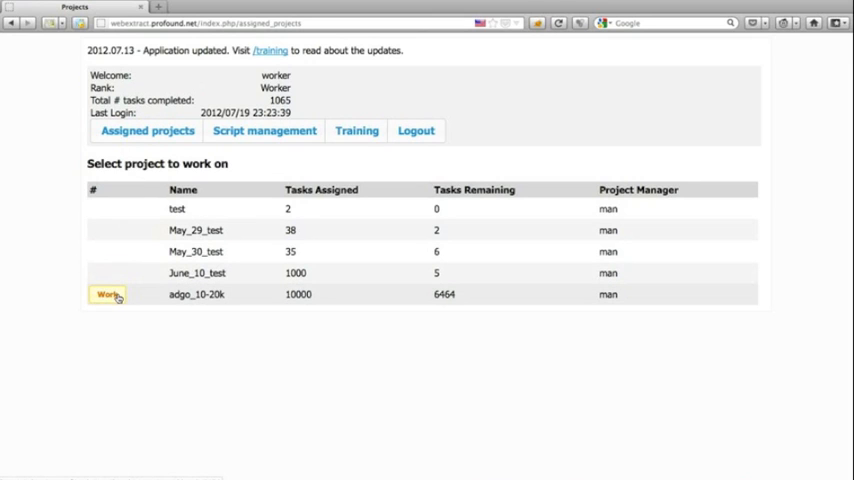
pyautogui.click(108, 294)
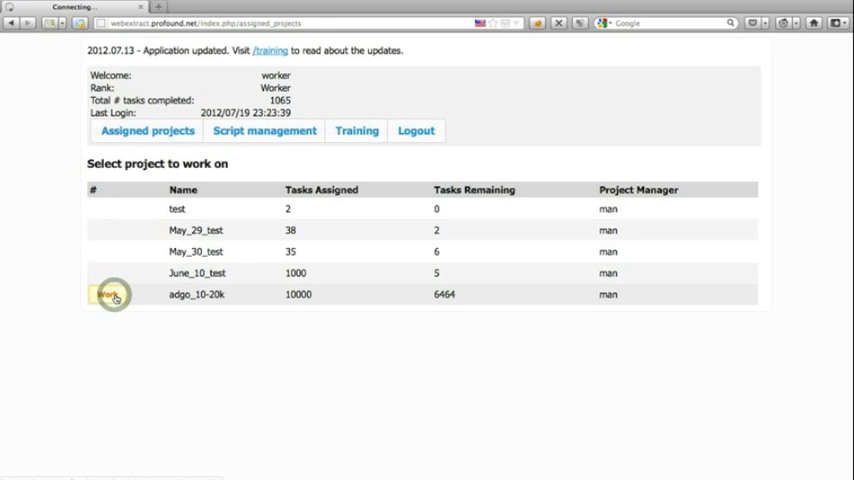
pyautogui.click(108, 294)
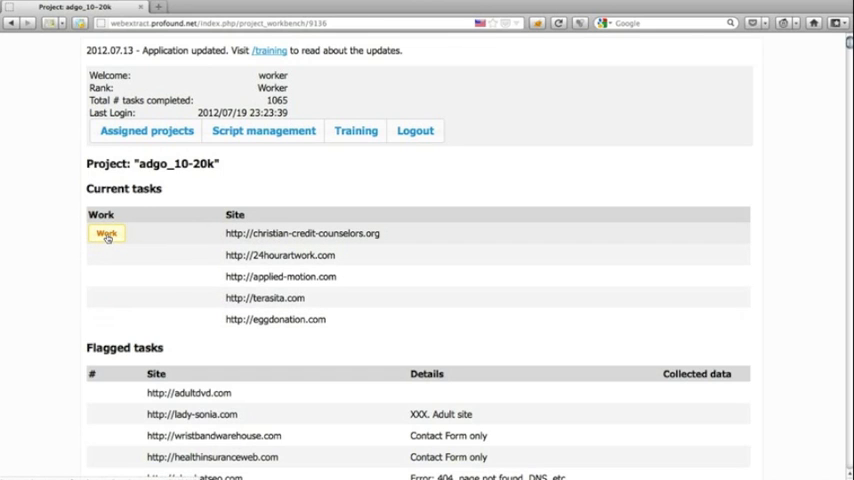
# - Start the christian-credit-counselors.org task so its site shows beside the data form
pyautogui.click(106, 232)
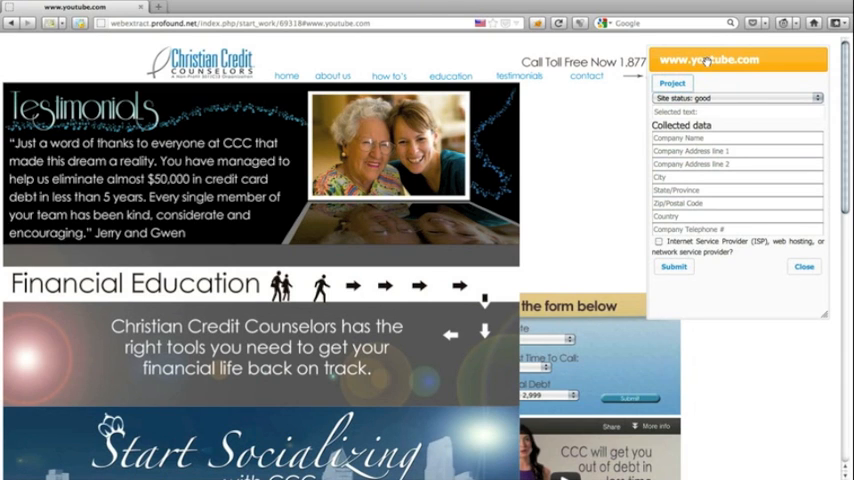
pyautogui.moveTo(570, 100)
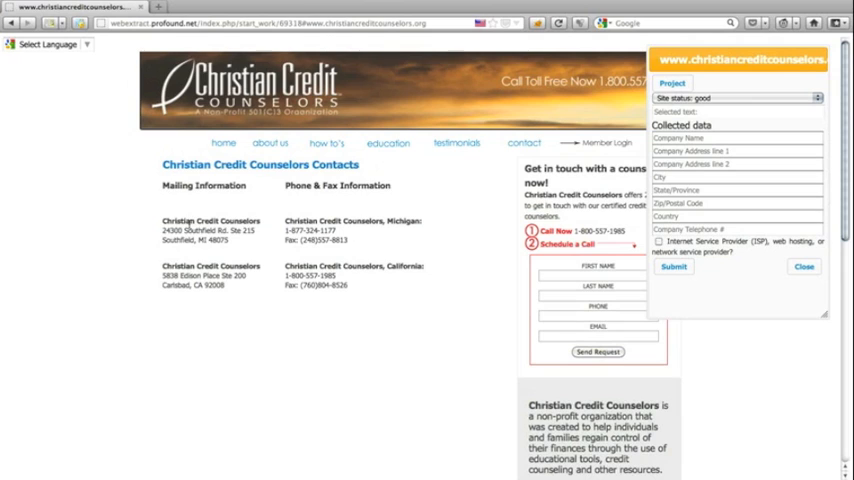
# - Copy the company name and street address into the form and set State/Province to MI
pyautogui.doubleClick(210, 220)
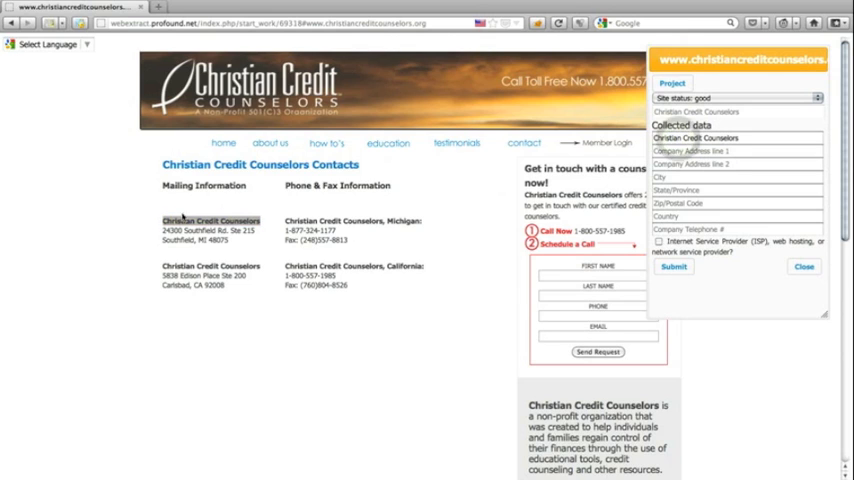
pyautogui.doubleClick(208, 230)
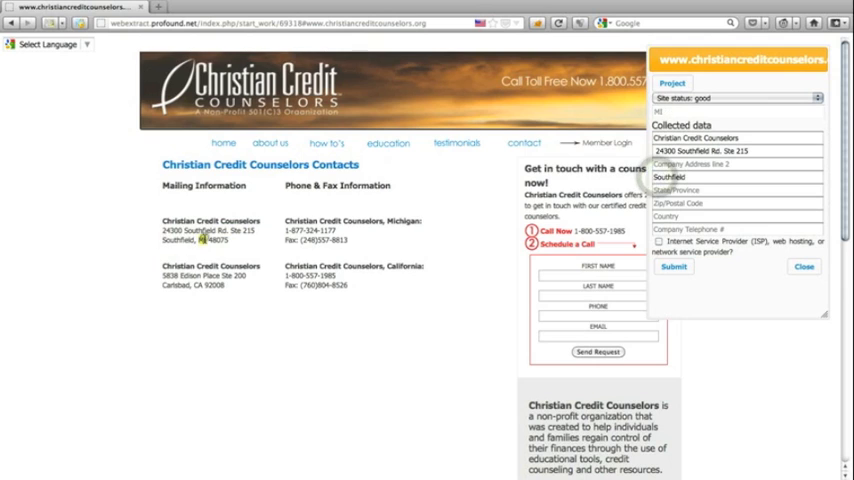
pyautogui.write('MI')
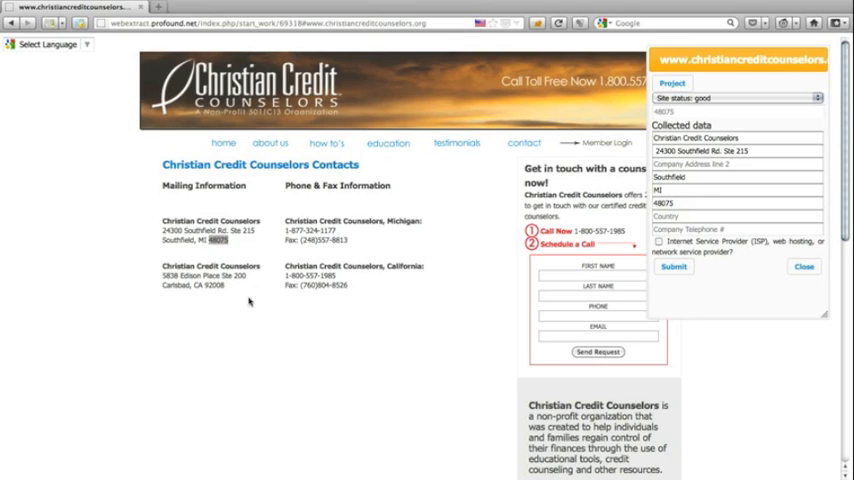
pyautogui.moveTo(268, 224)
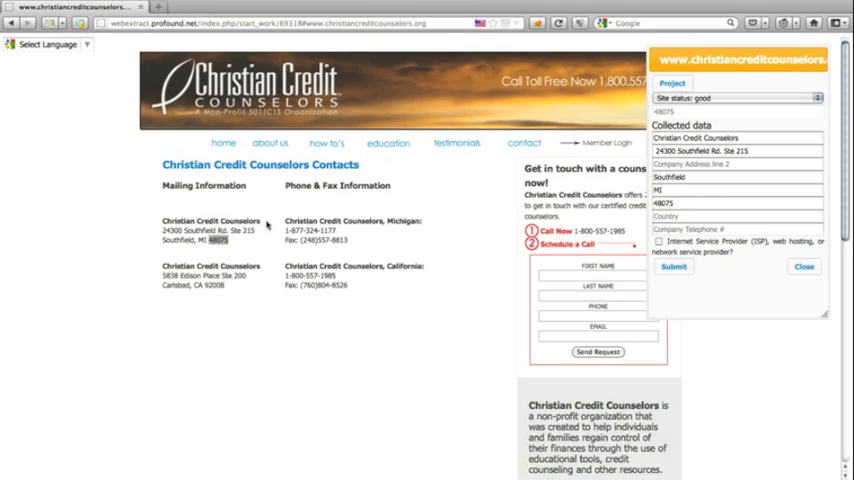
pyautogui.moveTo(154, 216)
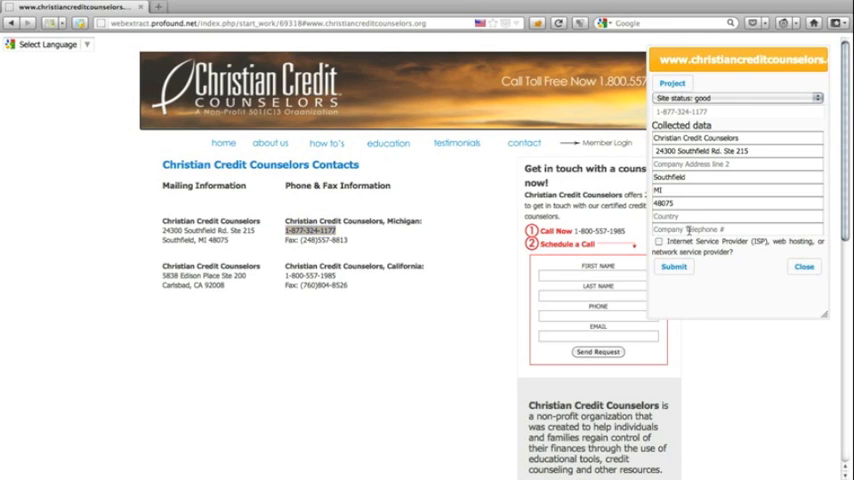
pyautogui.click(736, 228)
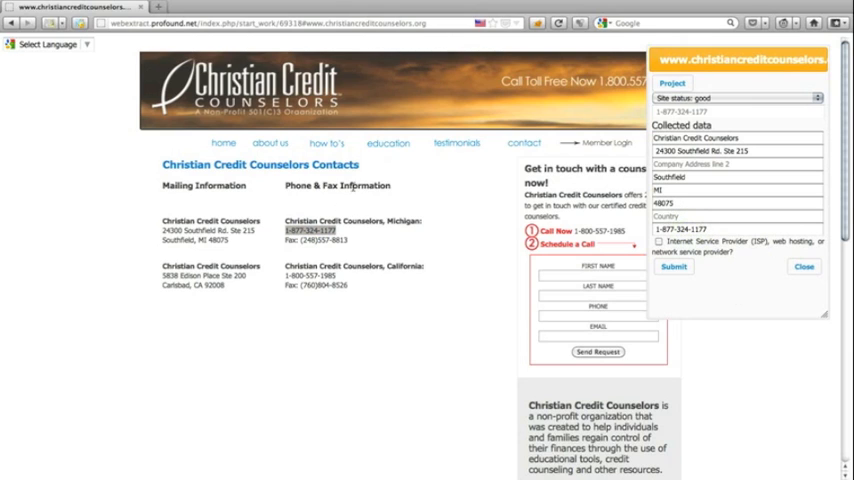
pyautogui.moveTo(764, 240)
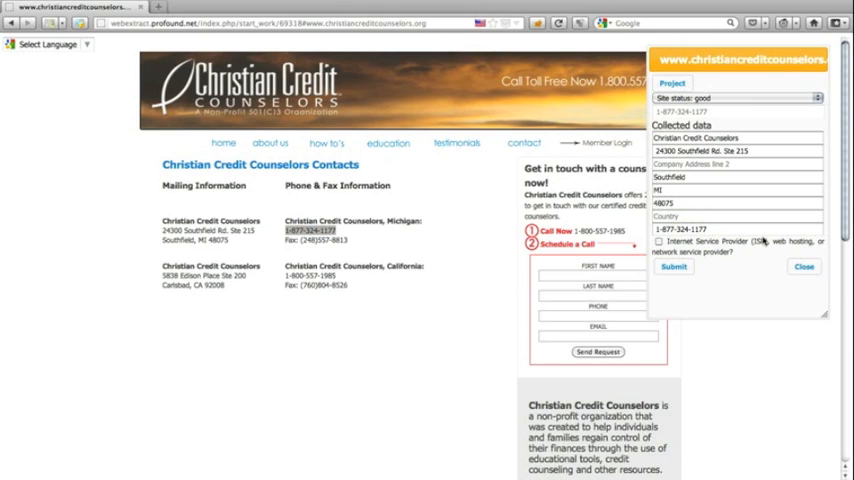
pyautogui.moveTo(720, 260)
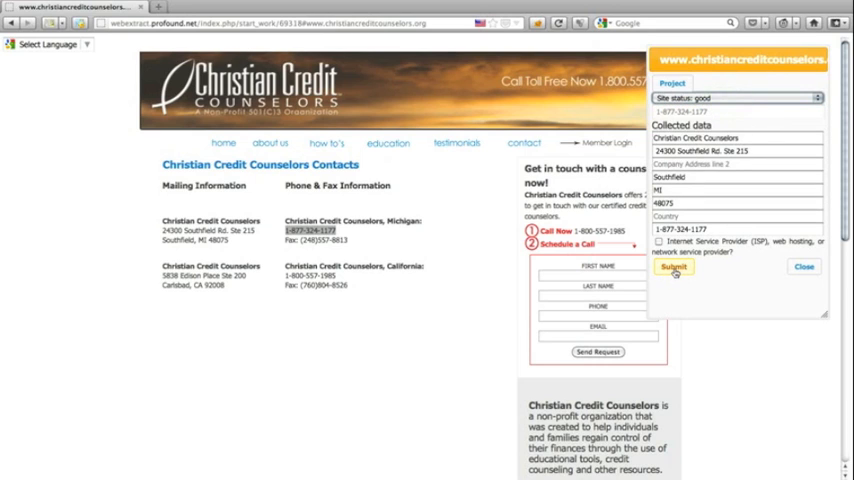
# - Submit the Christian Credit Counselors details and mark the task as complete
pyautogui.click(672, 268)
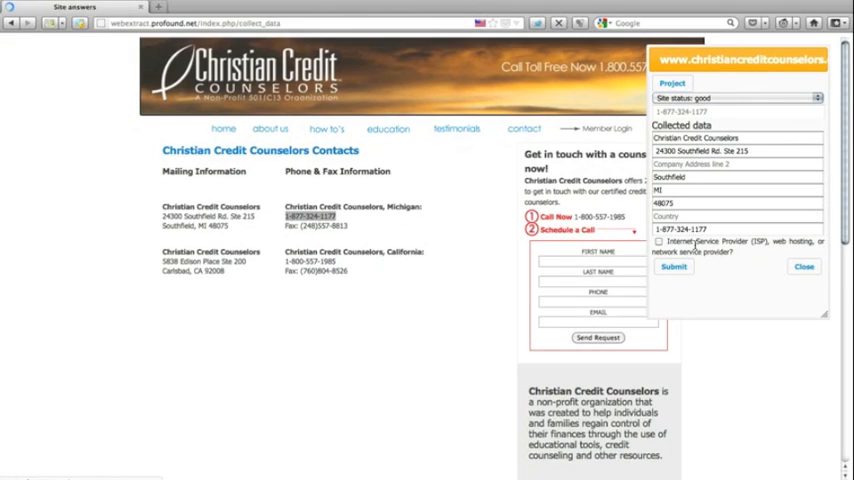
pyautogui.click(674, 266)
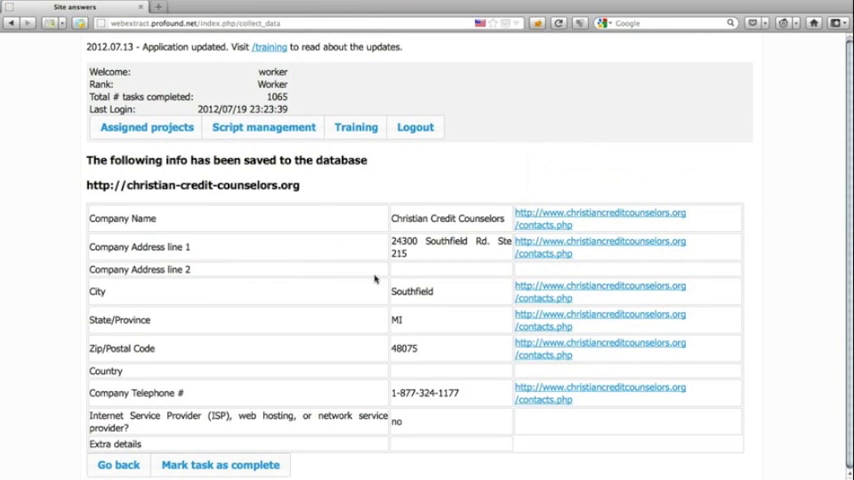
pyautogui.moveTo(410, 224)
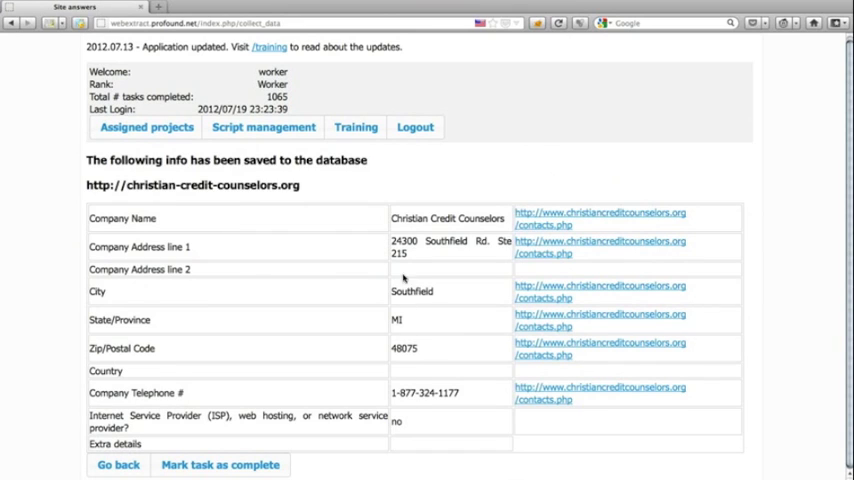
pyautogui.moveTo(220, 464)
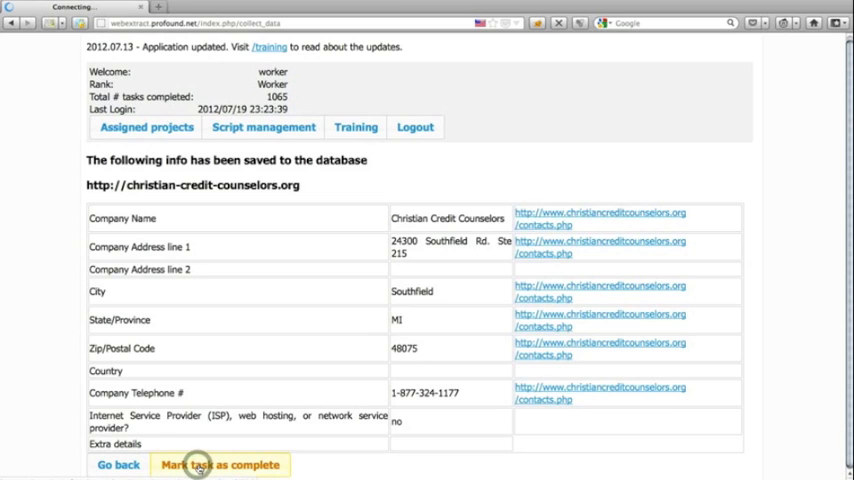
pyautogui.click(220, 464)
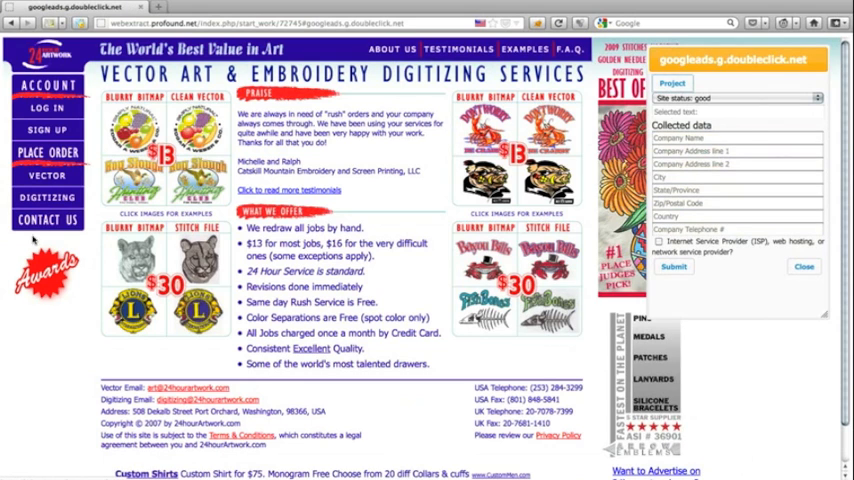
# - Collect 24hourartwork.com's name, Port Orchard address, USA and phone from its Contact Us page and submit
pyautogui.click(48, 218)
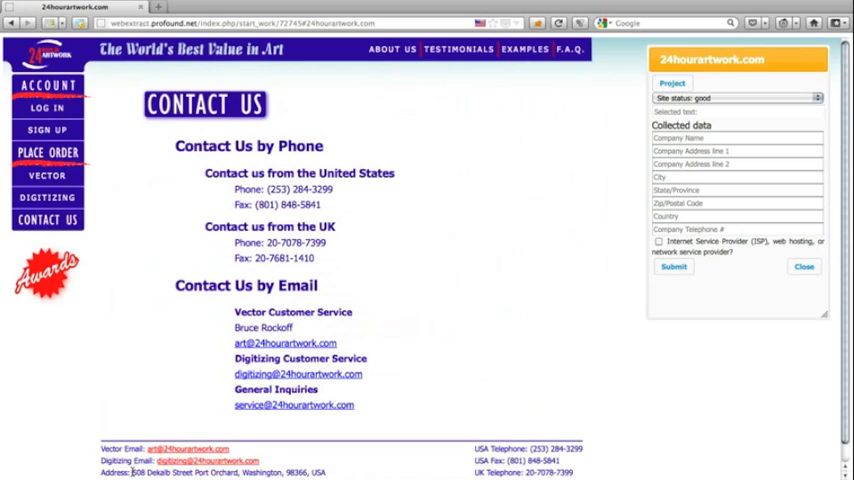
pyautogui.scroll(-3)
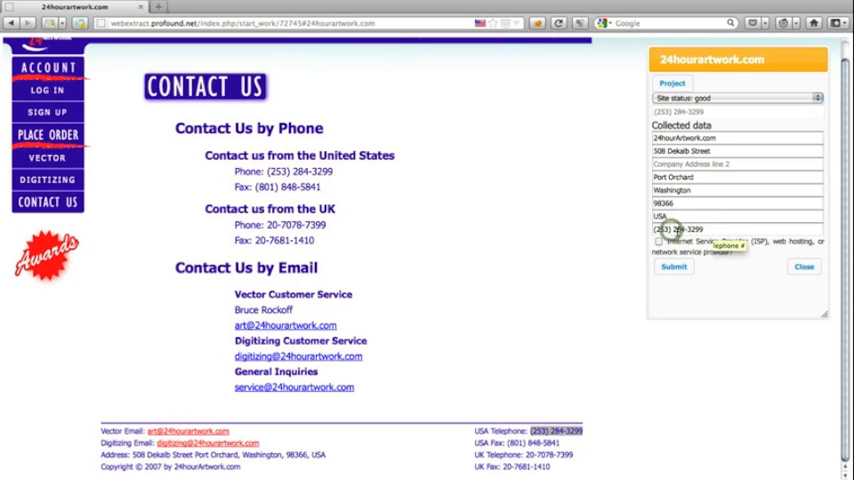
pyautogui.click(672, 268)
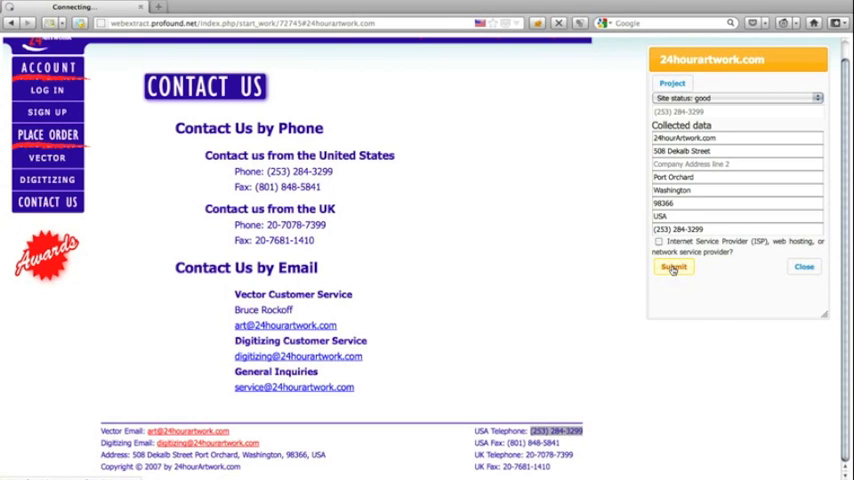
# - Submit the 24hourartwork.com details and mark its task as complete
pyautogui.click(672, 268)
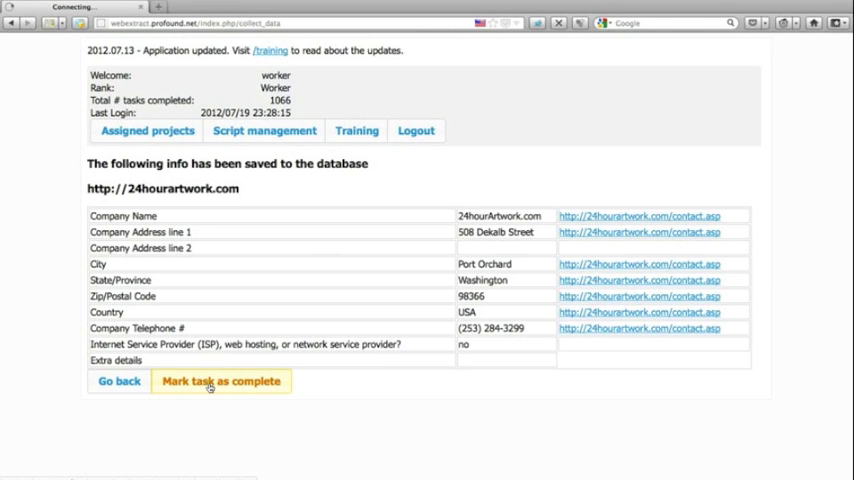
pyautogui.click(220, 380)
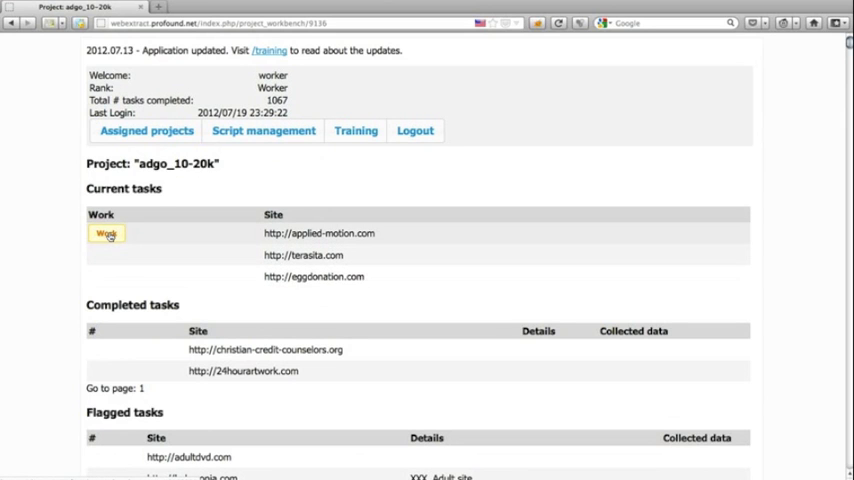
# - Open the applied-motion.com and terasita.com tasks in new tabs and start the eggdonation.com task
pyautogui.click(106, 232)
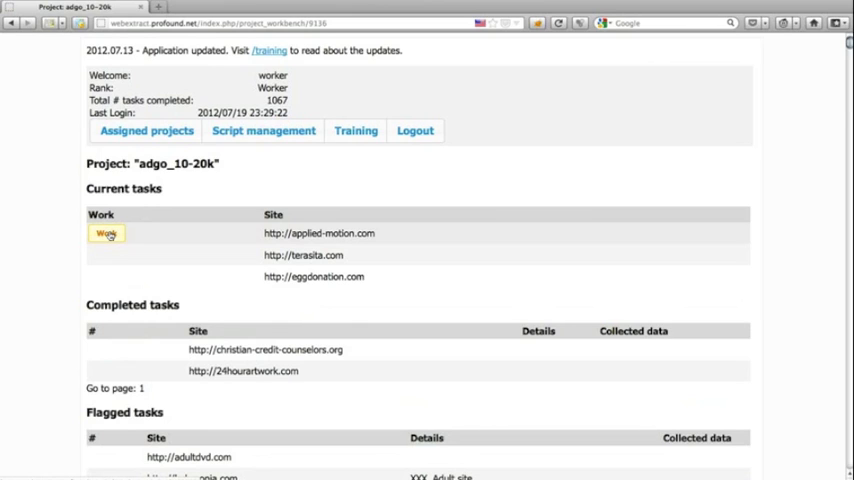
pyautogui.rightClick(104, 232)
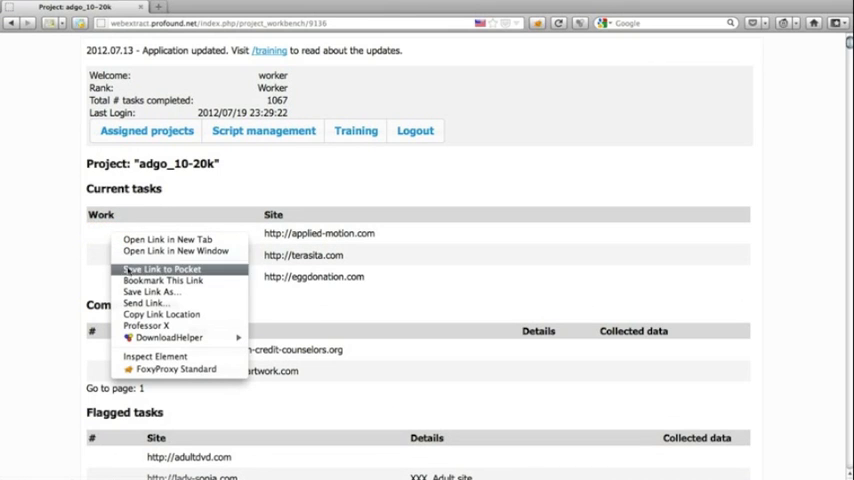
pyautogui.moveTo(168, 240)
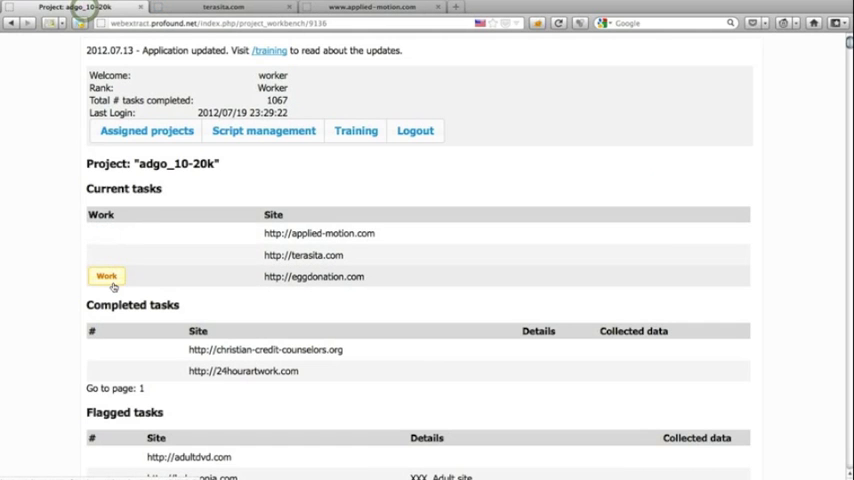
pyautogui.click(106, 276)
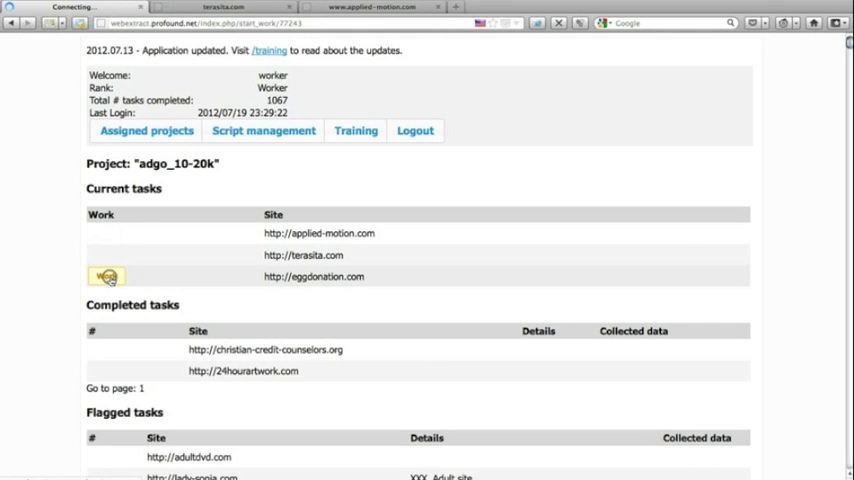
pyautogui.click(108, 276)
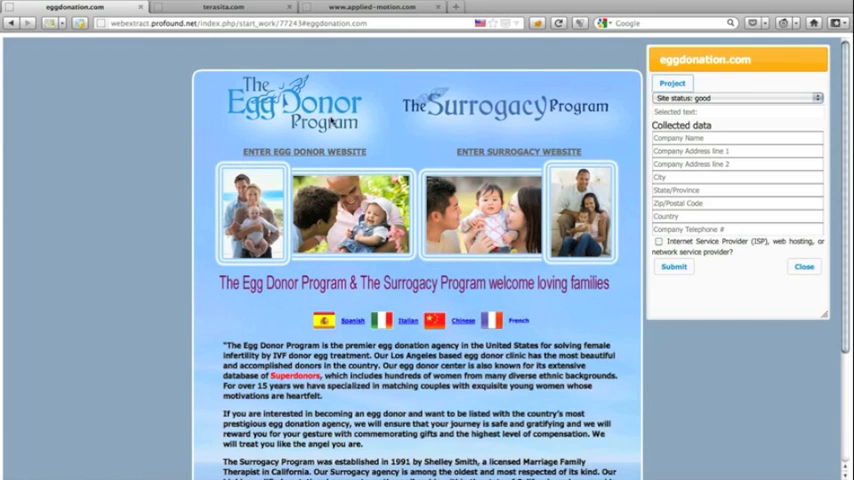
pyautogui.moveTo(438, 124)
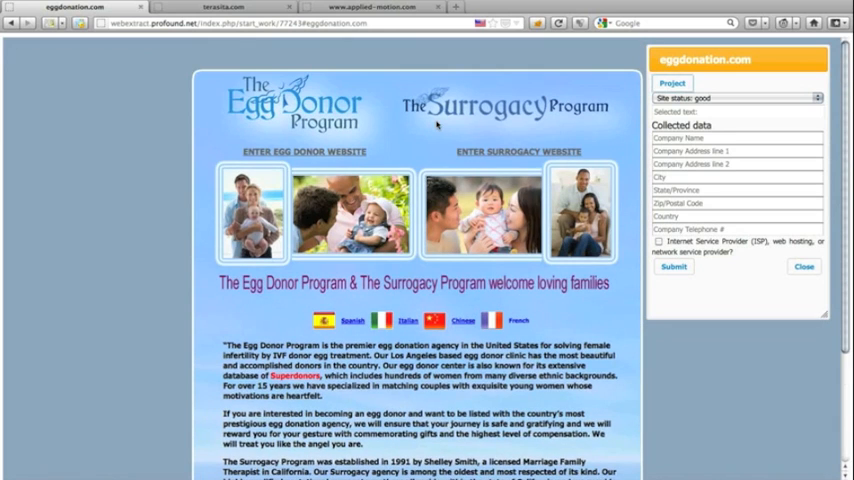
pyautogui.moveTo(482, 172)
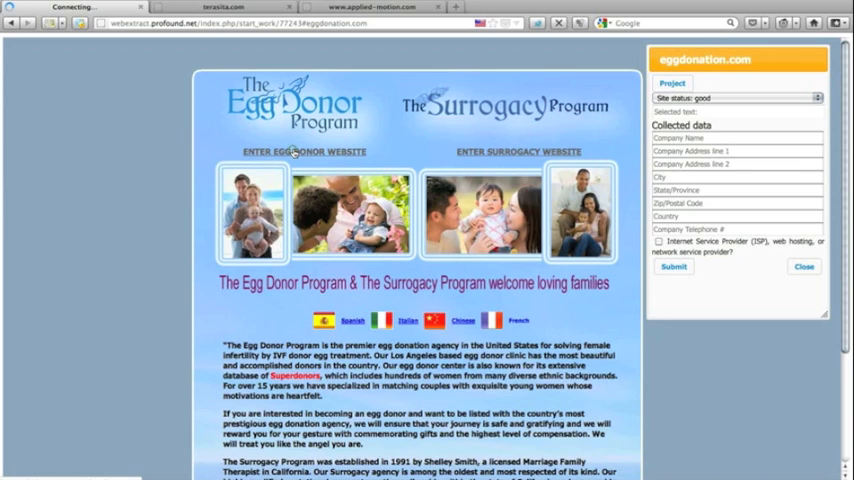
# - Enter the Egg Donor Program website from the eggdonation.com landing page
pyautogui.click(304, 152)
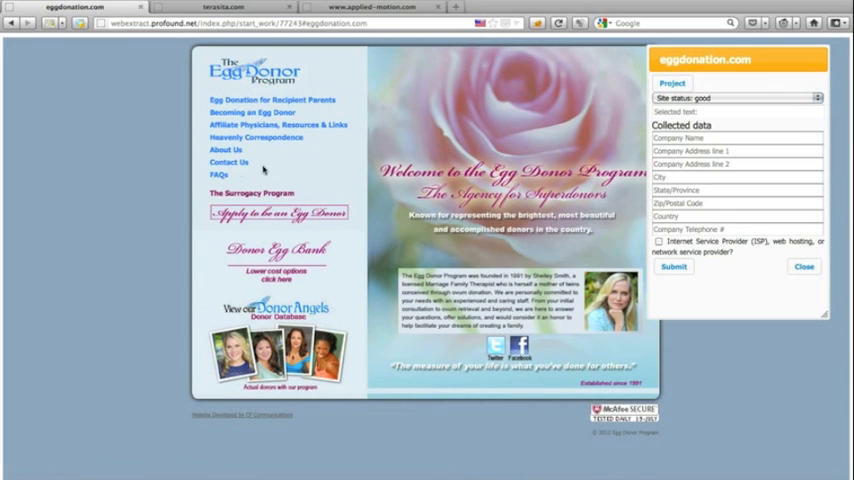
# - Capture The Egg Donor Program's name, Colfax Avenue Studio City CA 91604 address and phone from Contact Us
pyautogui.click(228, 162)
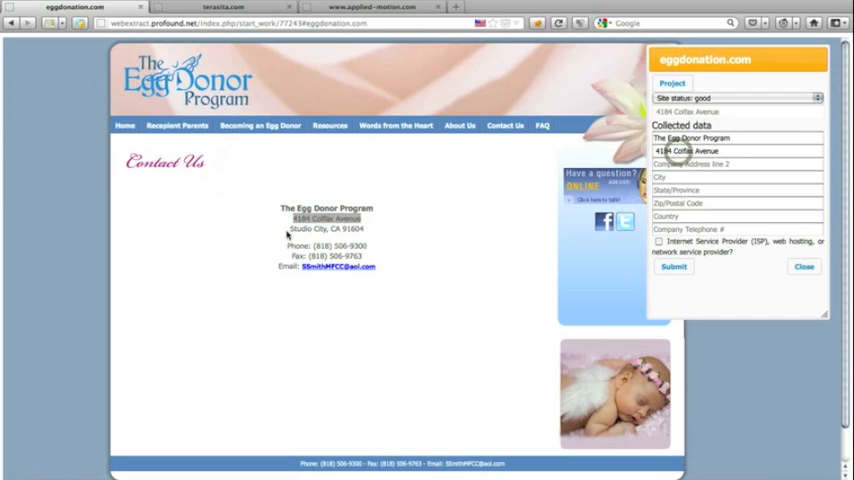
pyautogui.doubleClick(304, 228)
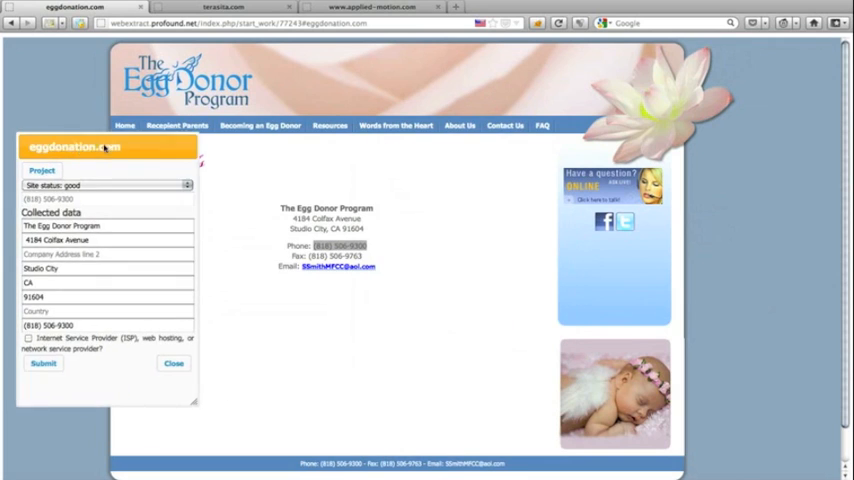
pyautogui.moveTo(104, 148); pyautogui.dragTo(484, 128)
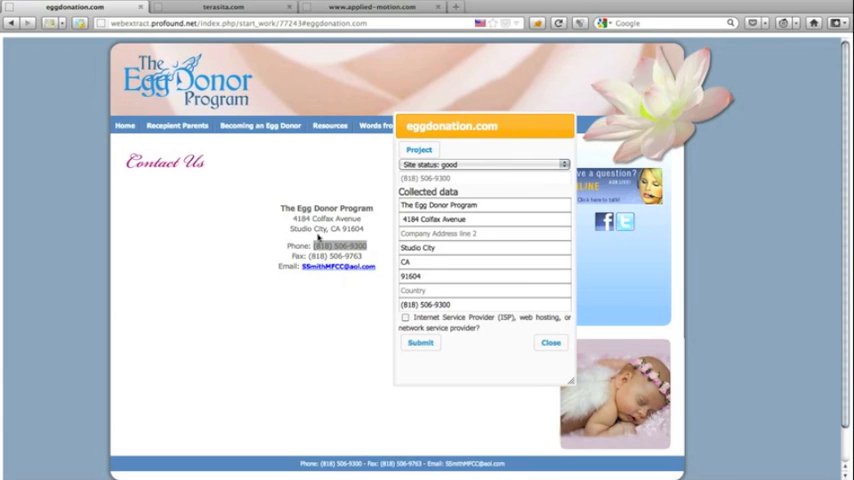
pyautogui.moveTo(420, 396)
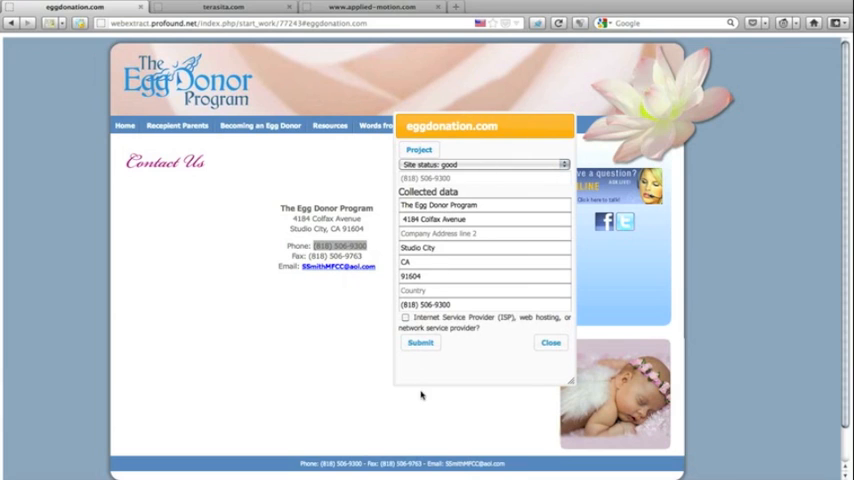
# - Submit the eggdonation.com contact details to the database
pyautogui.click(420, 342)
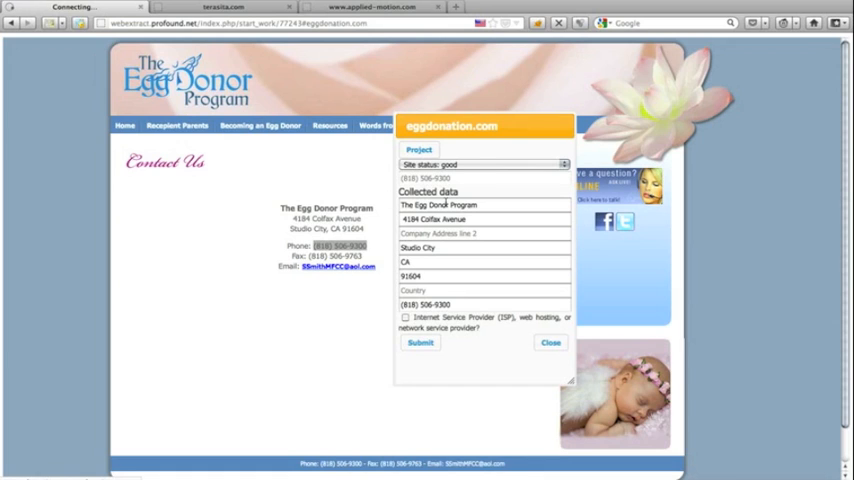
pyautogui.click(420, 342)
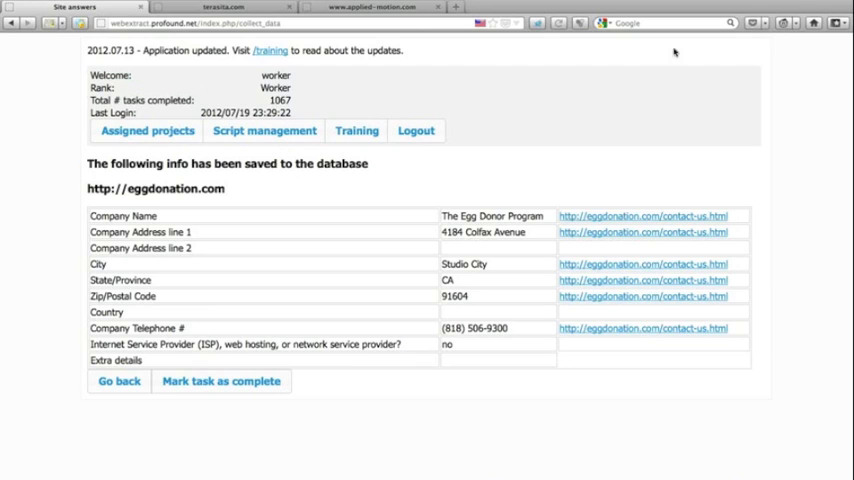
pyautogui.moveTo(664, 78)
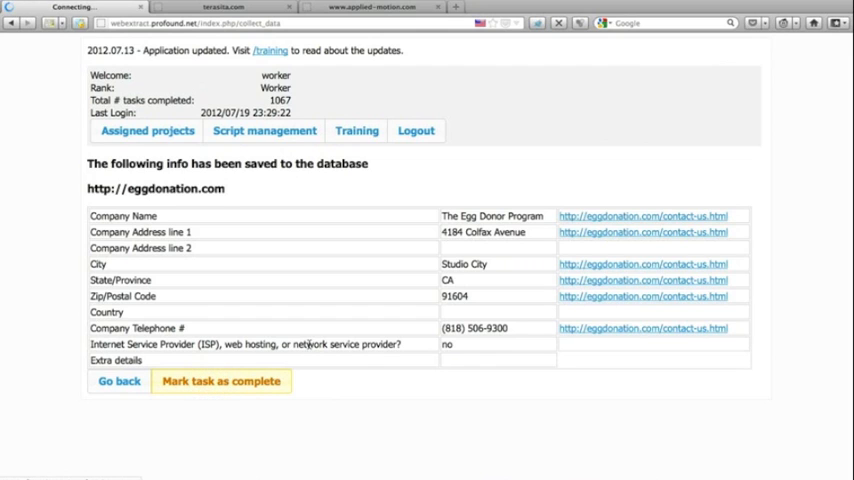
# - Mark eggdonation.com complete and switch to the terasita.com task
pyautogui.click(220, 380)
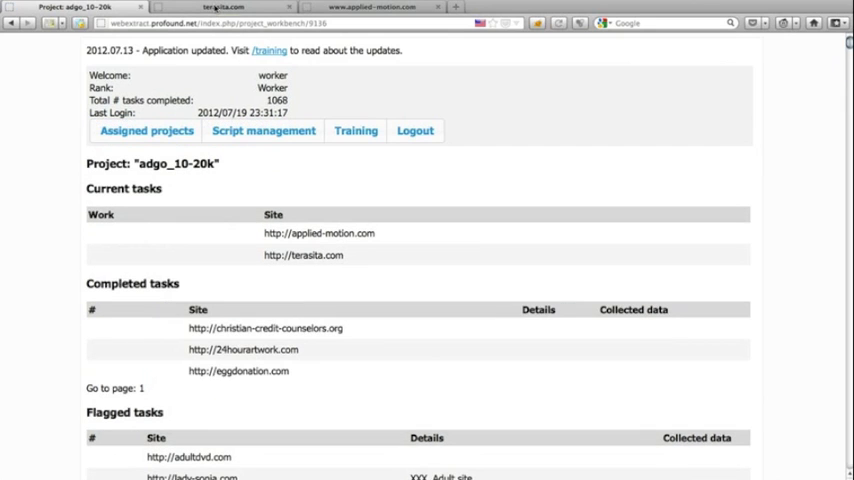
pyautogui.click(302, 256)
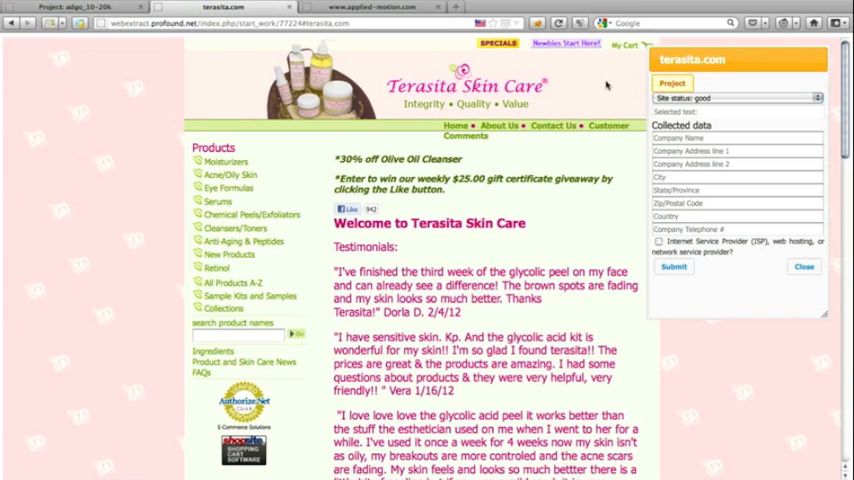
# - Review Terasita Skin Care's contact page for the 218 Elmbrook Terrace, Pearcy, Arkansas 71964 address
pyautogui.click(552, 126)
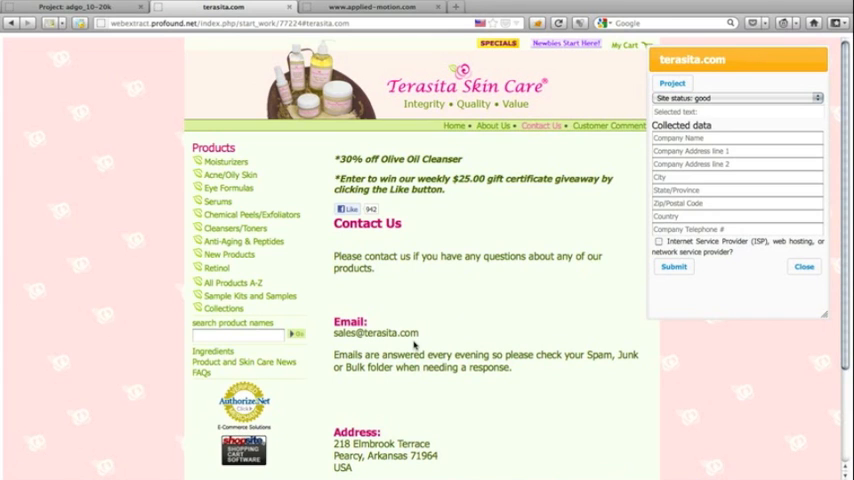
pyautogui.scroll(-3)
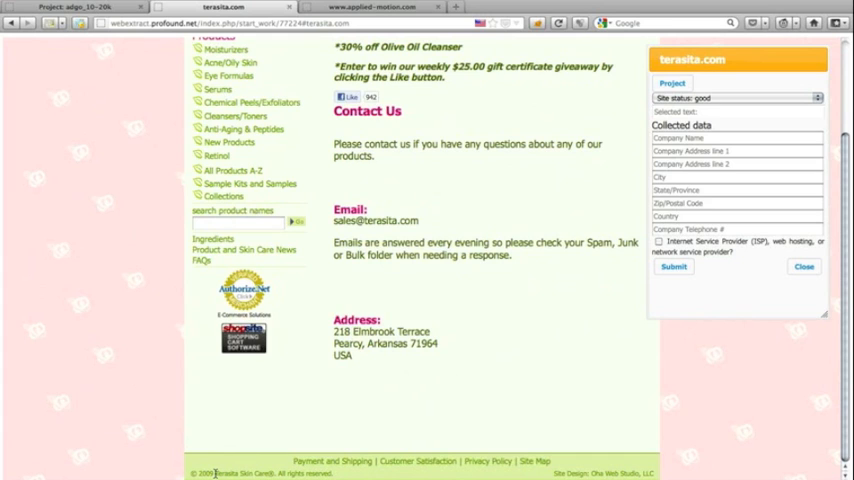
pyautogui.moveTo(232, 464)
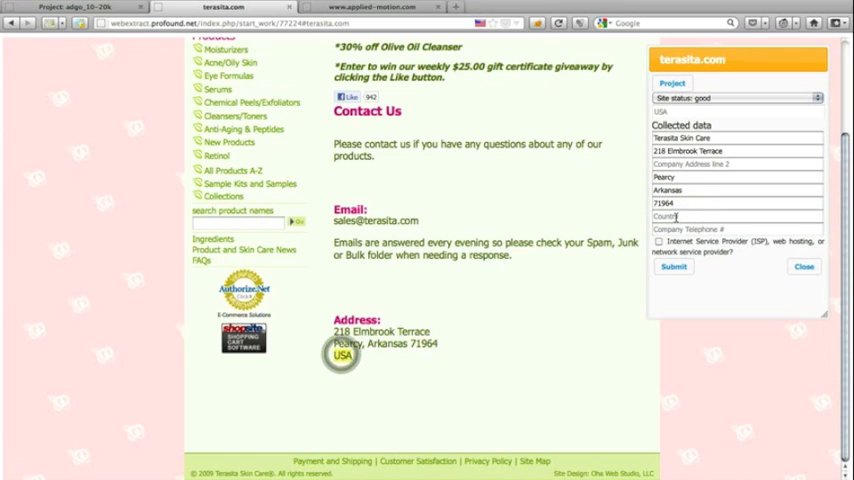
pyautogui.scroll(3)
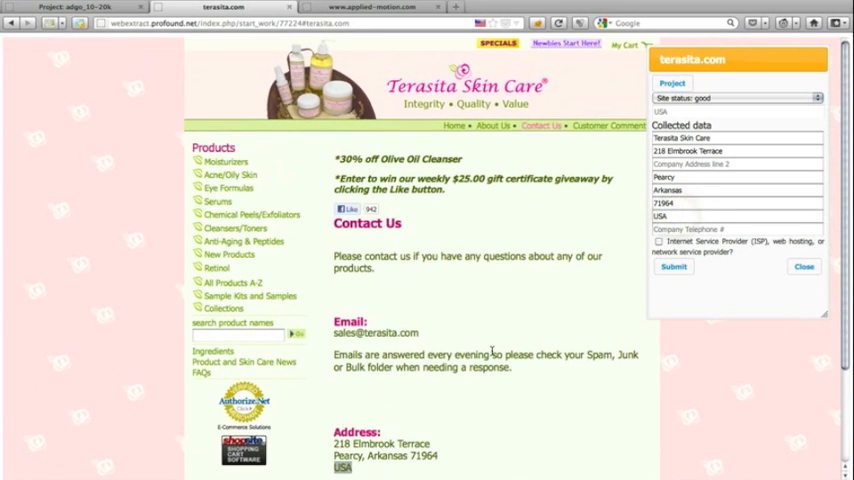
pyautogui.scroll(-3)
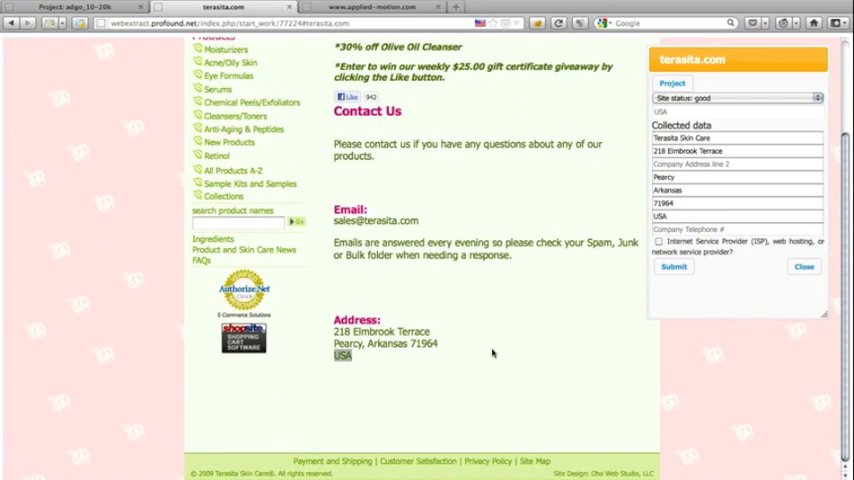
pyautogui.scroll(3)
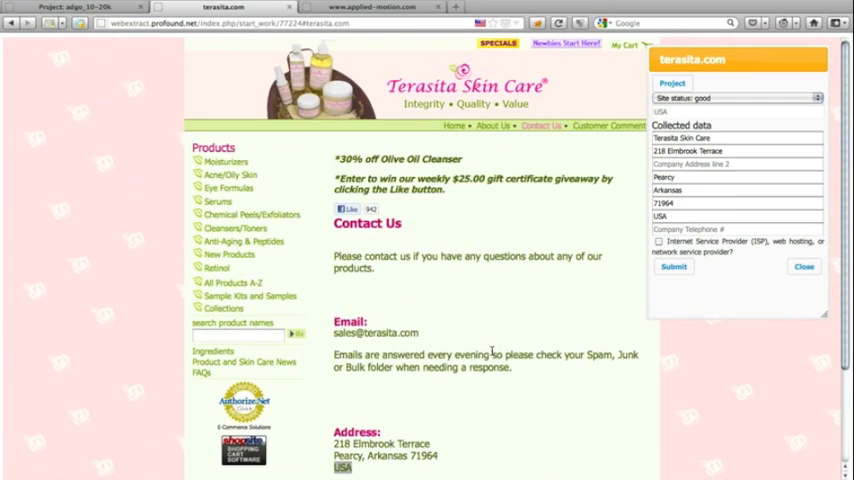
# - Submit Terasita Skin Care's details and mark the terasita.com task complete
pyautogui.click(672, 268)
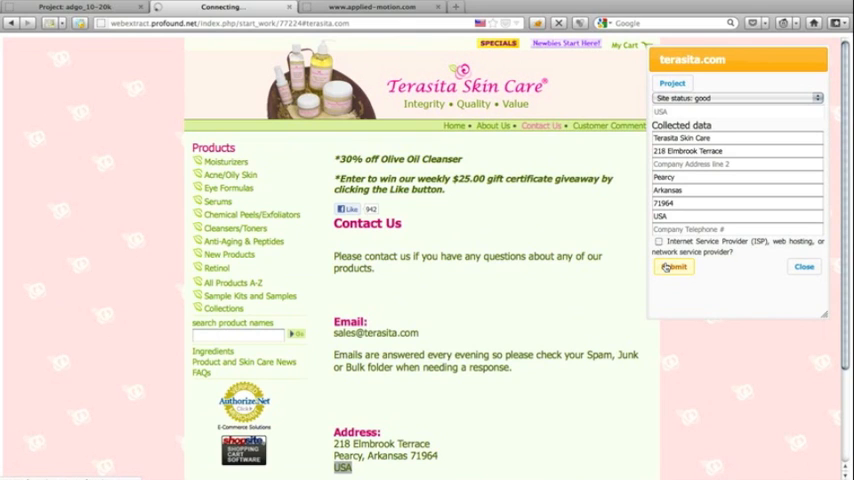
pyautogui.click(672, 268)
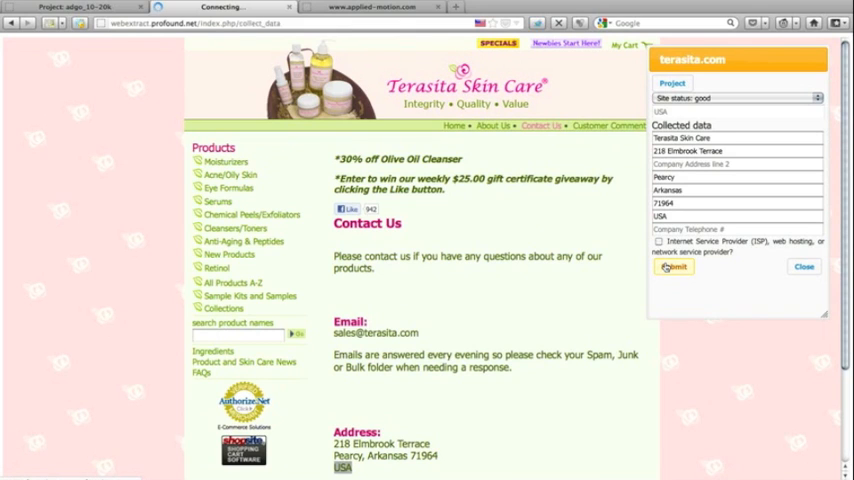
pyautogui.click(674, 268)
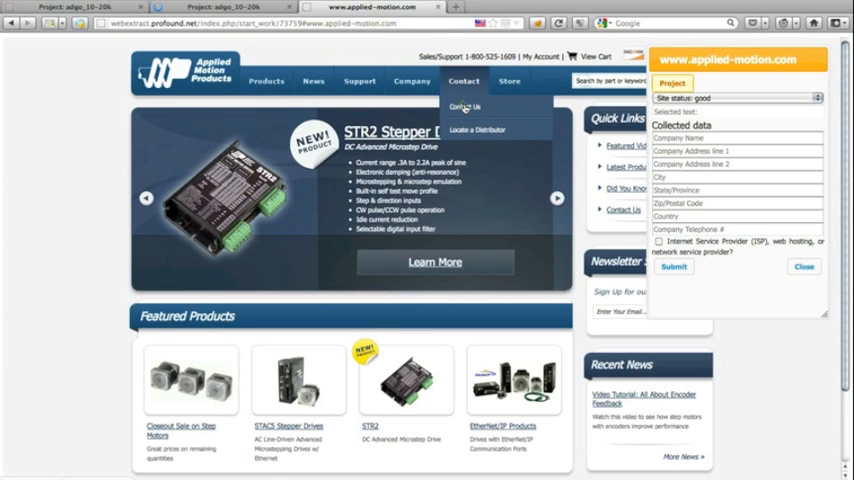
# - Browse Applied Motion's Contact Us page on applied-motion.com
pyautogui.click(464, 108)
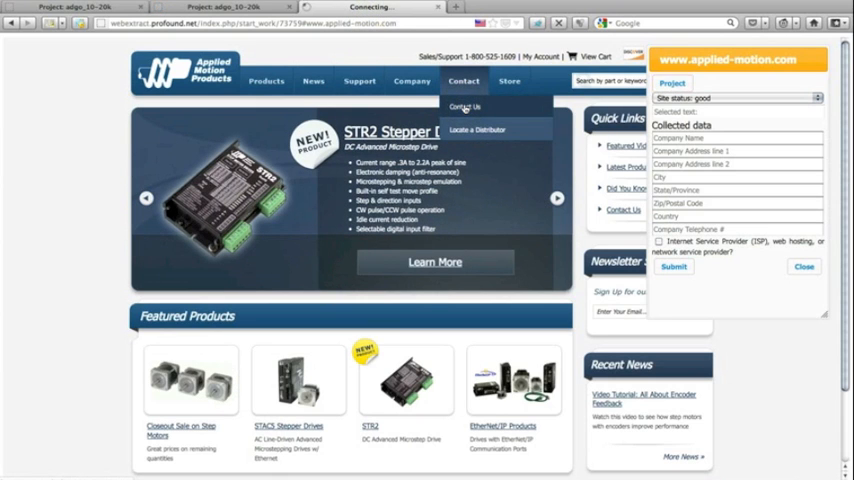
pyautogui.click(464, 108)
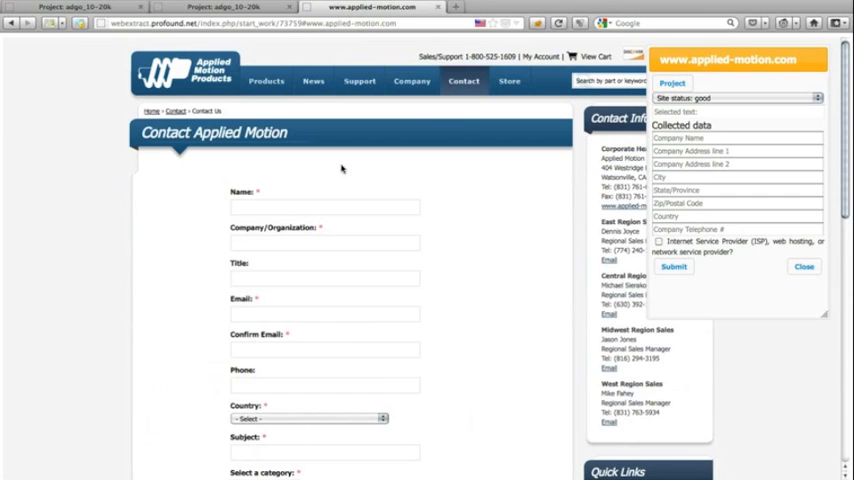
pyautogui.scroll(-3)
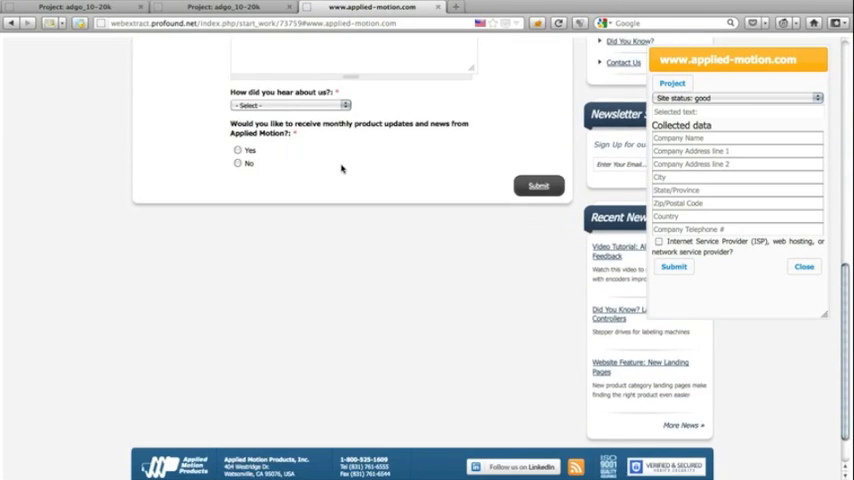
pyautogui.scroll(-3)
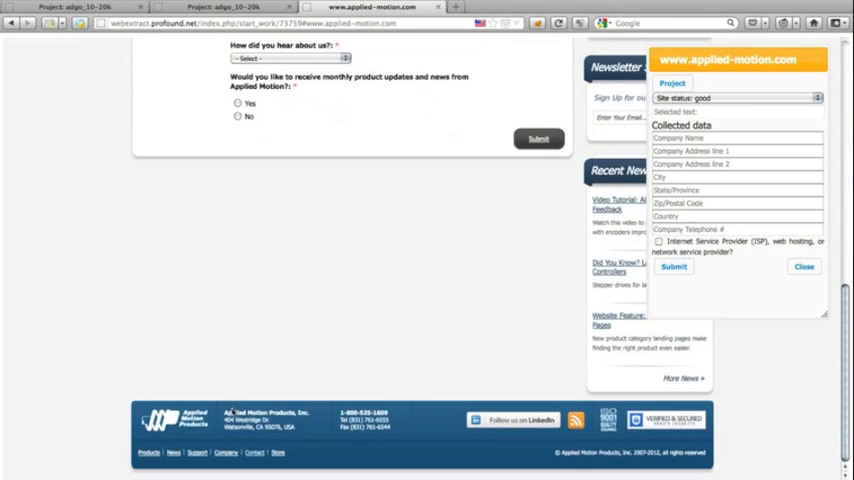
pyautogui.click(538, 140)
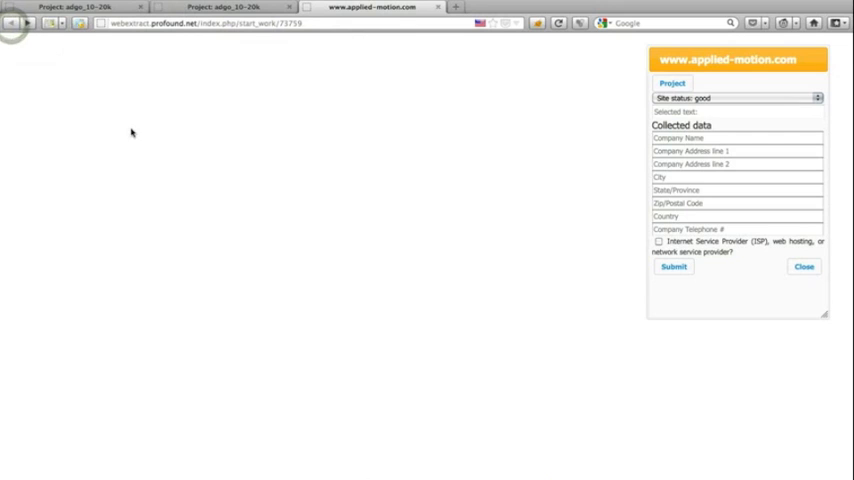
pyautogui.moveTo(28, 24)
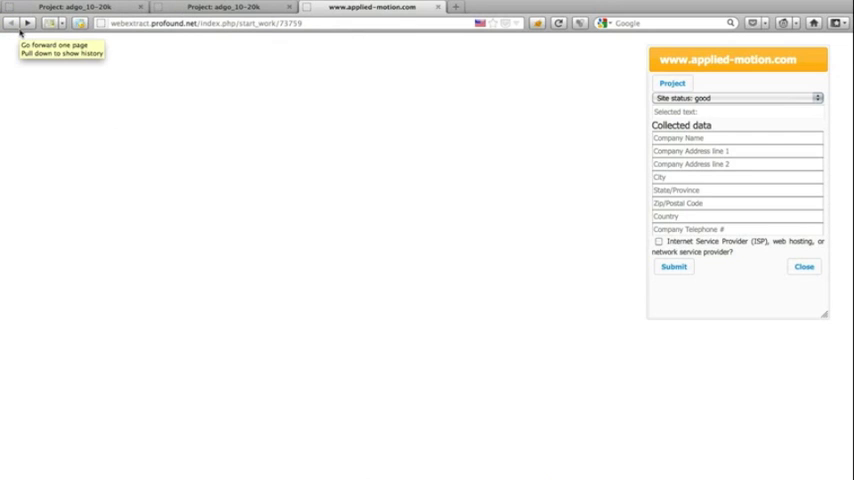
pyautogui.moveTo(188, 68)
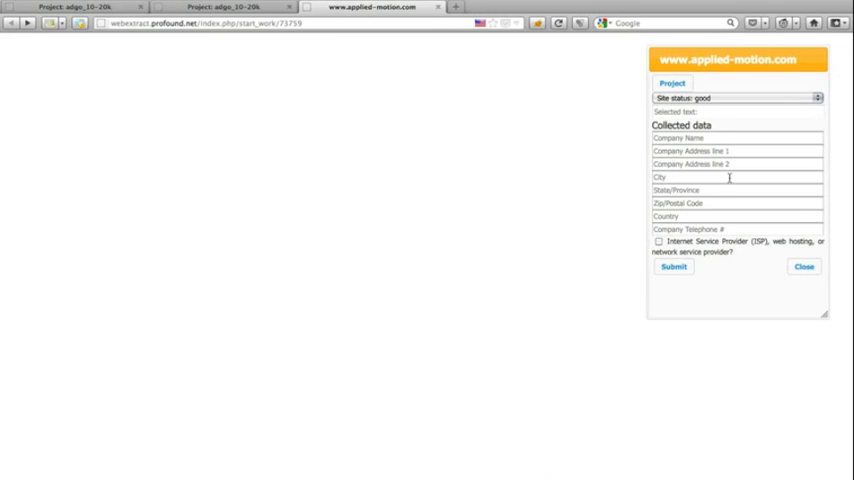
# - Close the Collected data panel to return to the adgo_10-20k project task list
pyautogui.rightClick(216, 8)
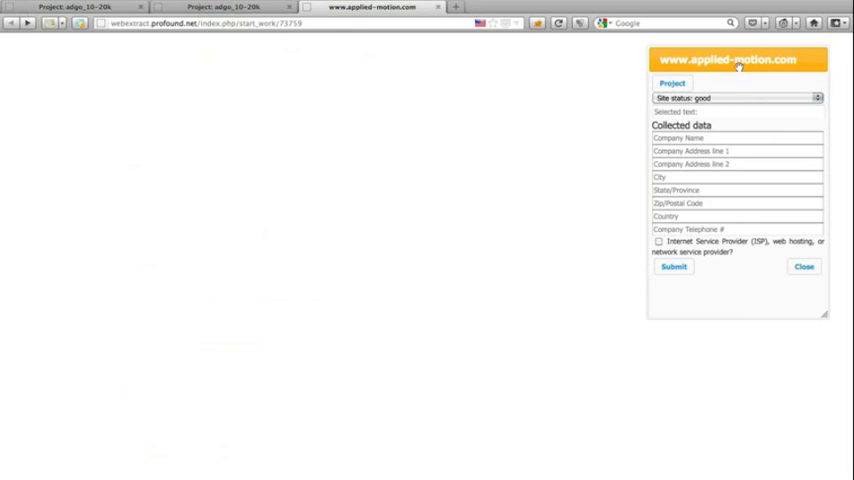
pyautogui.click(672, 266)
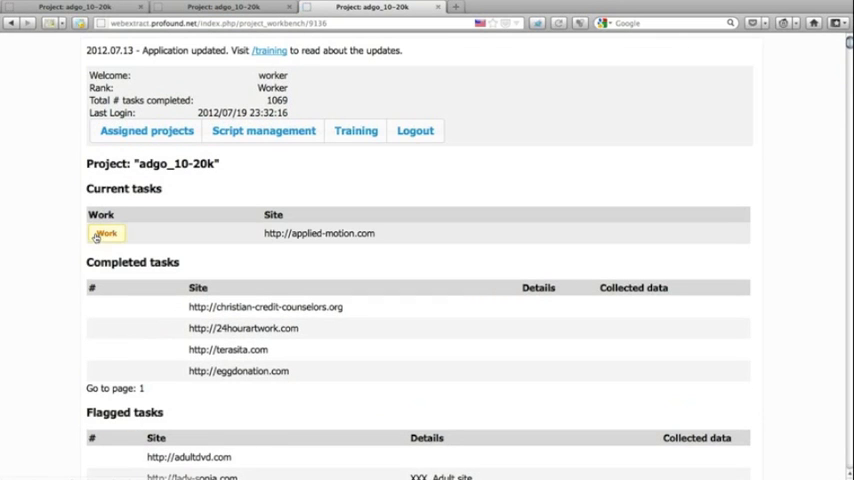
# - Enter Applied Motion Products, Inc., 404 Westridge Dr with Flash / image manual-input status, then go back to the task list
pyautogui.click(104, 232)
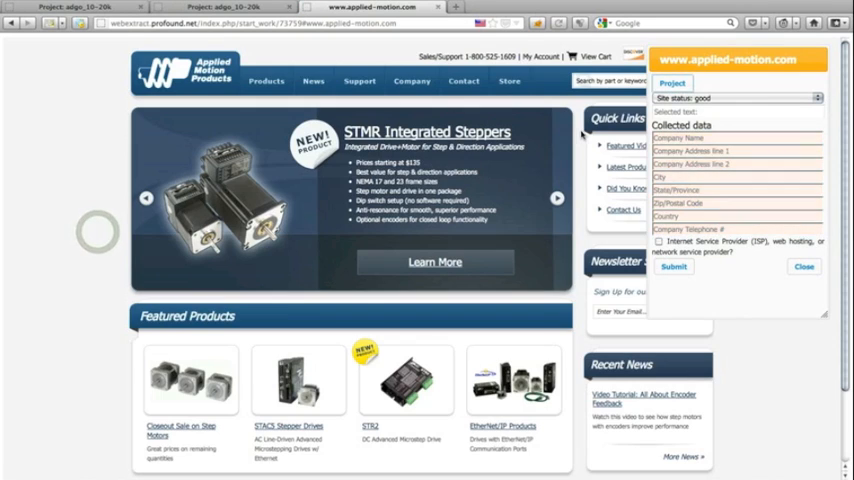
pyautogui.scroll(-3)
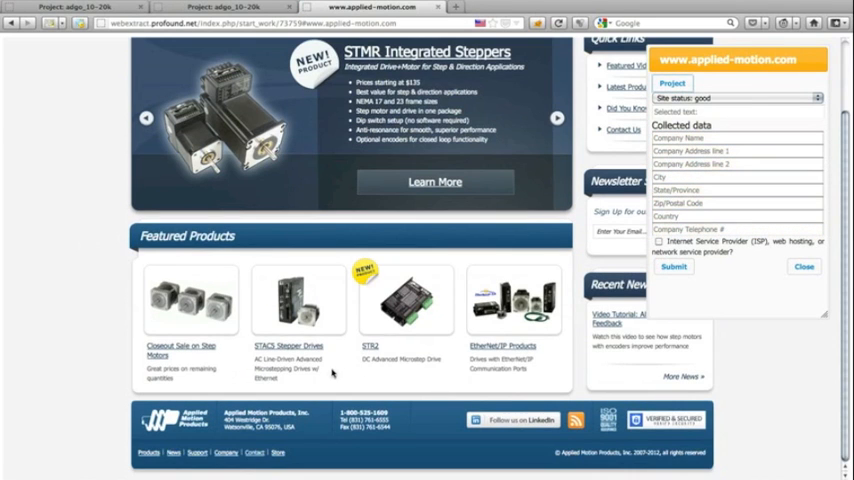
pyautogui.moveTo(290, 428)
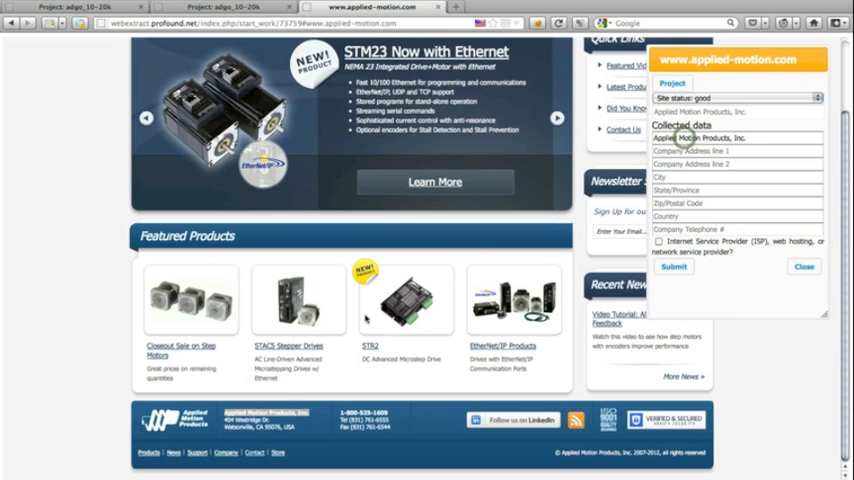
pyautogui.click(556, 116)
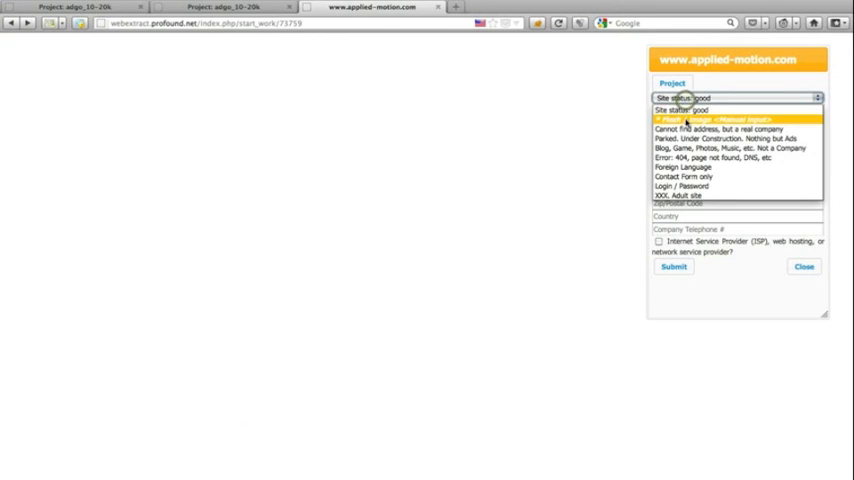
pyautogui.click(716, 120)
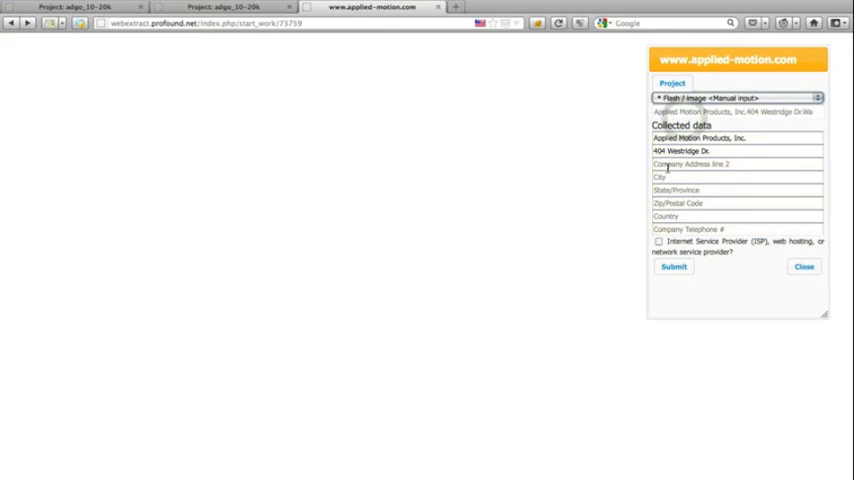
pyautogui.moveTo(276, 286)
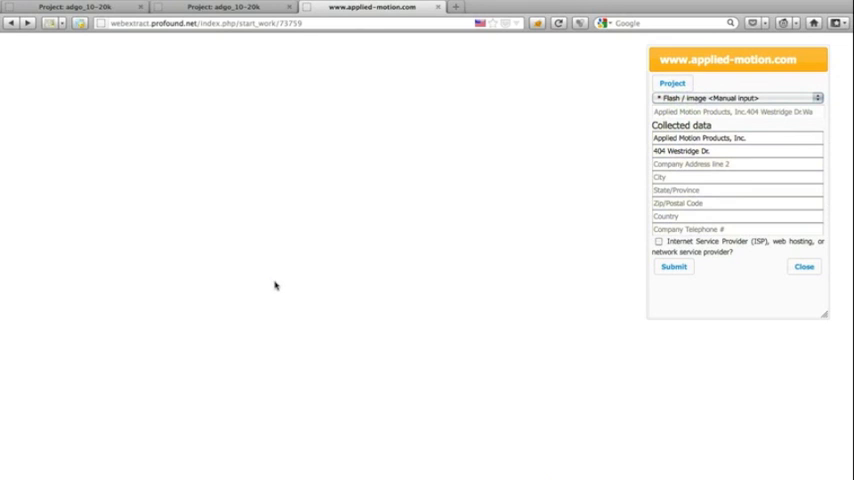
pyautogui.click(12, 24)
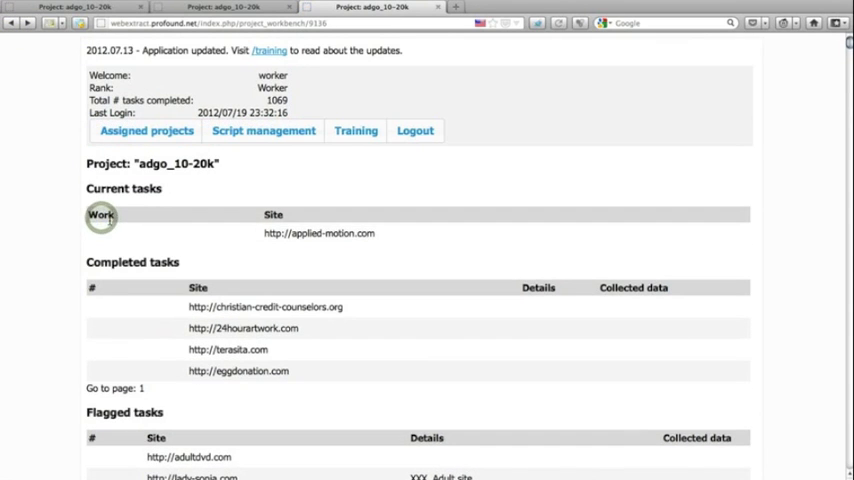
# - Reopen applied-motion.com, set Flash / image status and fill Watsonville, CA, 95076, USA
pyautogui.click(100, 214)
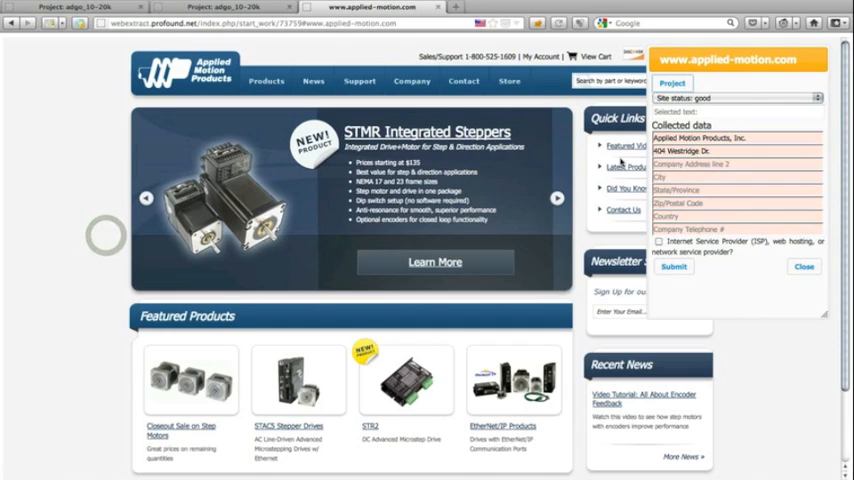
pyautogui.scroll(-3)
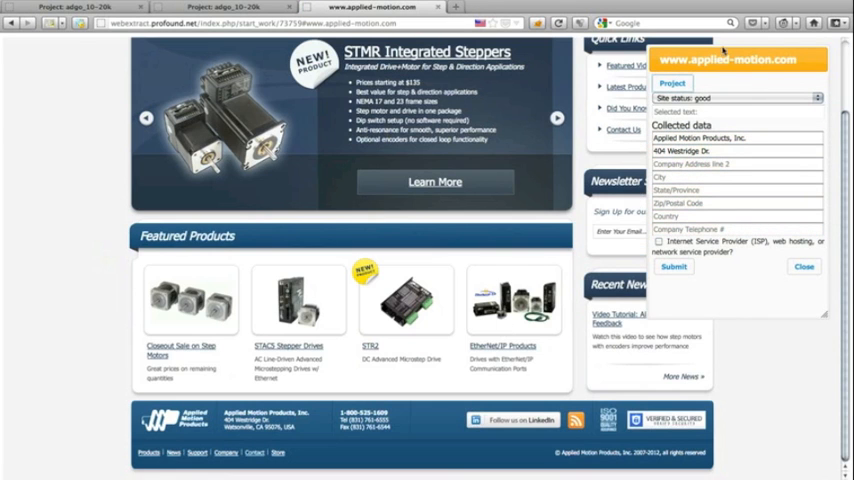
pyautogui.click(736, 96)
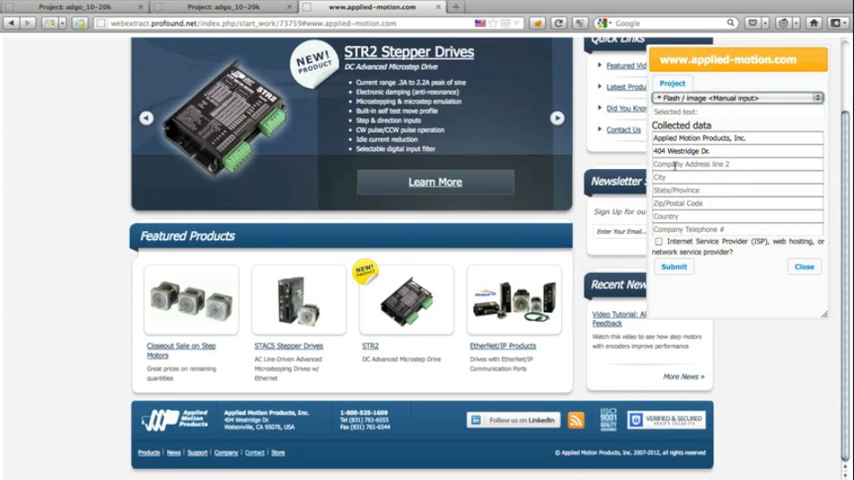
pyautogui.write('Way')
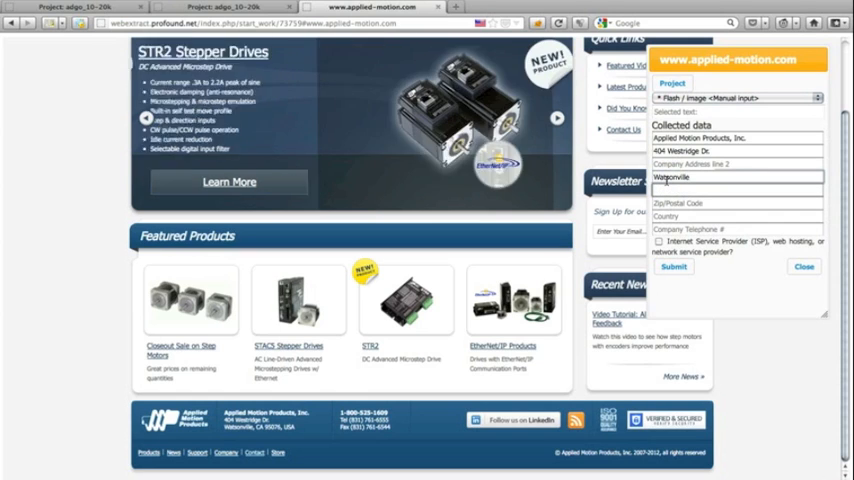
pyautogui.write('CA')
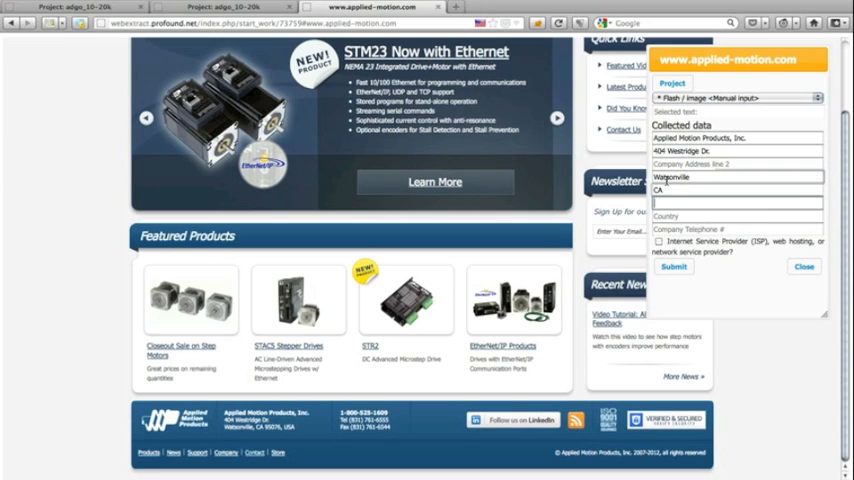
pyautogui.write('95076')
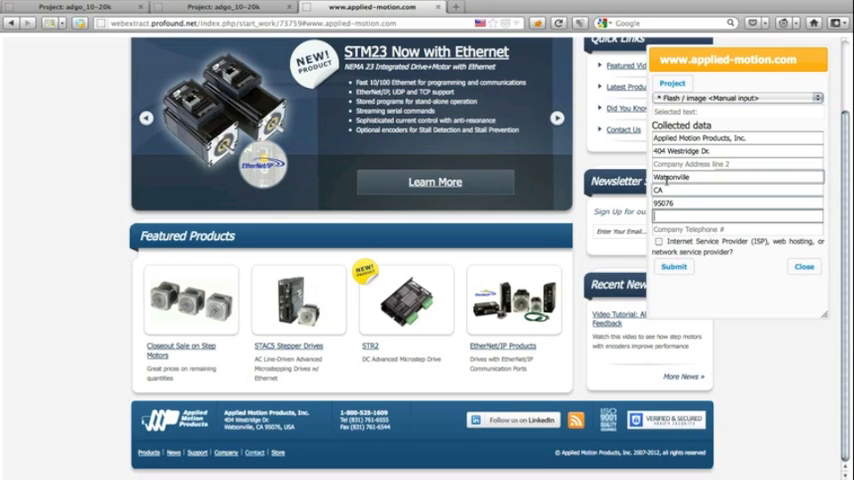
pyautogui.write('USA')
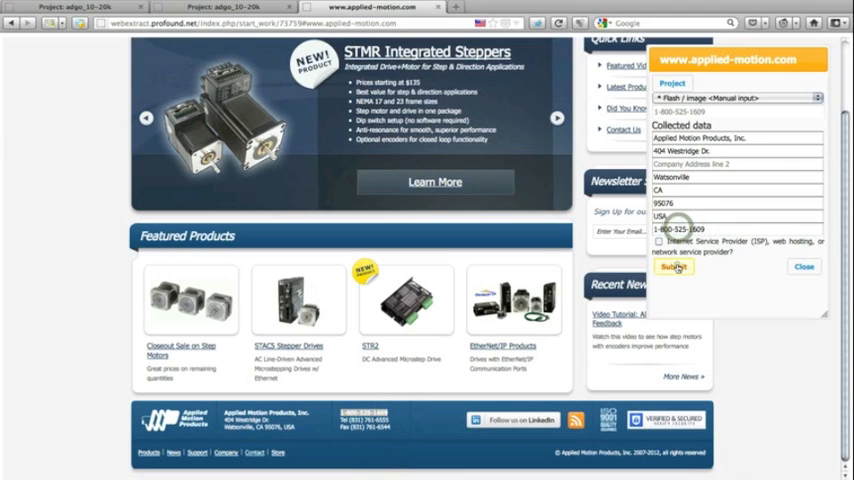
# - Submit Applied Motion's details, view the saved record and mark the task complete
pyautogui.click(672, 268)
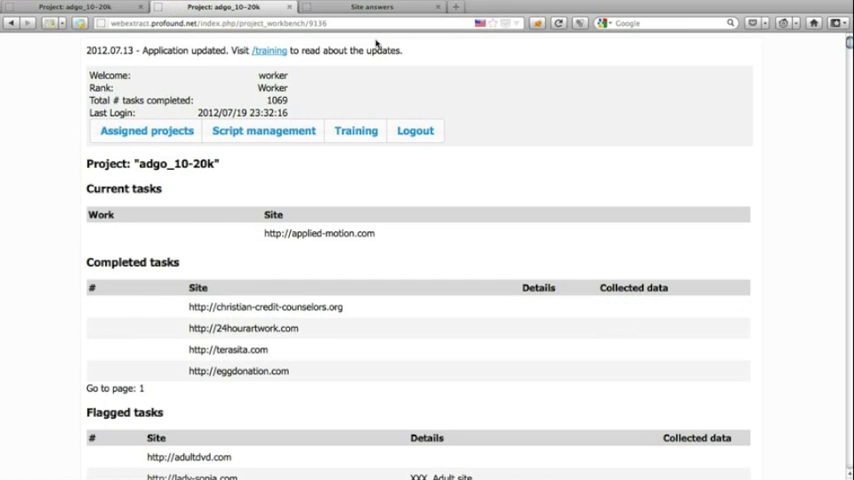
pyautogui.click(318, 232)
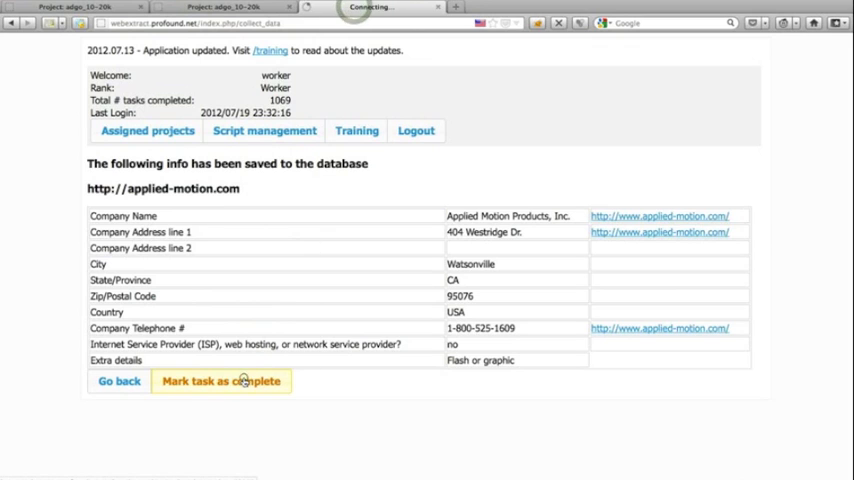
pyautogui.click(220, 380)
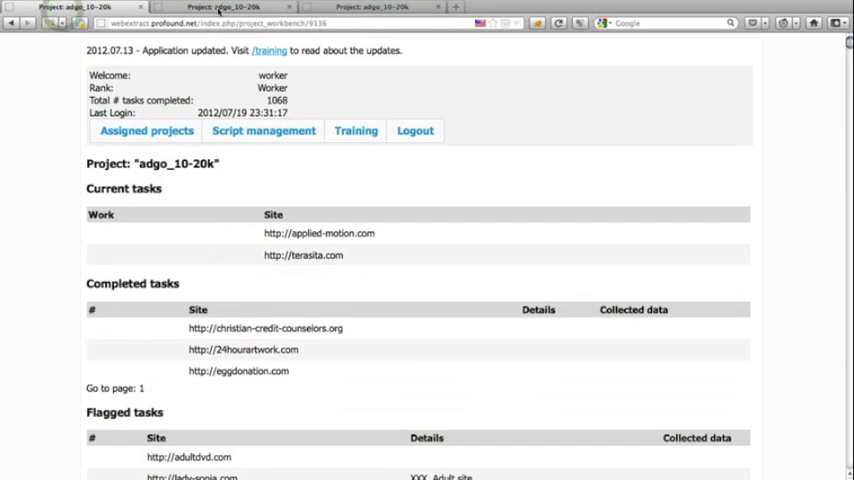
# - Finish the terasita.com task, reload the project page and start work on americasfactor.com
pyautogui.click(376, 8)
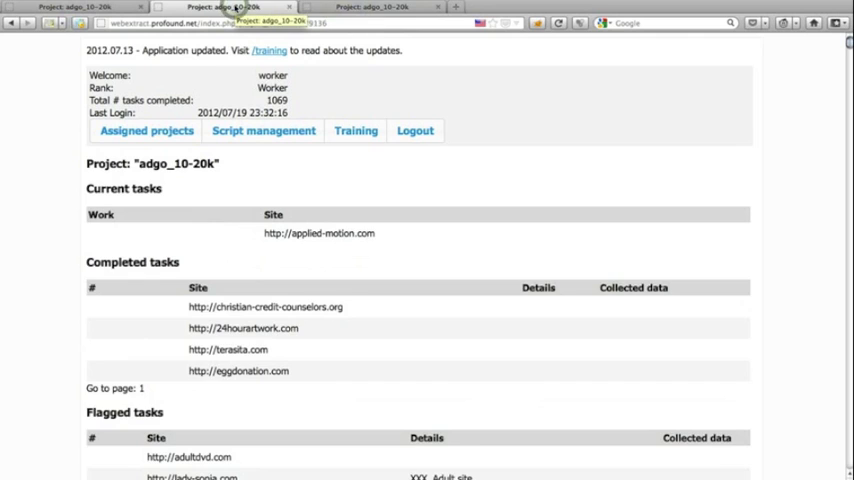
pyautogui.click(70, 6)
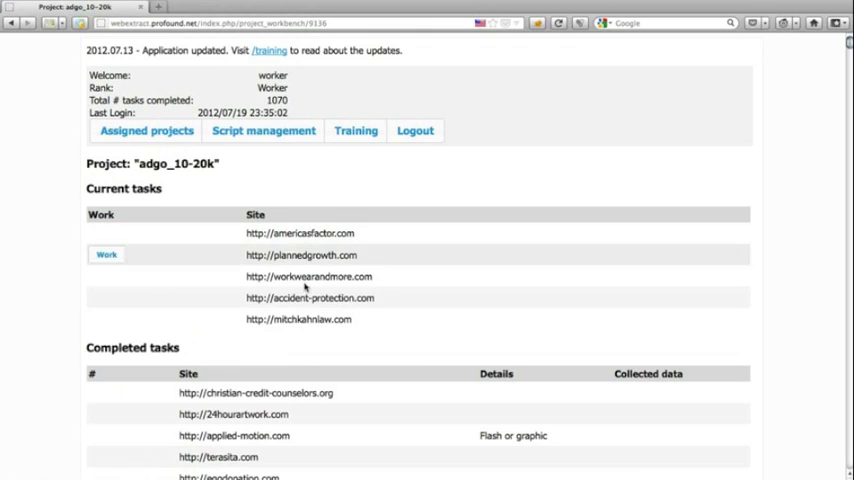
pyautogui.click(106, 232)
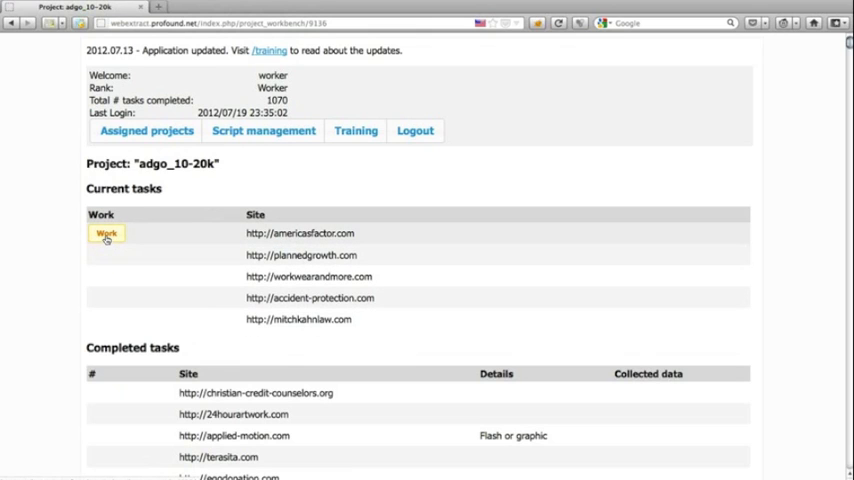
pyautogui.click(106, 232)
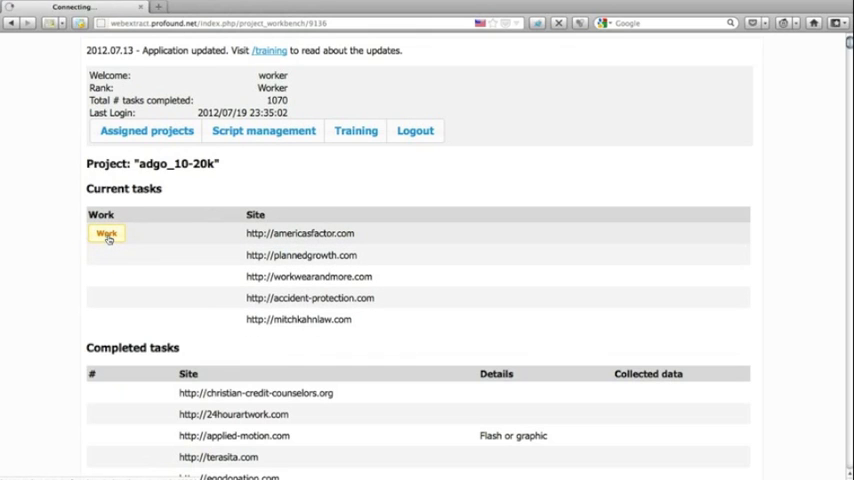
pyautogui.click(106, 232)
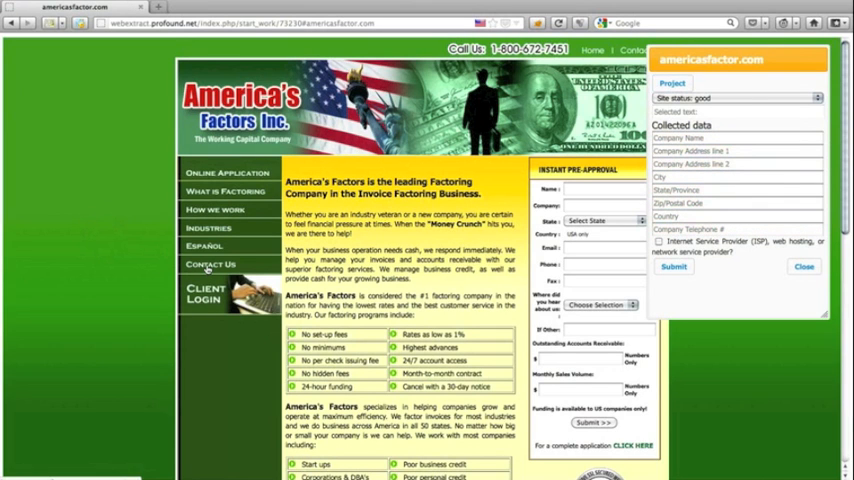
# - Capture Americas Factors, Inc.'s Pioneer Blvd, Santa Fe Springs CA 90670 address and phone from Contact Us
pyautogui.click(208, 264)
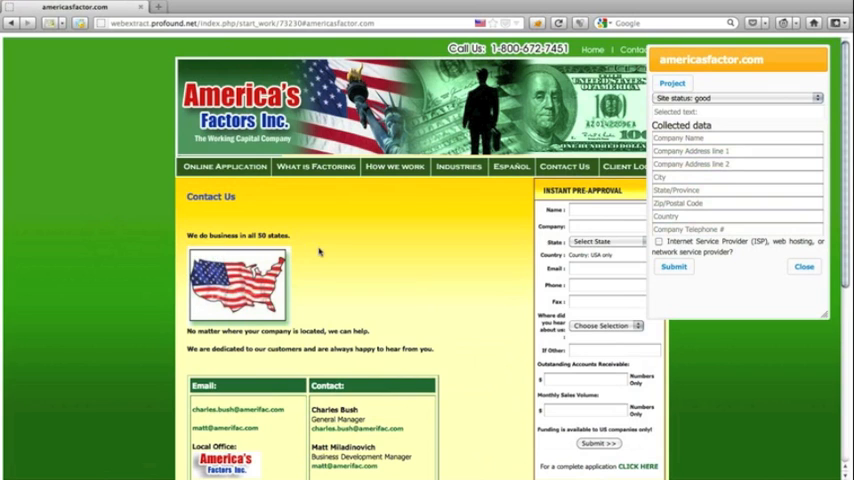
pyautogui.scroll(-3)
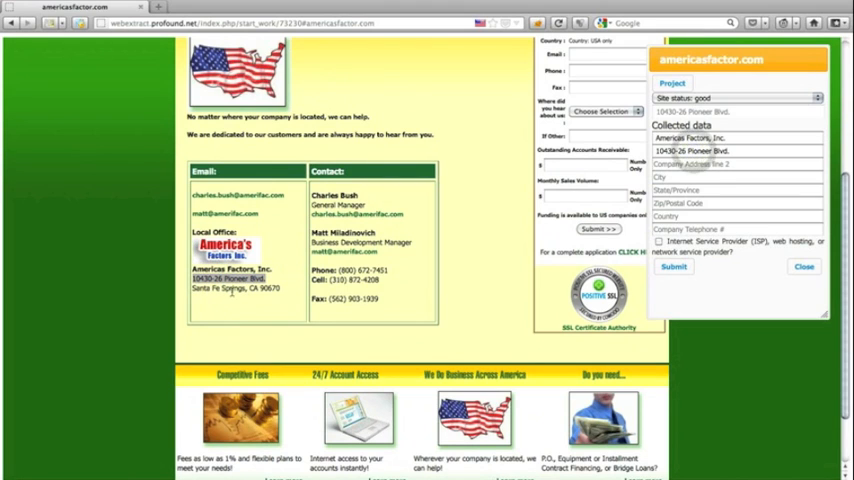
pyautogui.doubleClick(228, 288)
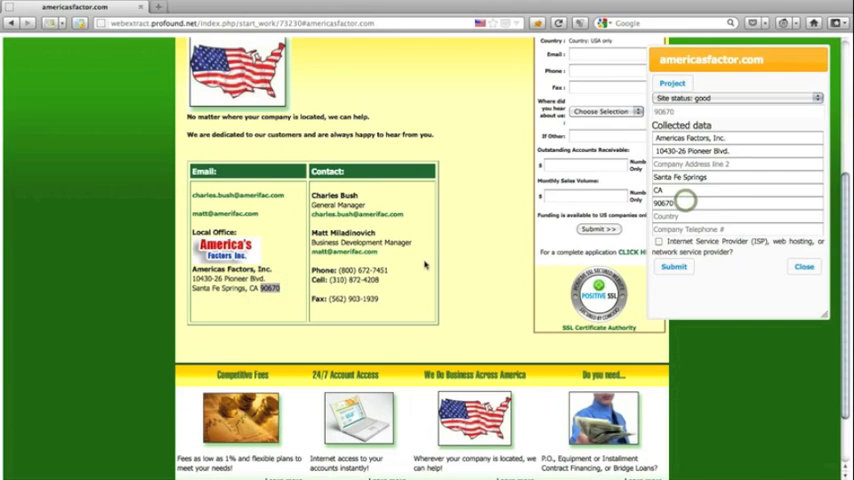
pyautogui.doubleClick(360, 272)
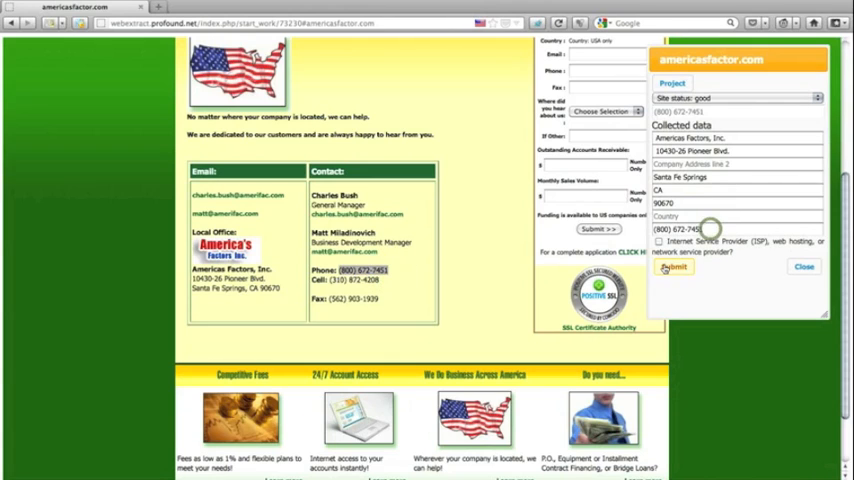
# - Submit the Americas Factors details and mark the americasfactor.com task complete
pyautogui.click(674, 268)
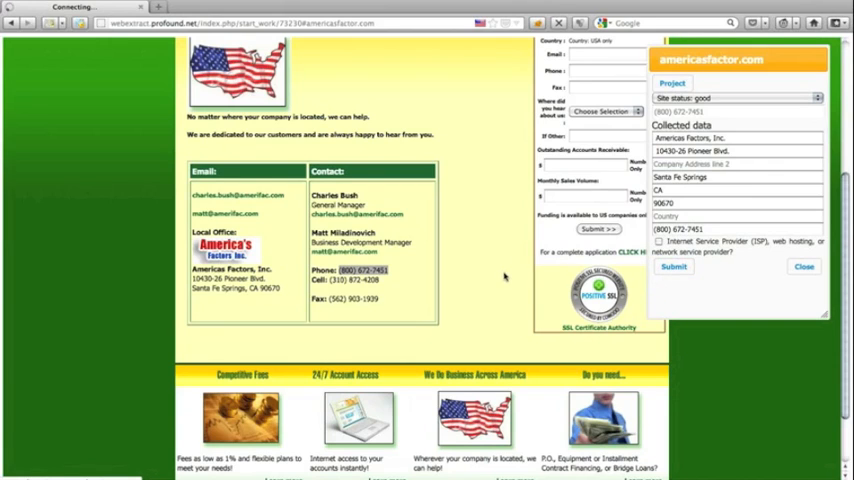
pyautogui.click(672, 268)
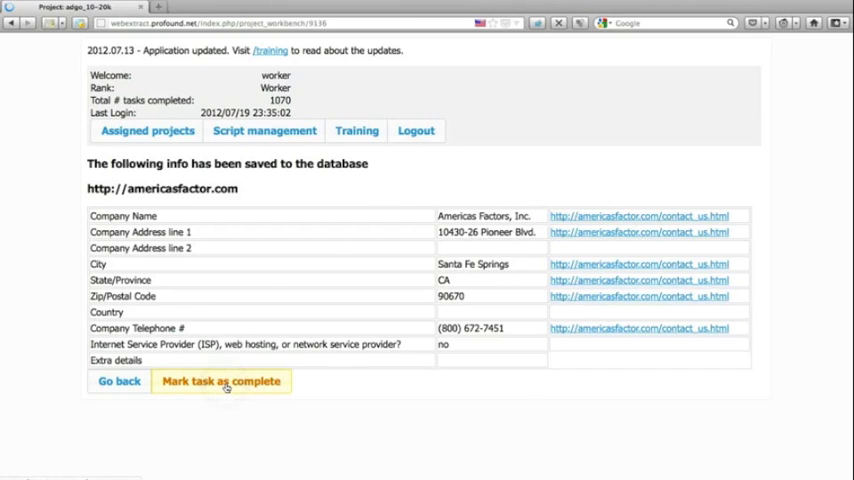
pyautogui.click(220, 380)
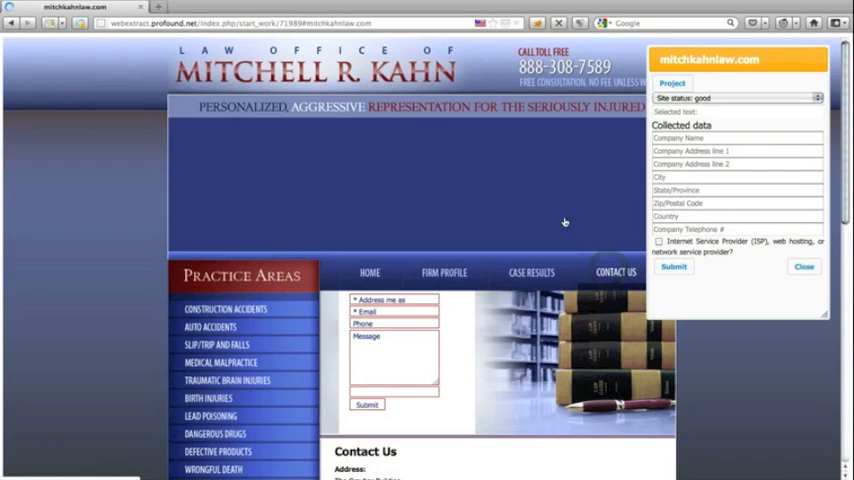
# - Capture the law office name, Lexington Avenue address and city New York from the footer
pyautogui.scroll(-3)
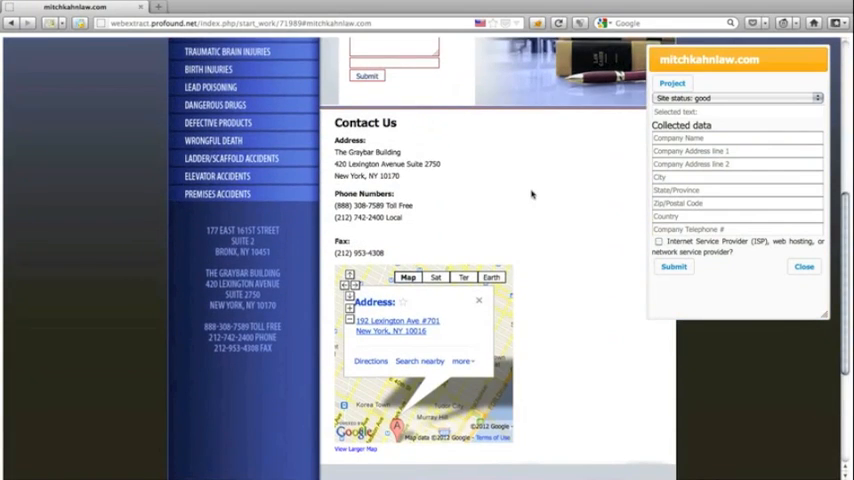
pyautogui.scroll(-3)
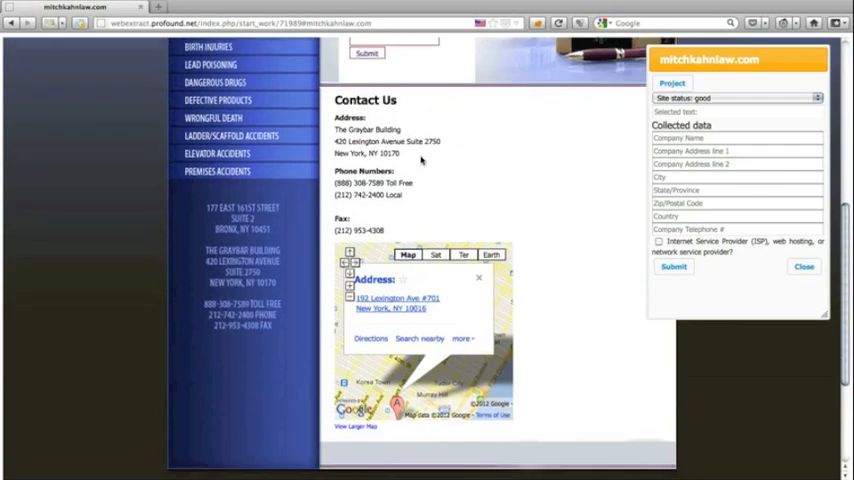
pyautogui.scroll(-3)
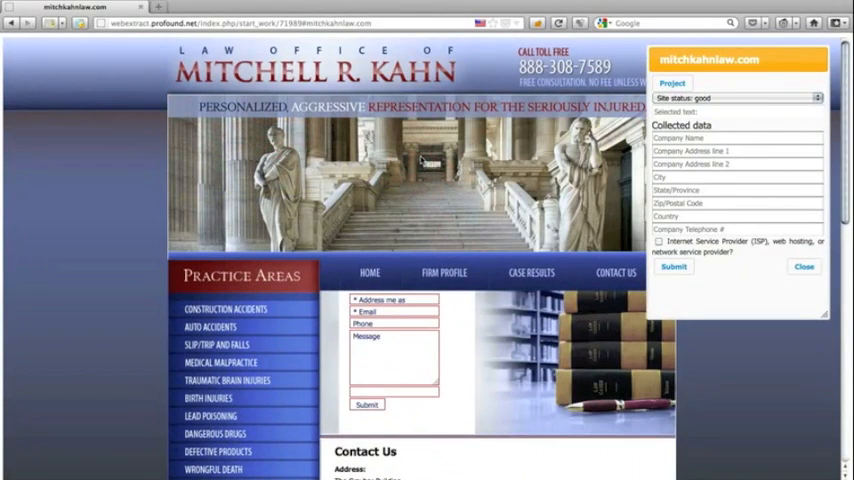
pyautogui.scroll(-3)
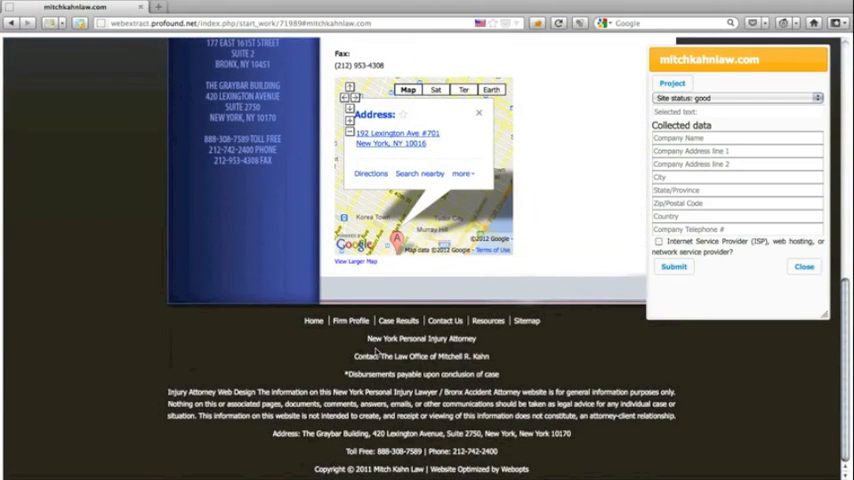
pyautogui.doubleClick(430, 356)
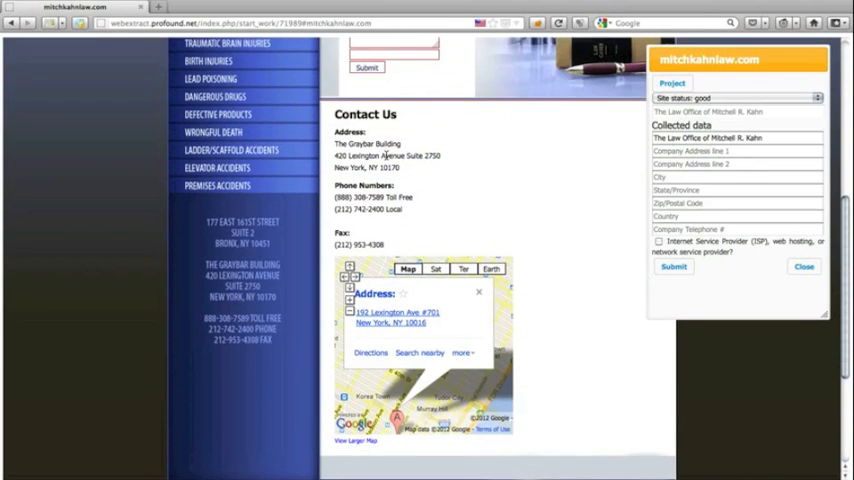
pyautogui.doubleClick(368, 144)
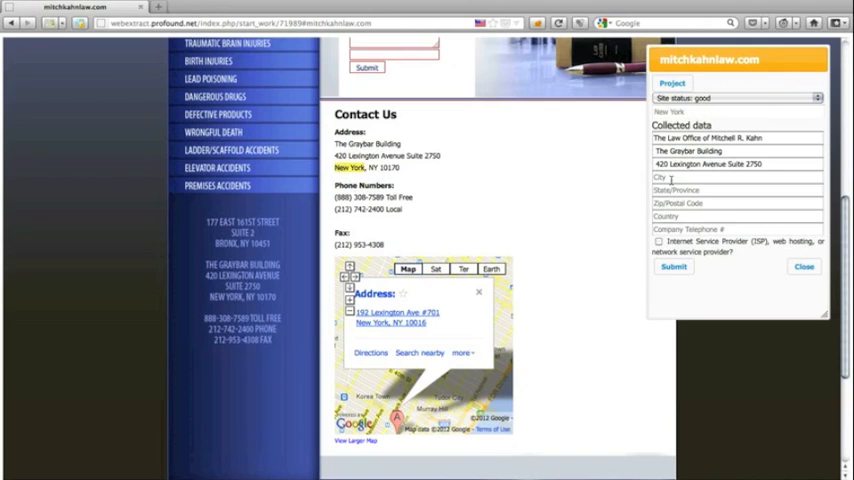
pyautogui.write('New York')
pyautogui.write('10170')
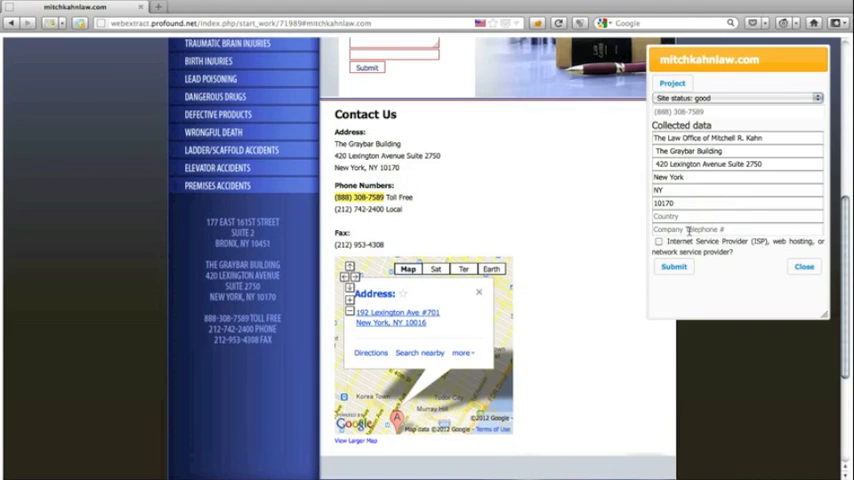
# - Fill the toll-free phone and submit the mitchkahnlaw.com details to the database
pyautogui.click(672, 268)
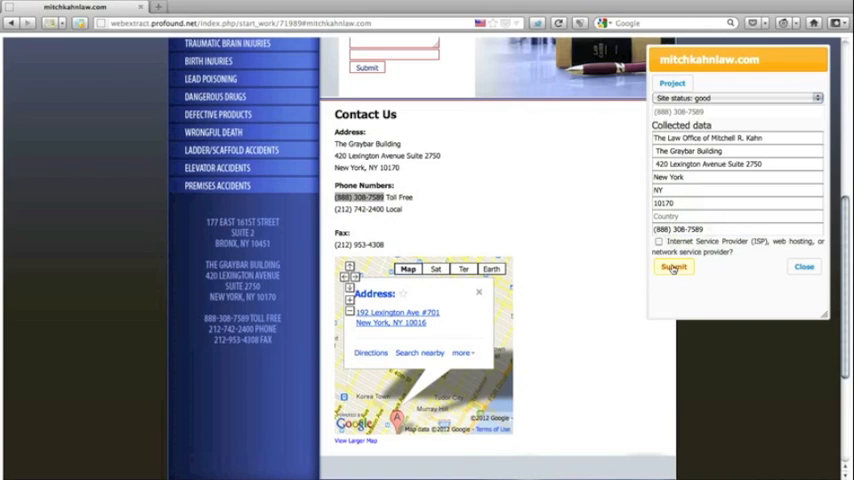
pyautogui.click(672, 268)
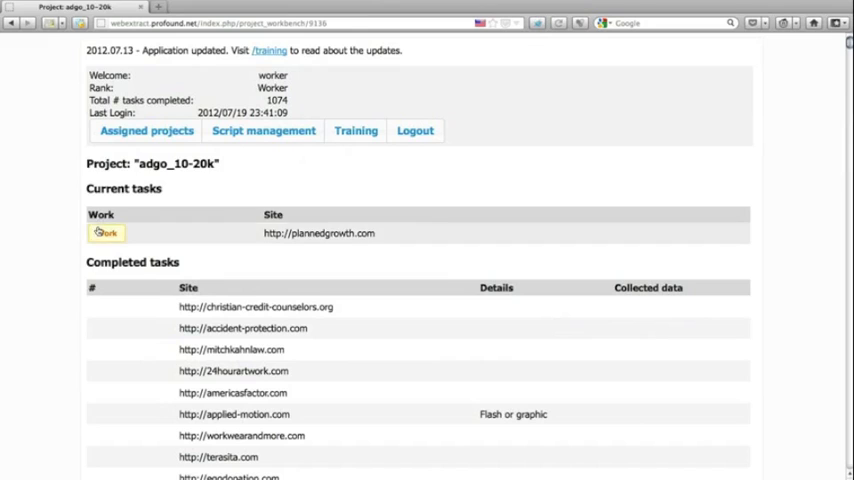
# - Start plannedgrowth.com and capture its street address with Fort Lauderdale and 33301
pyautogui.click(104, 232)
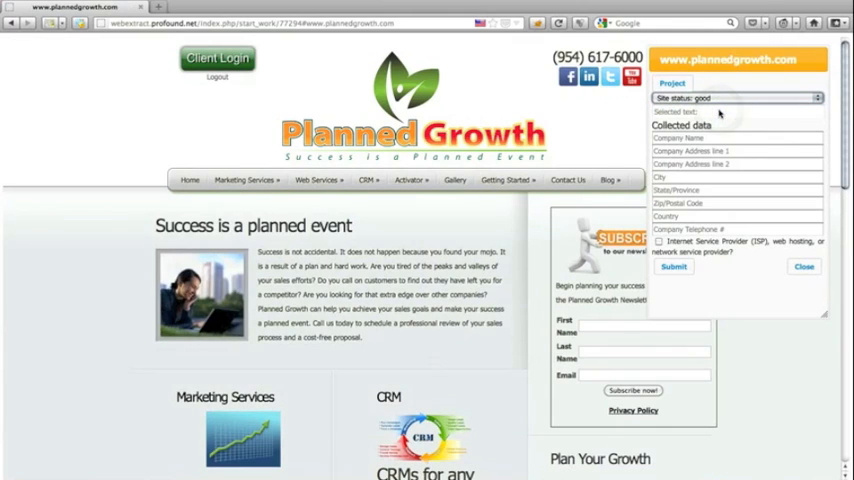
pyautogui.scroll(-3)
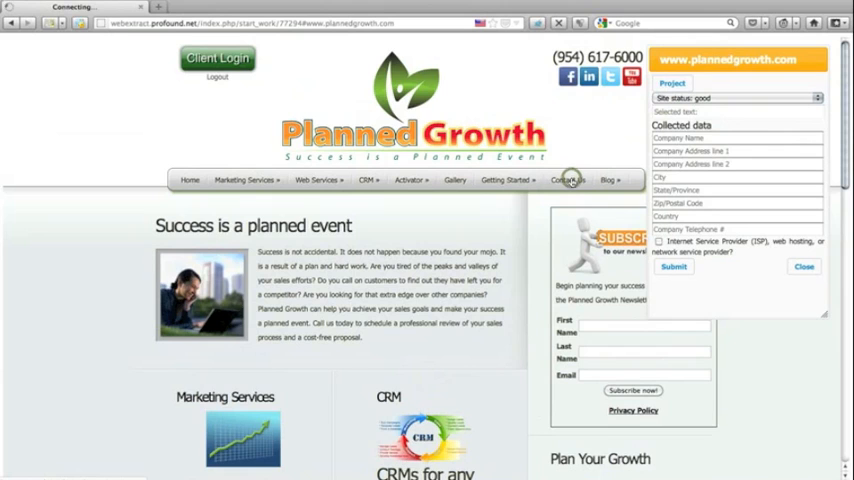
pyautogui.click(568, 180)
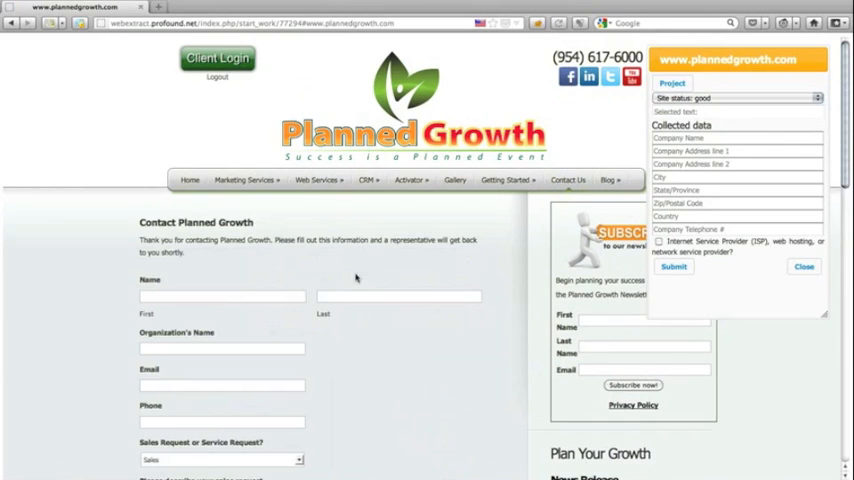
pyautogui.scroll(-3)
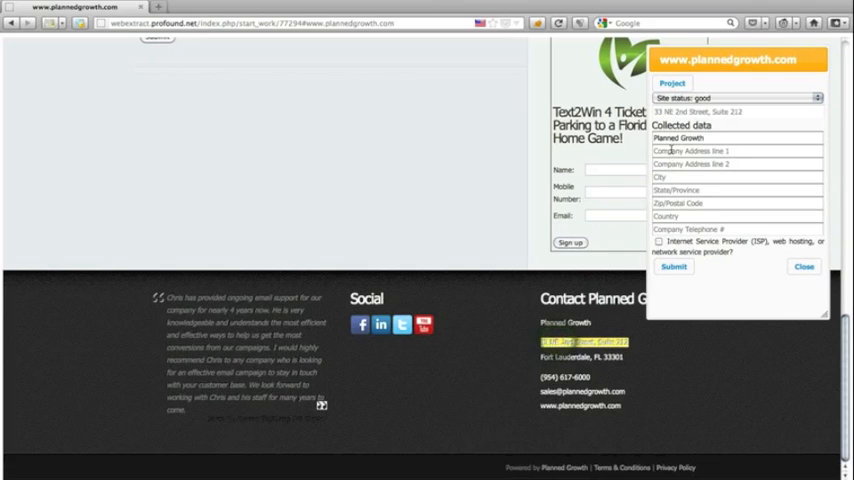
pyautogui.click(736, 152)
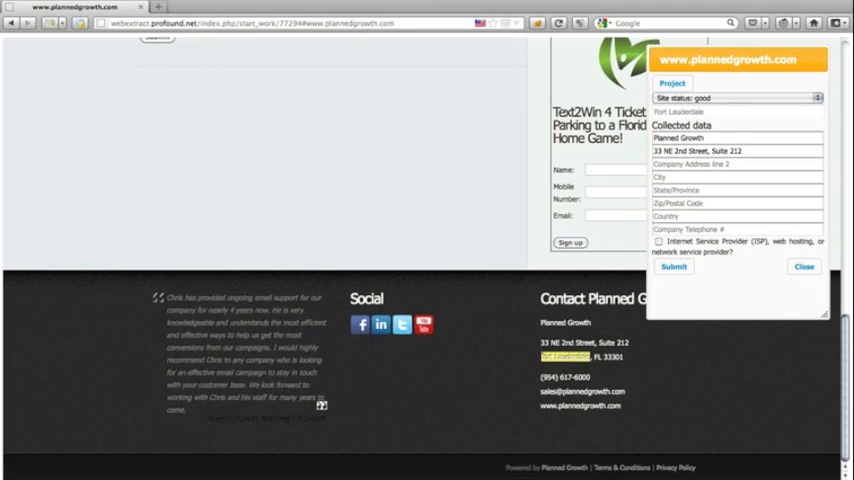
pyautogui.write('Fort Lauderdale')
pyautogui.write('FL')
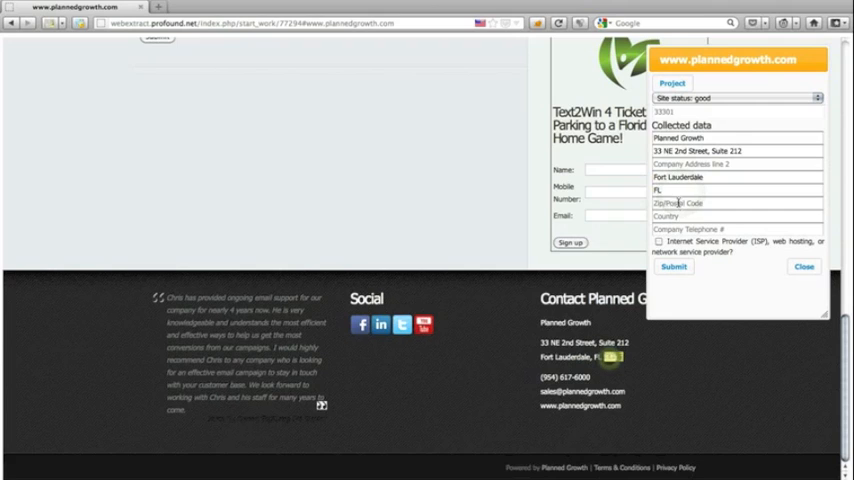
pyautogui.write('33301')
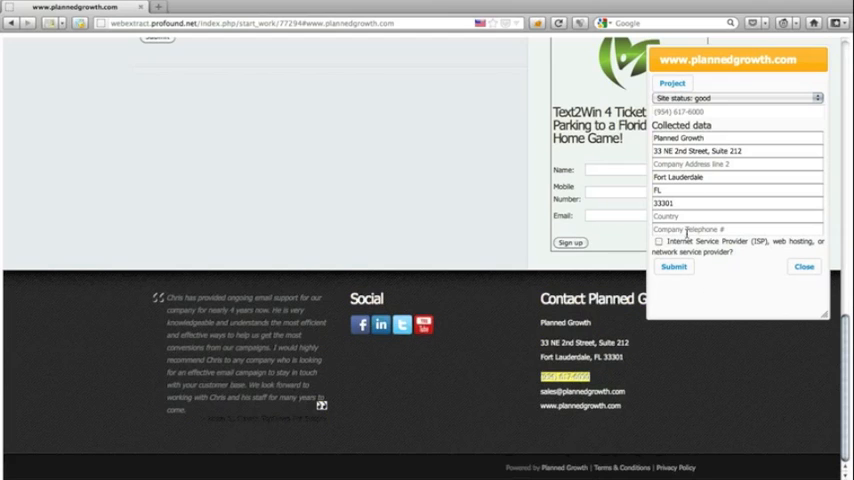
pyautogui.click(736, 228)
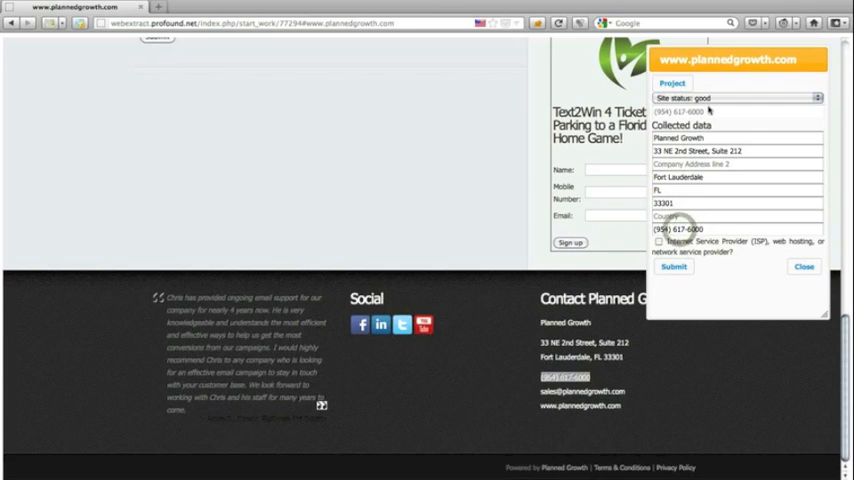
pyautogui.click(672, 268)
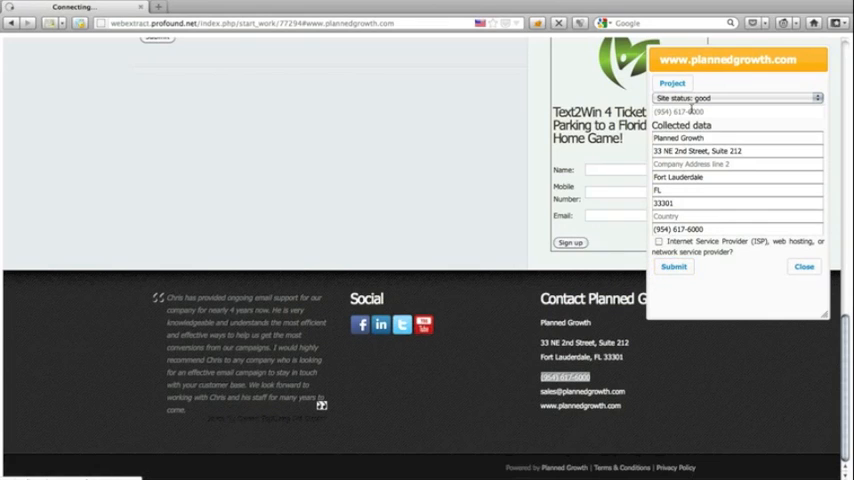
pyautogui.click(672, 266)
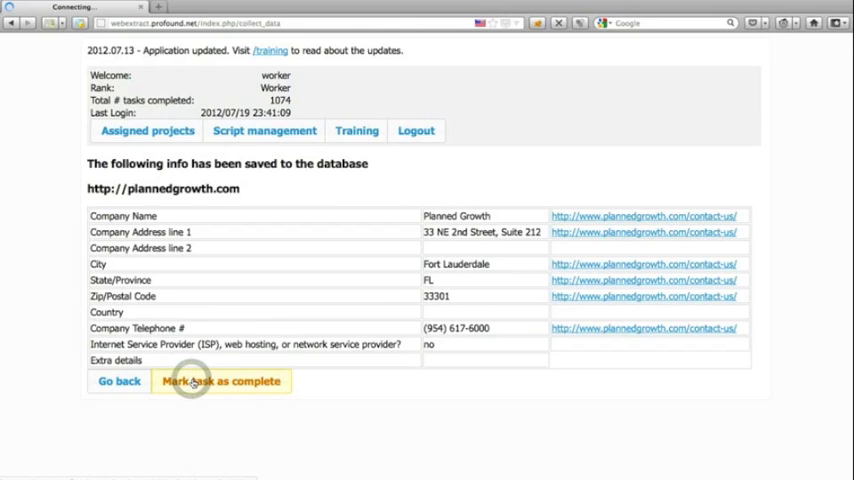
# - Mark the Planned Growth task complete and start the classicarsnissan.com task
pyautogui.click(220, 380)
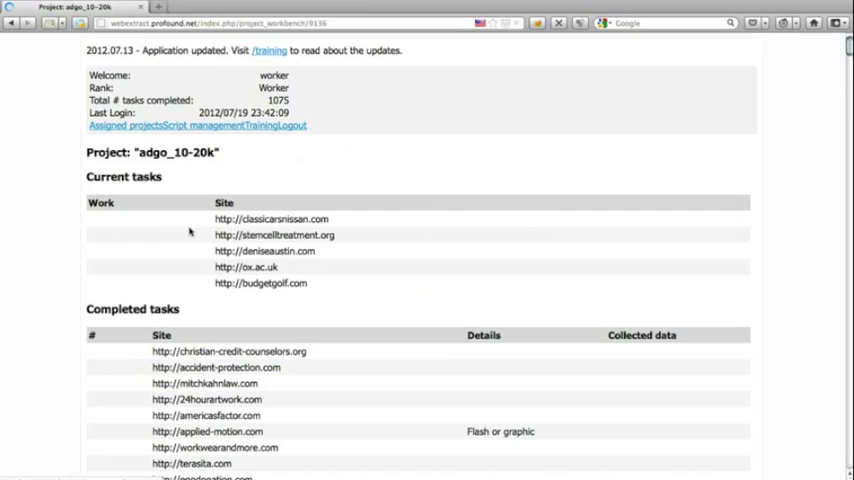
pyautogui.moveTo(100, 224)
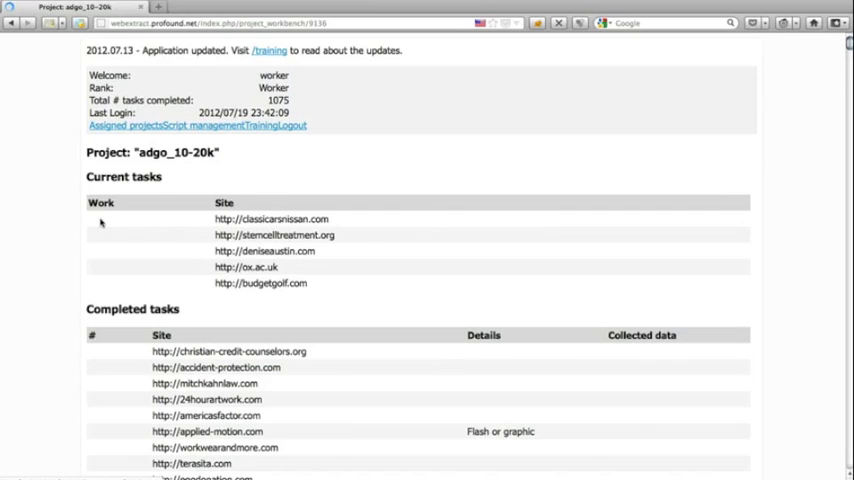
pyautogui.click(108, 220)
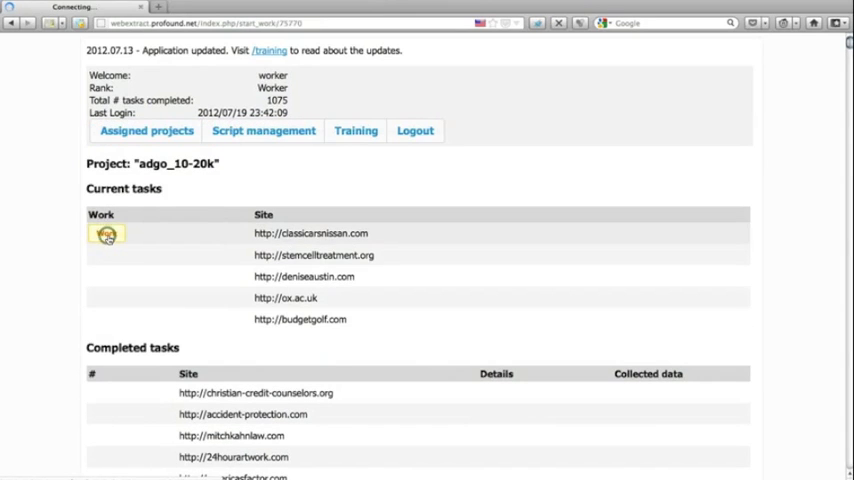
pyautogui.click(106, 232)
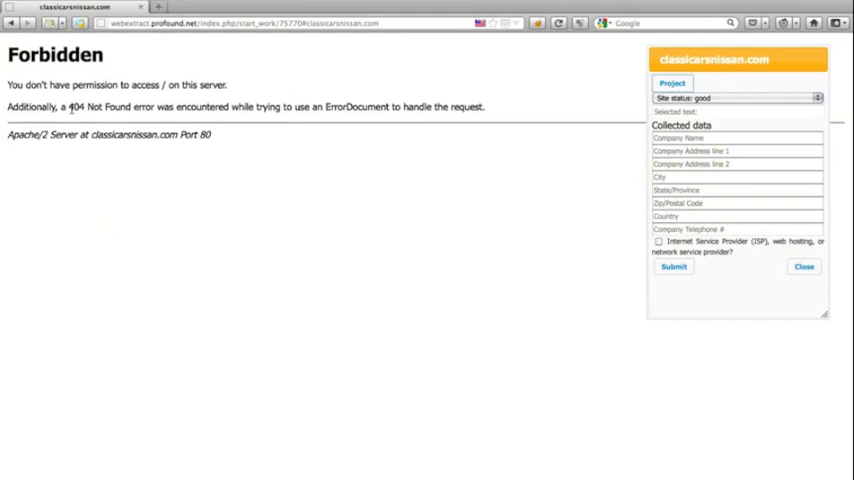
# - Record a broken-site status for classicarsnissan.com's 404 page and submit it
pyautogui.doubleClick(76, 108)
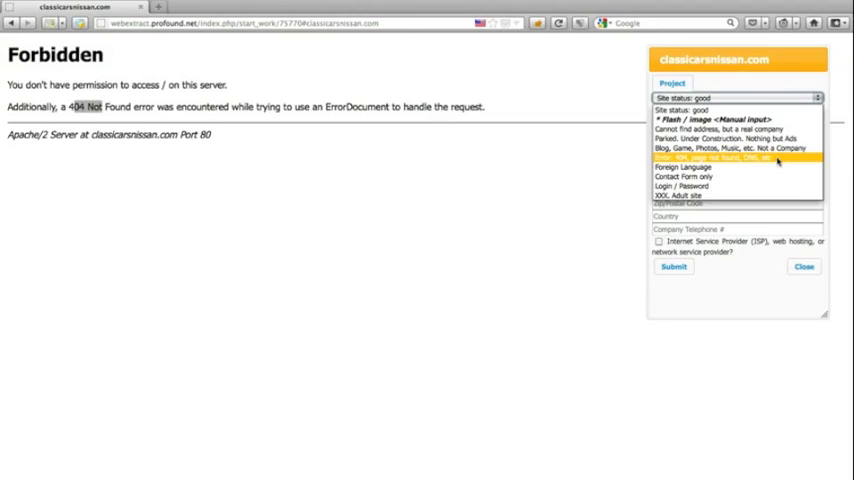
pyautogui.click(736, 156)
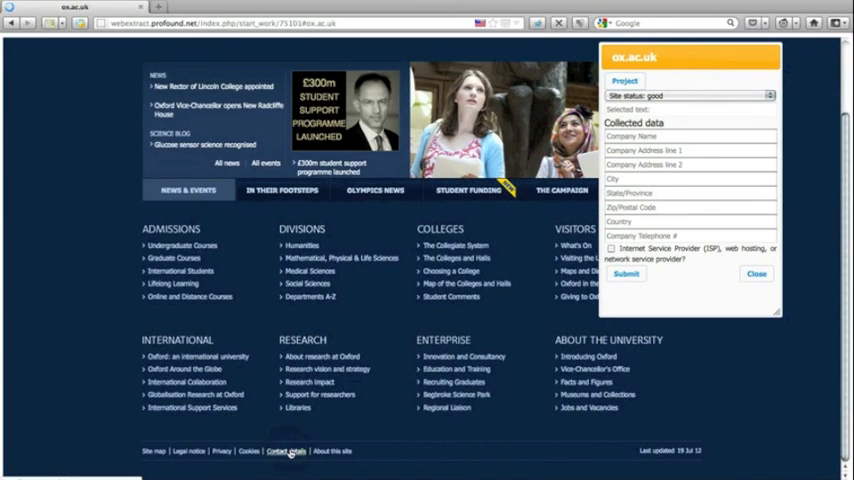
# - Save the University of Oxford's Wellington Square address and phone, then mark ox.ac.uk complete
pyautogui.click(284, 452)
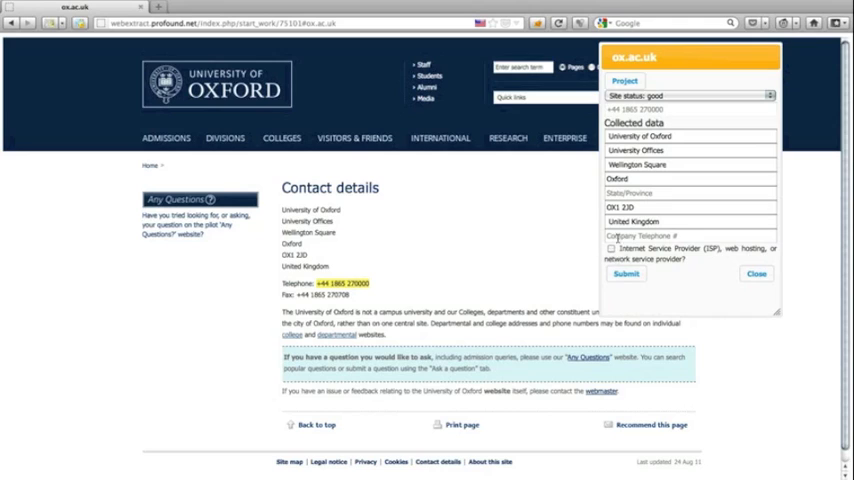
pyautogui.click(624, 272)
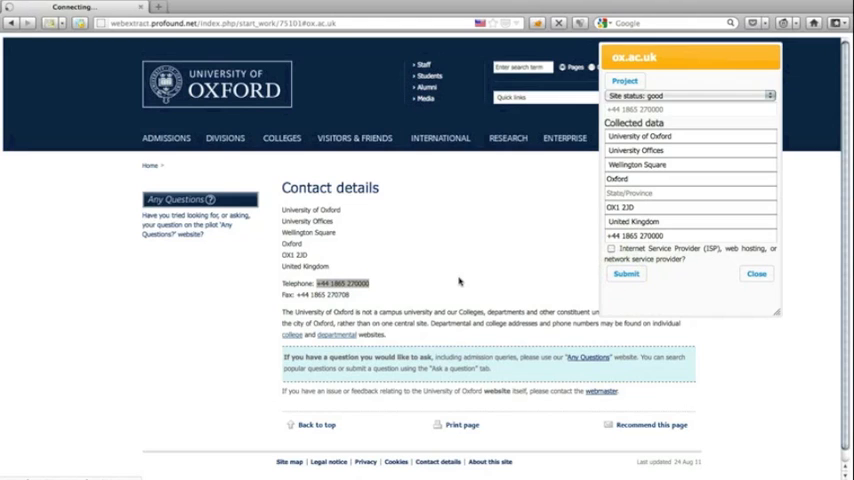
pyautogui.click(624, 272)
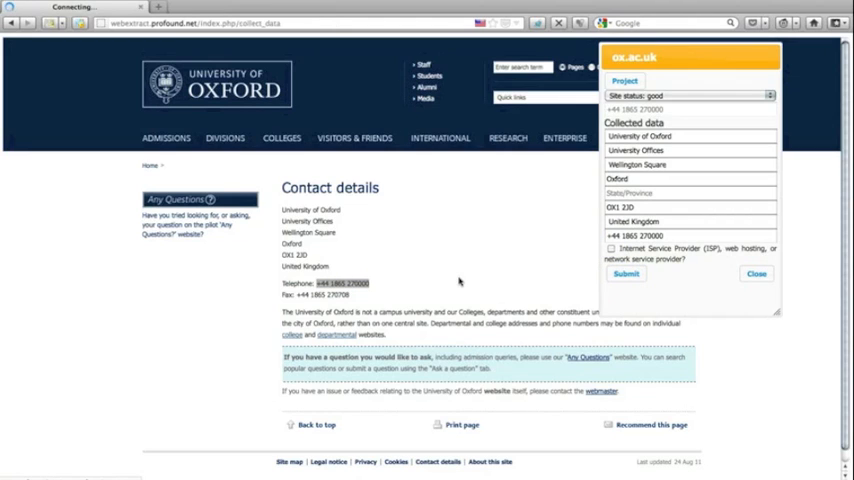
pyautogui.click(624, 272)
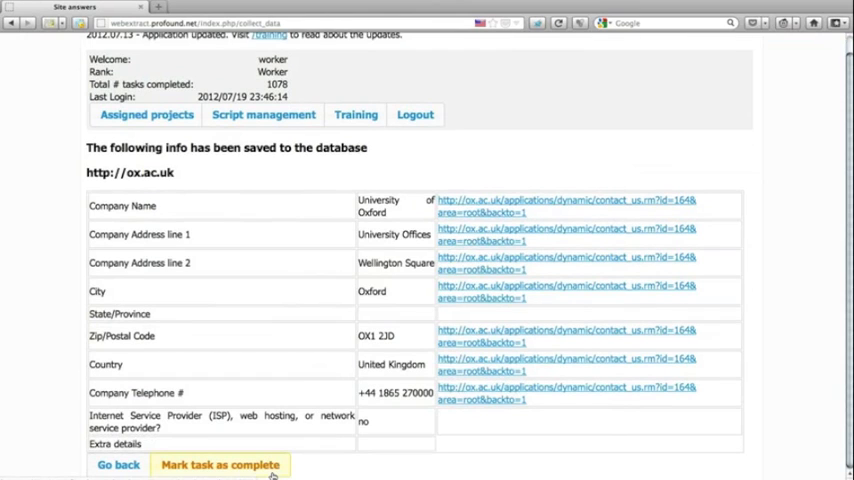
pyautogui.click(220, 464)
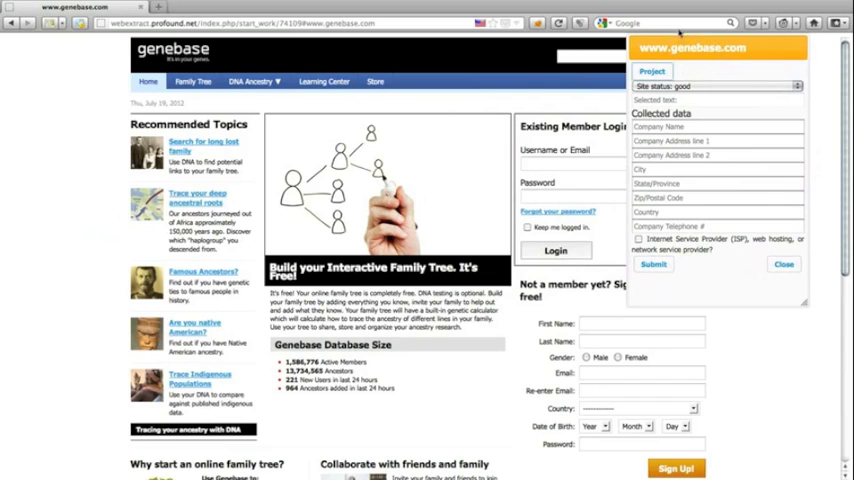
# - Go to the About Genebase page and scroll to its Contact Us section with the Vancouver and Seattle offices
pyautogui.scroll(-3)
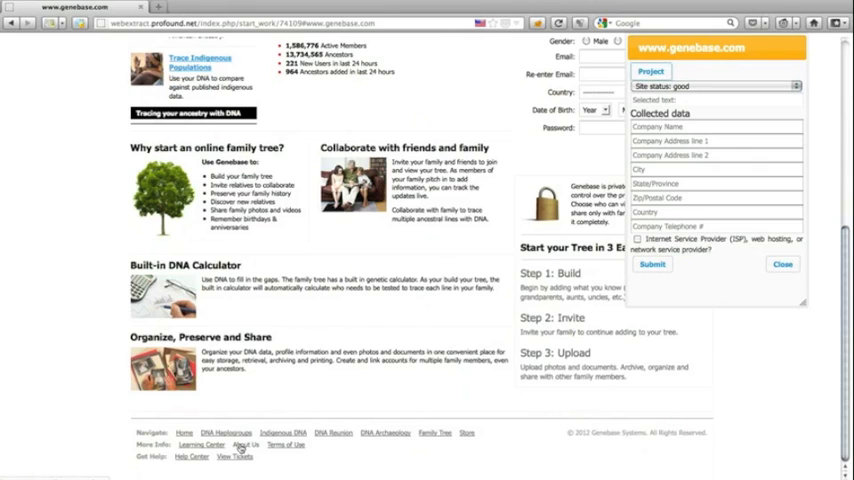
pyautogui.click(244, 444)
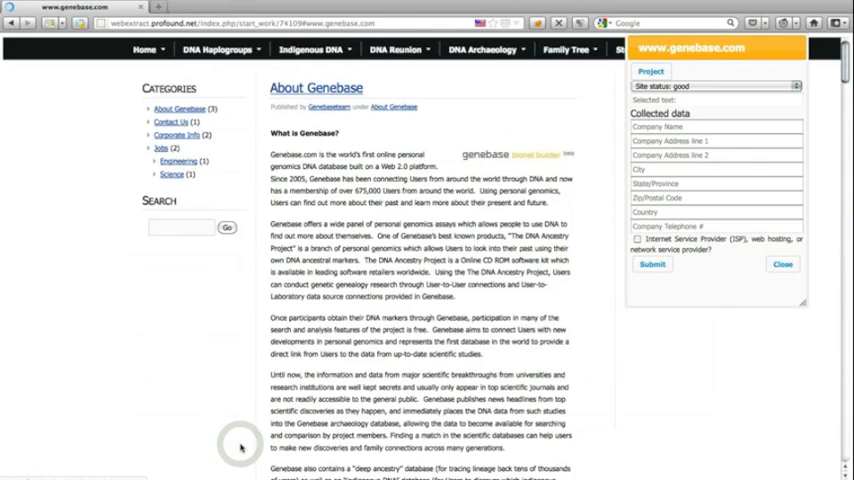
pyautogui.scroll(-3)
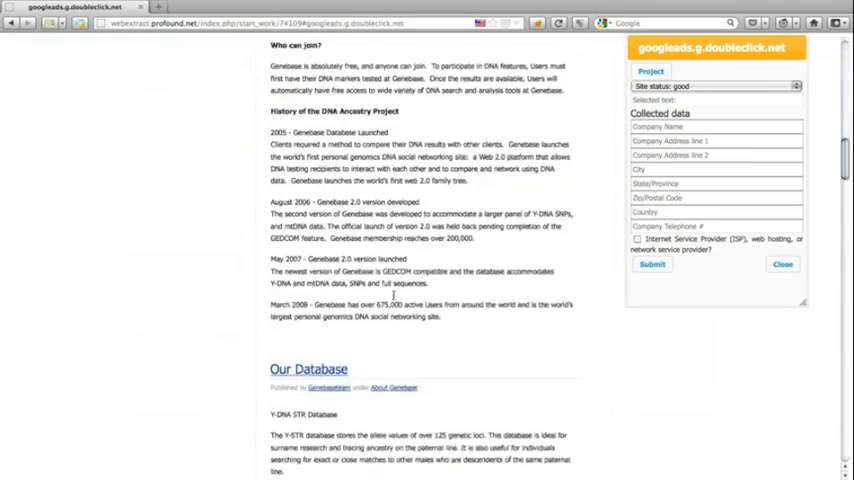
pyautogui.scroll(-3)
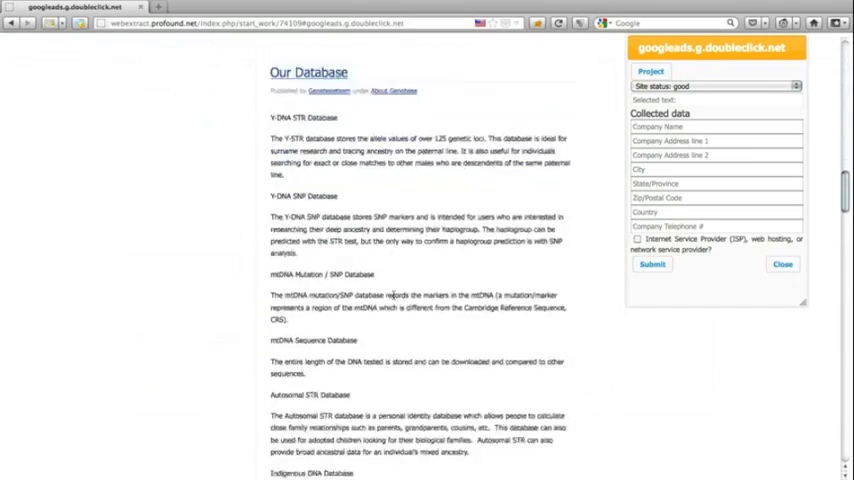
pyautogui.scroll(-3)
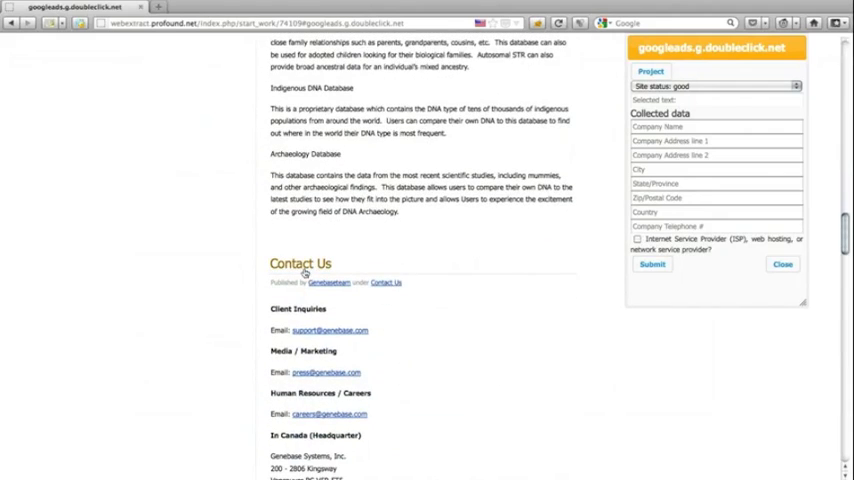
pyautogui.scroll(-3)
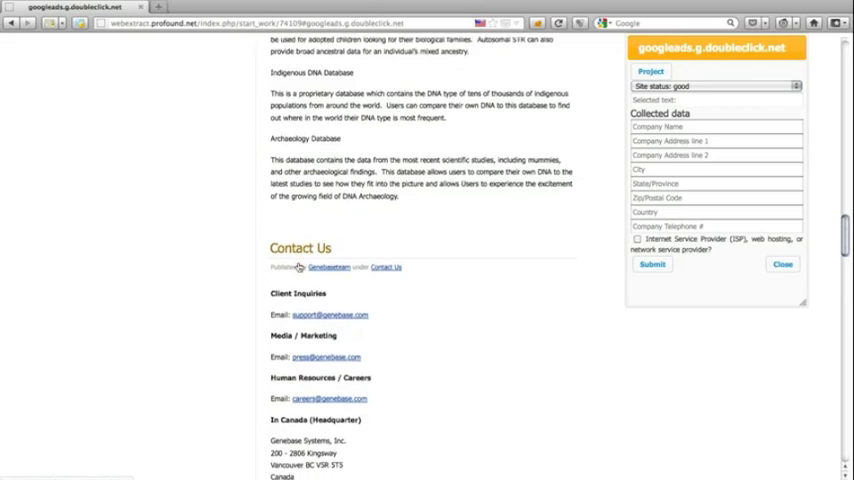
pyautogui.scroll(-3)
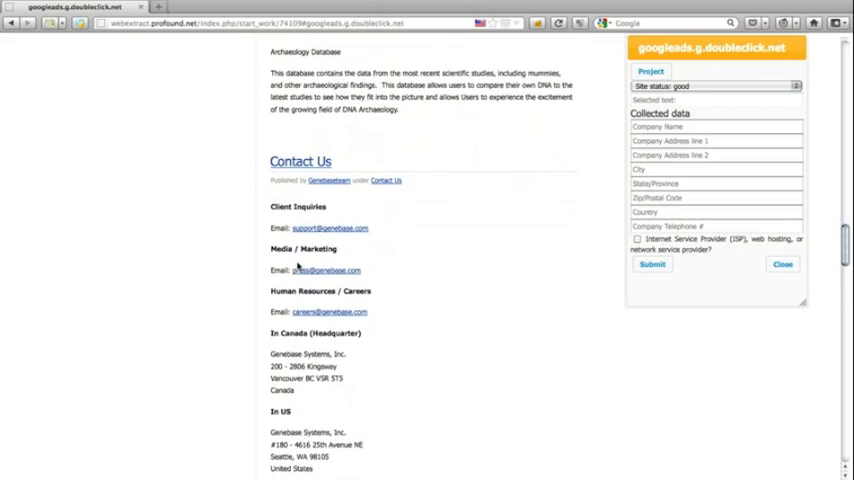
pyautogui.scroll(-3)
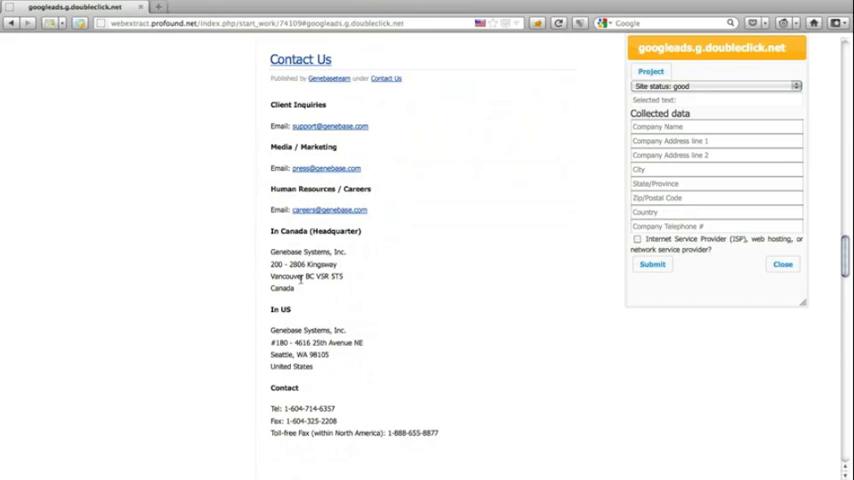
pyautogui.moveTo(332, 264)
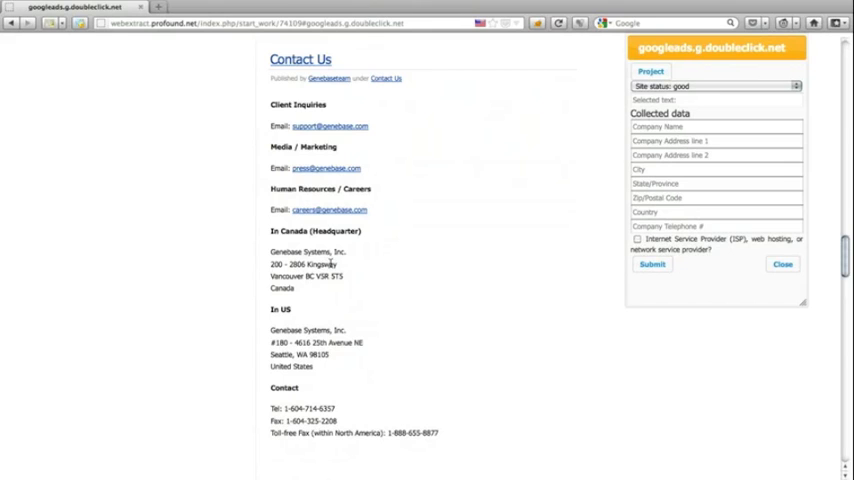
pyautogui.scroll(3)
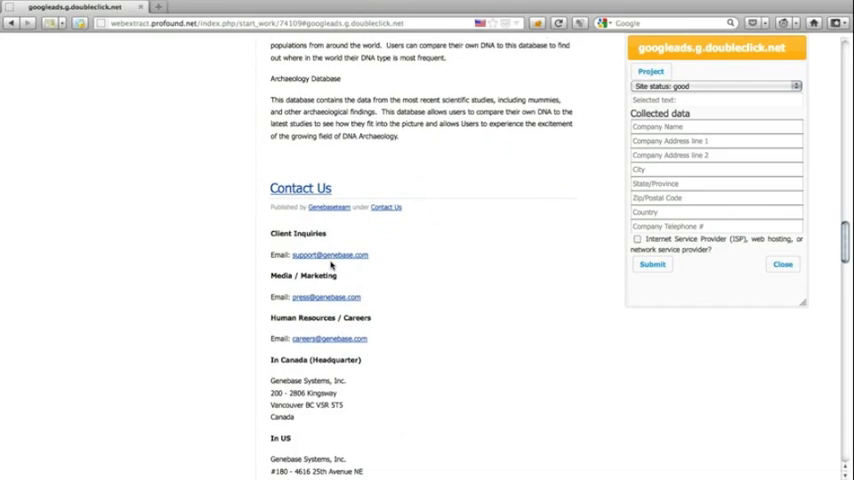
pyautogui.scroll(-3)
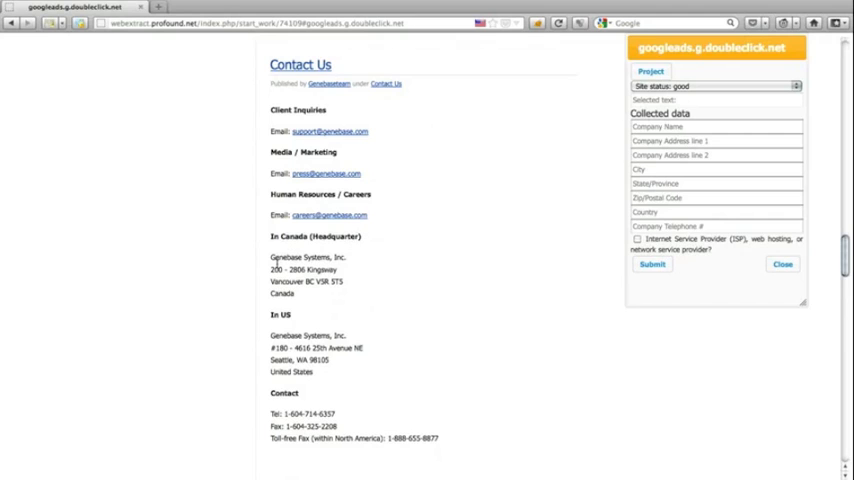
pyautogui.doubleClick(308, 256)
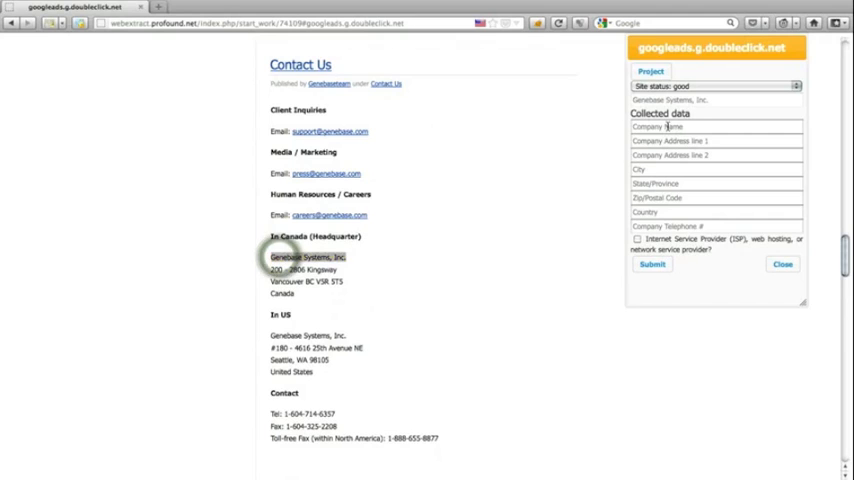
pyautogui.doubleClick(304, 270)
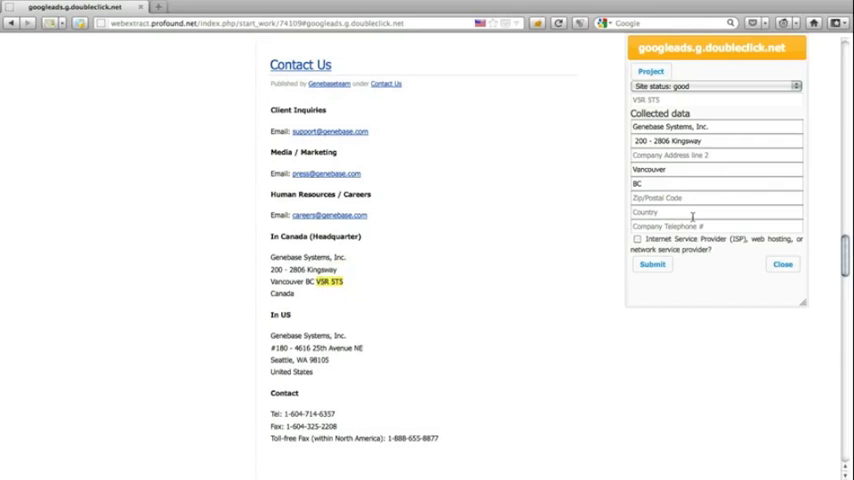
pyautogui.click(716, 196)
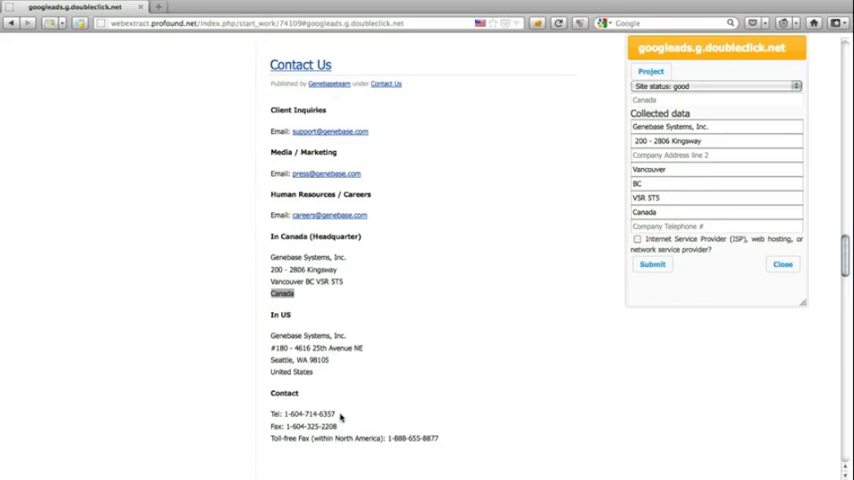
pyautogui.doubleClick(304, 412)
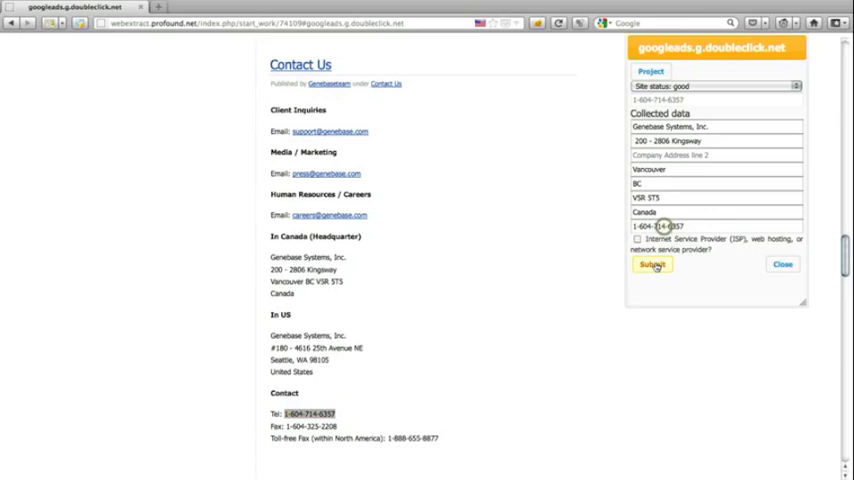
pyautogui.click(652, 264)
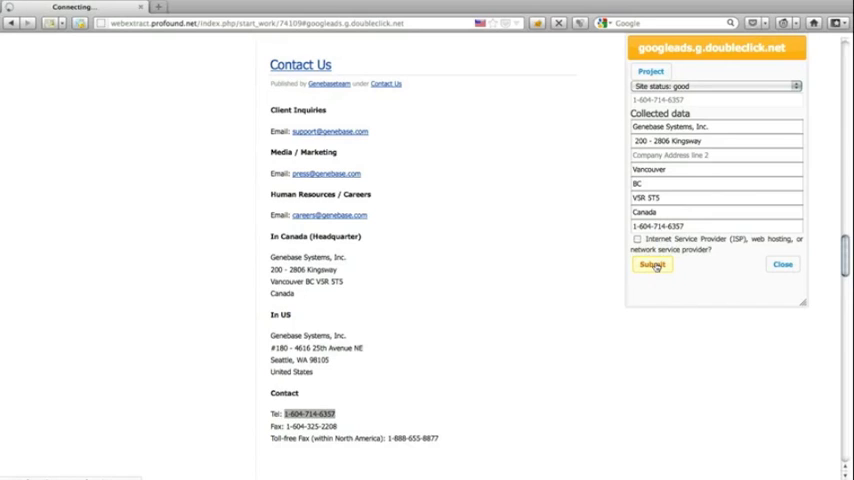
# - Mark the genebase.com task complete and head to the Training notes on the 2012.07.13 update
pyautogui.click(652, 264)
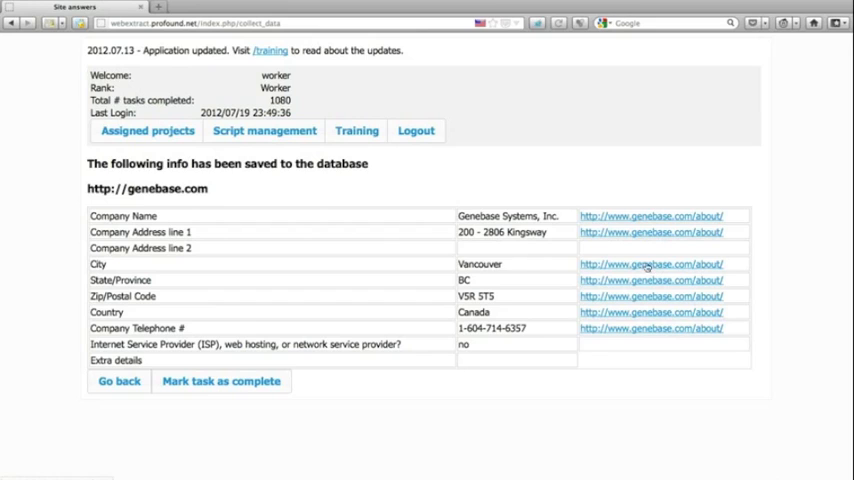
pyautogui.click(220, 380)
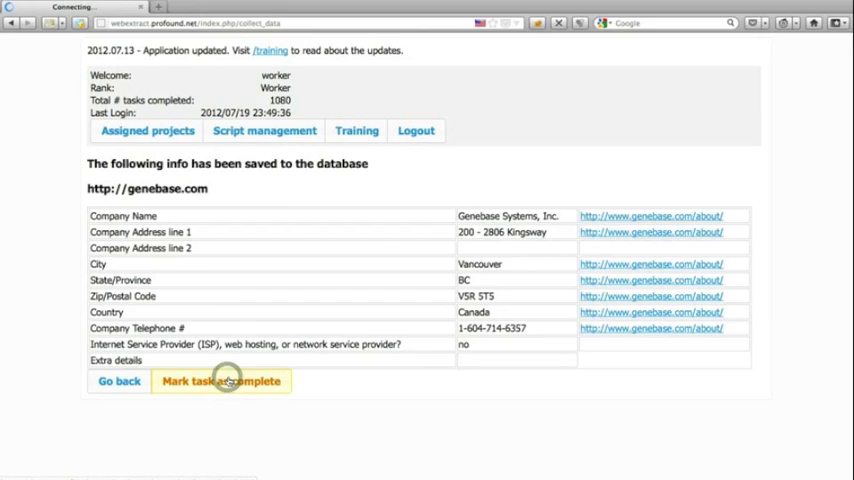
pyautogui.click(220, 380)
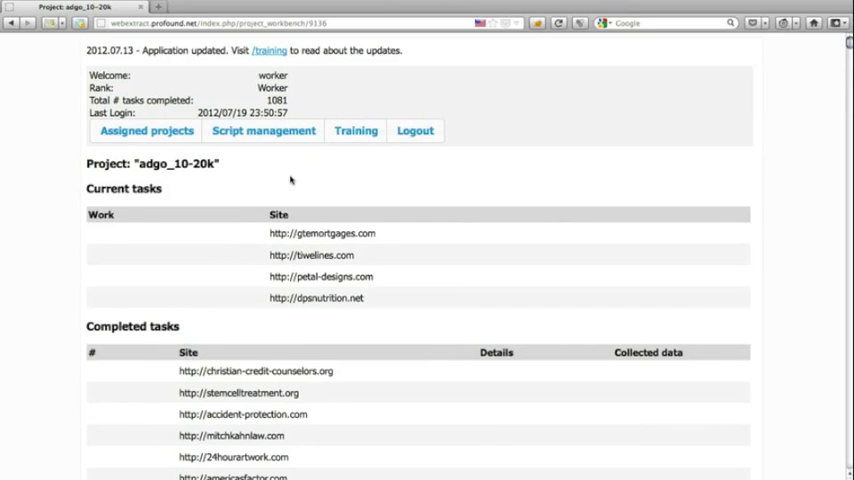
pyautogui.click(356, 132)
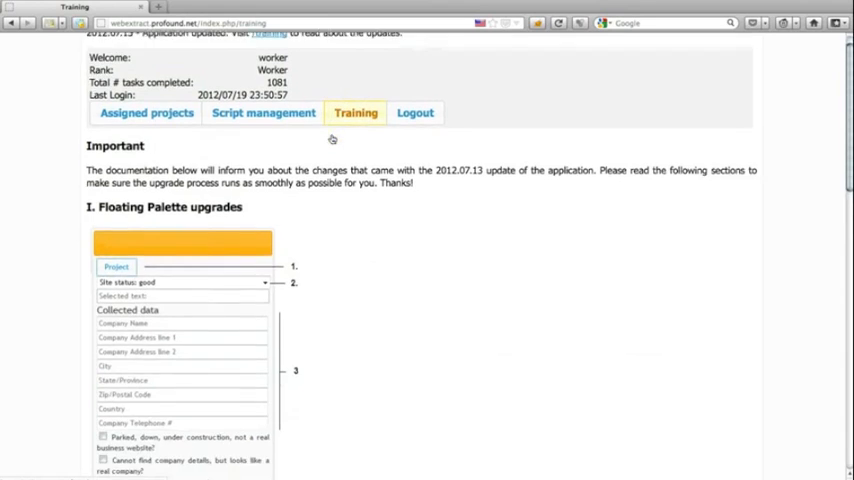
# - Scroll the Training page to section II, Site status select, and read the status options
pyautogui.scroll(-3)
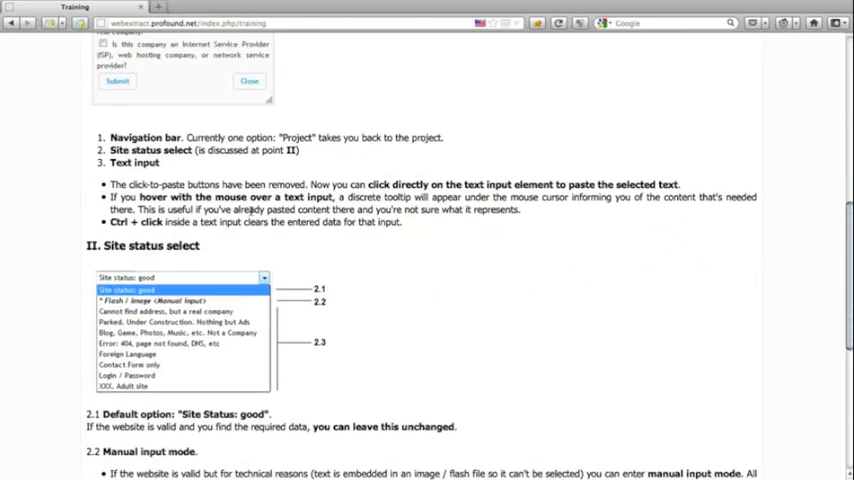
pyautogui.scroll(3)
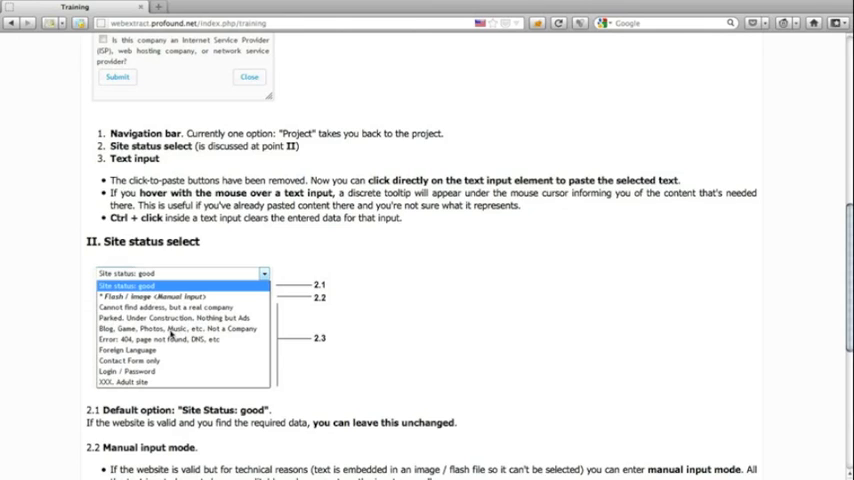
pyautogui.moveTo(128, 336)
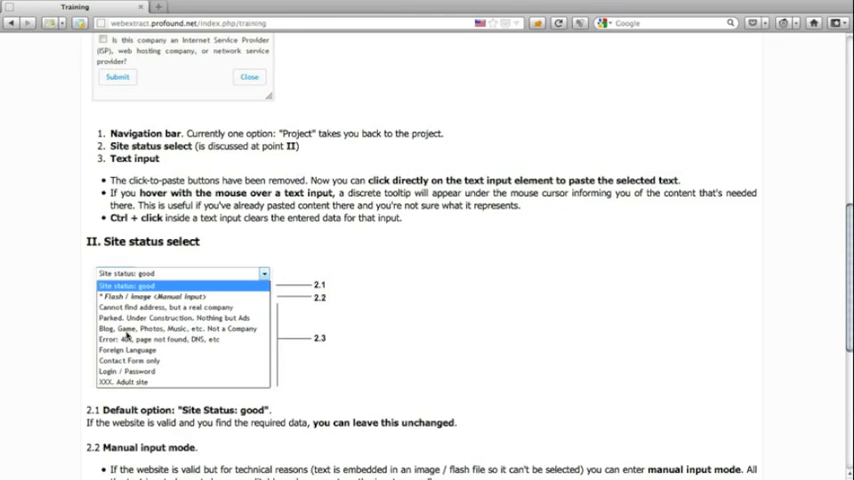
pyautogui.moveTo(170, 336)
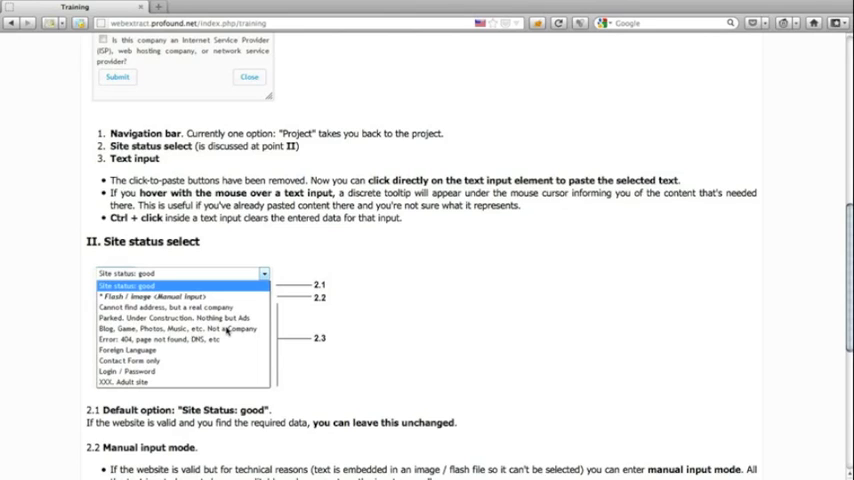
pyautogui.moveTo(130, 348)
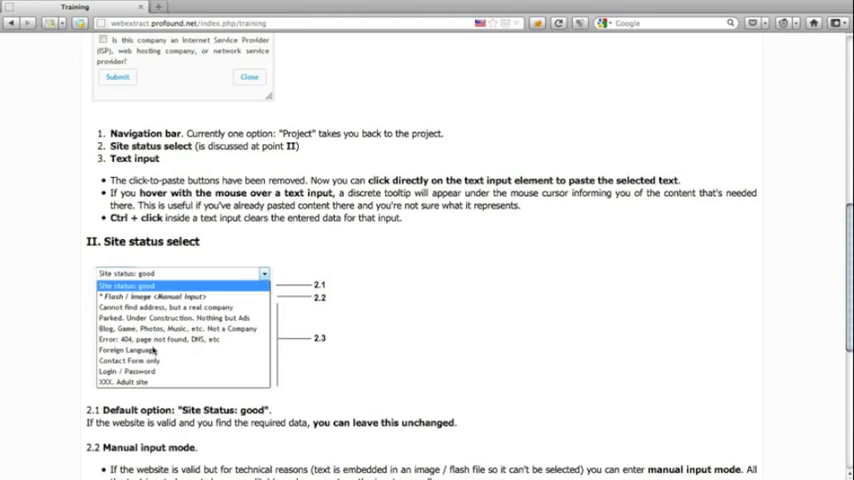
pyautogui.moveTo(140, 360)
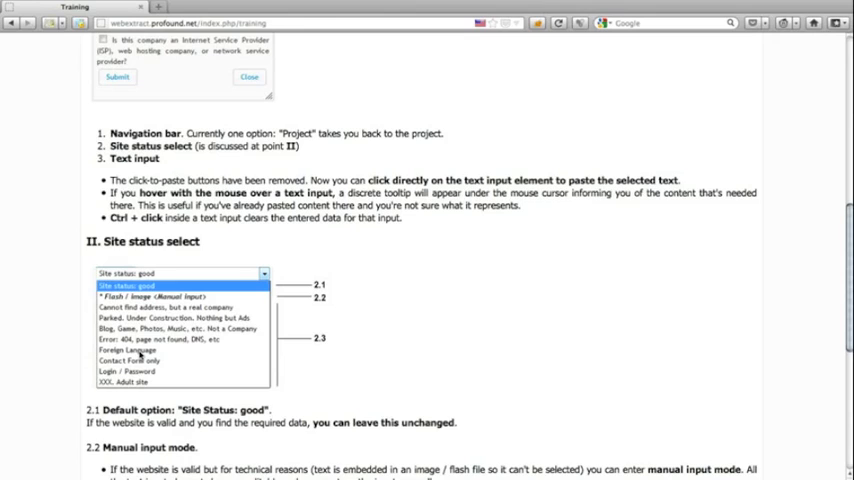
pyautogui.moveTo(140, 352)
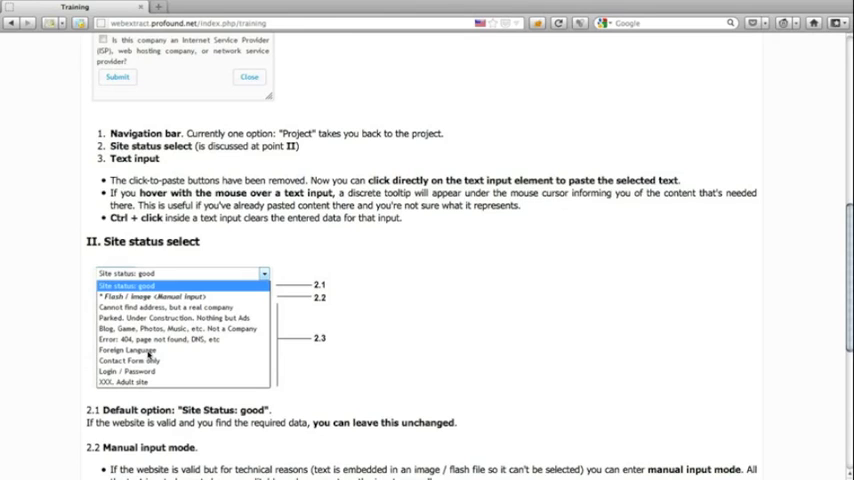
pyautogui.moveTo(150, 352)
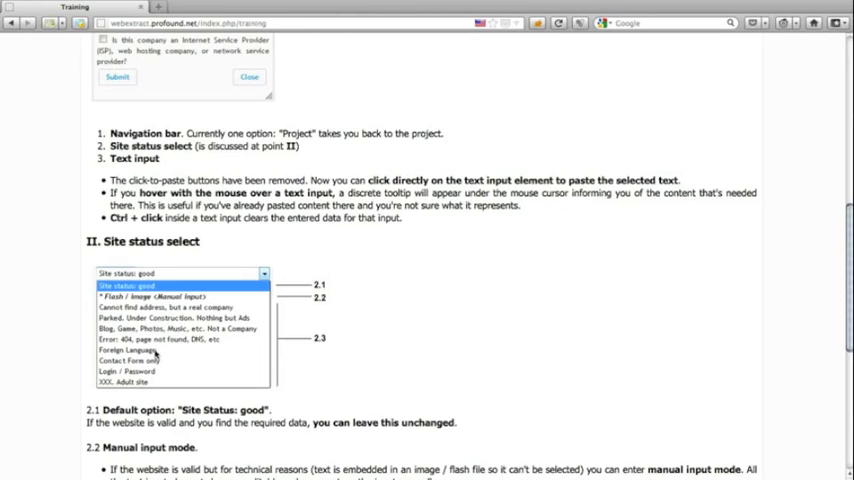
pyautogui.moveTo(116, 368)
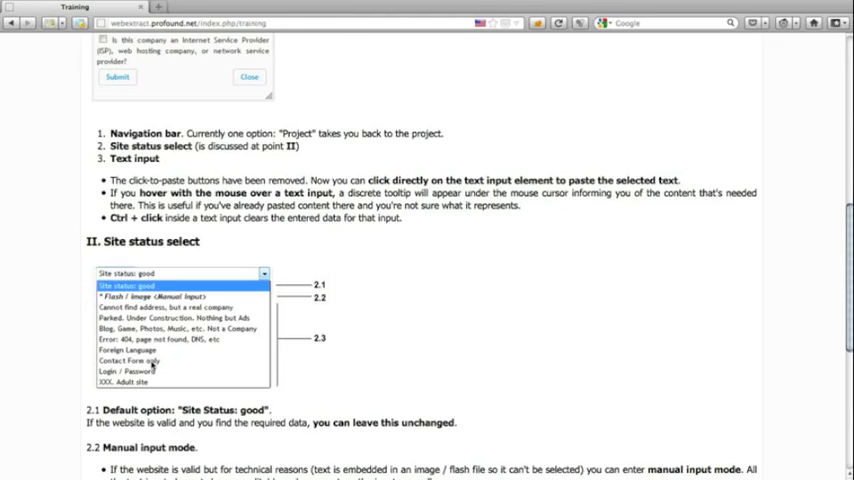
pyautogui.moveTo(156, 372)
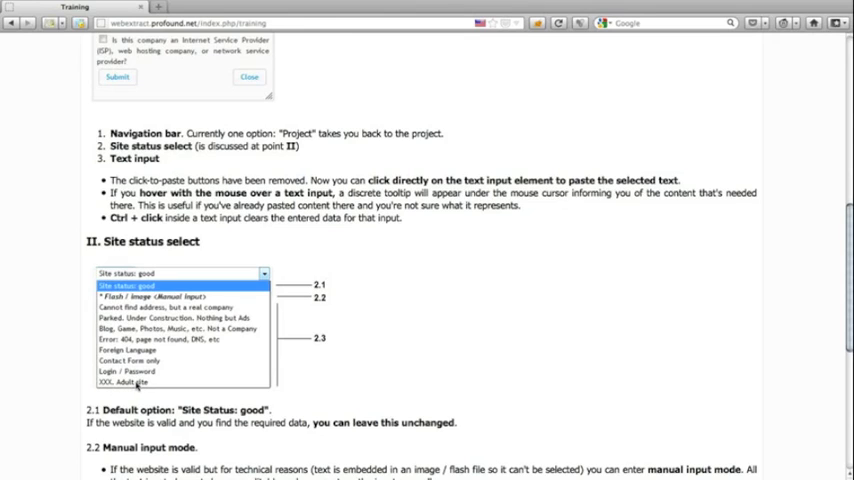
pyautogui.moveTo(234, 338)
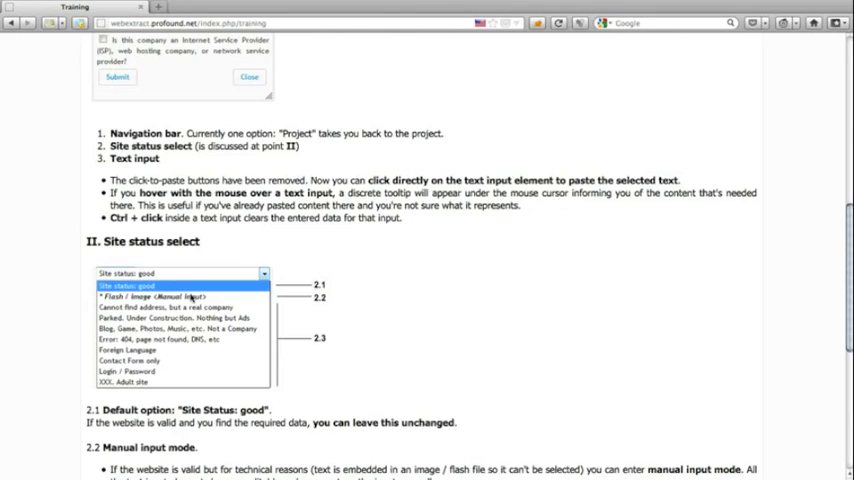
pyautogui.scroll(-3)
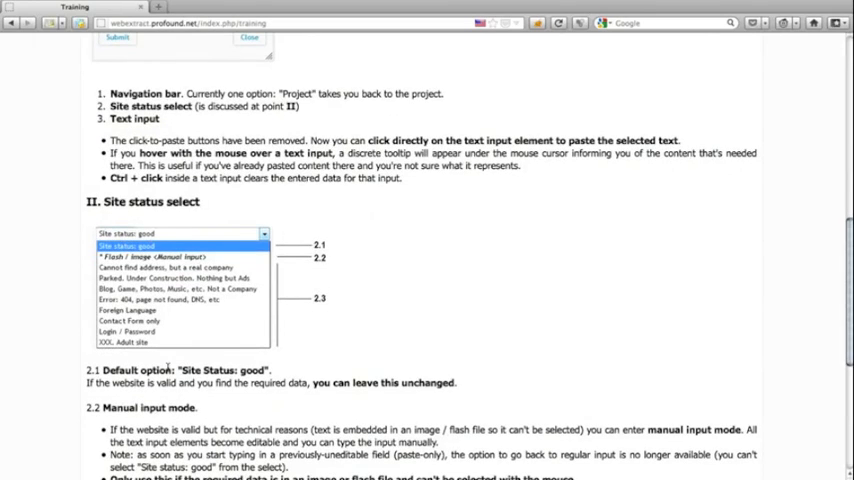
# - Read through the remaining Training sections, then return to the Assigned projects list
pyautogui.scroll(-3)
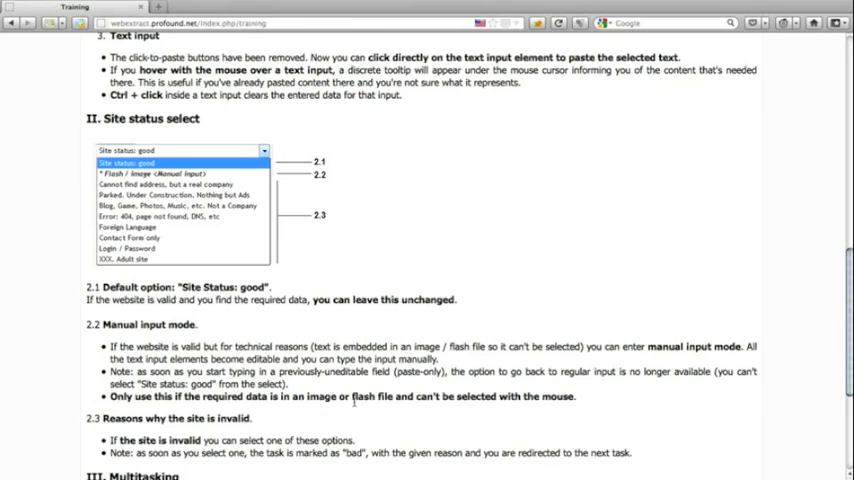
pyautogui.scroll(-3)
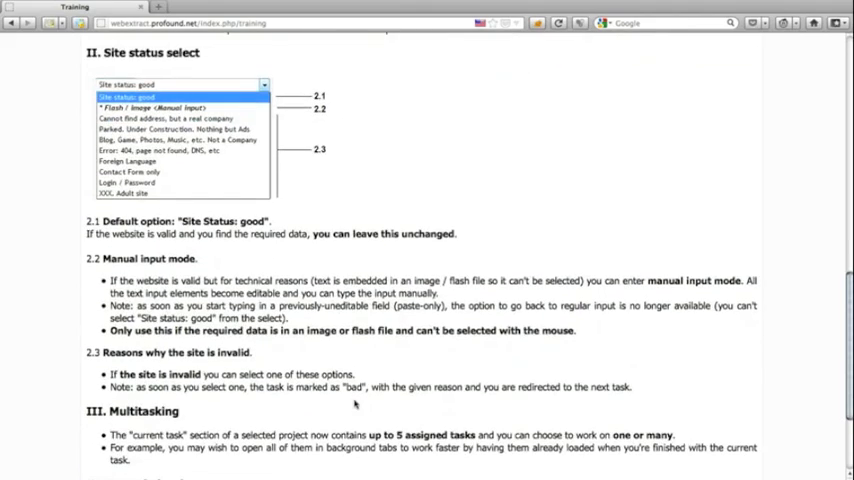
pyautogui.scroll(-3)
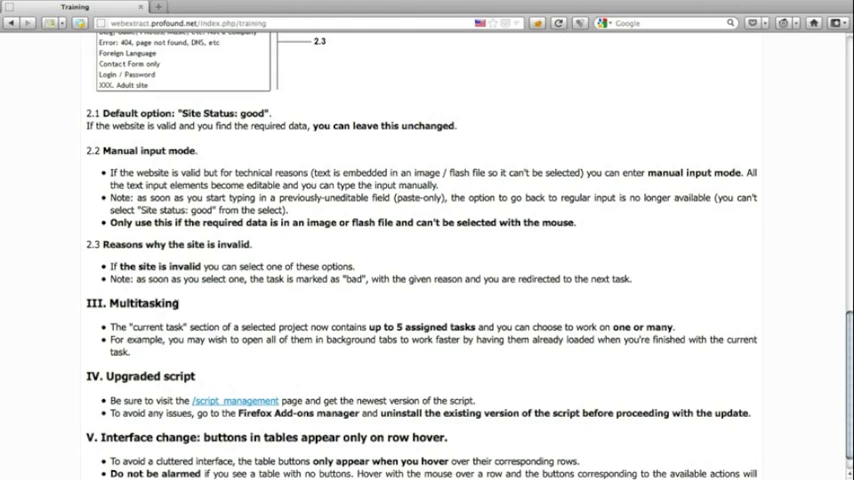
pyautogui.scroll(-3)
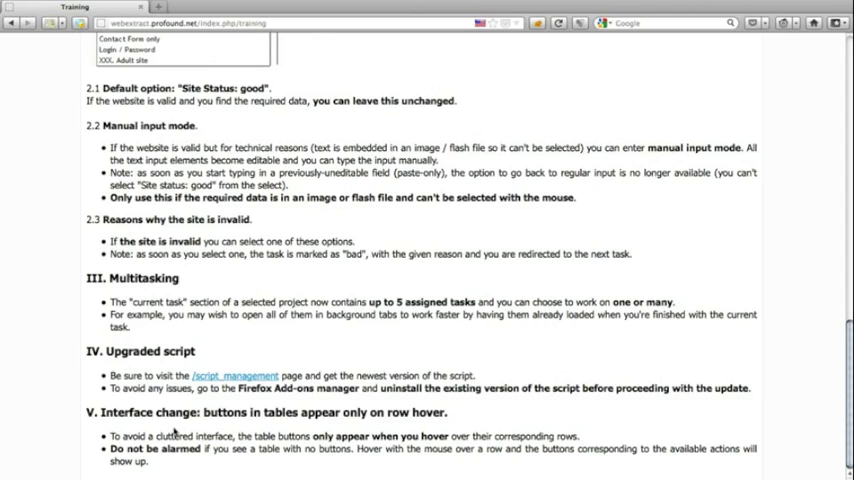
pyautogui.scroll(3)
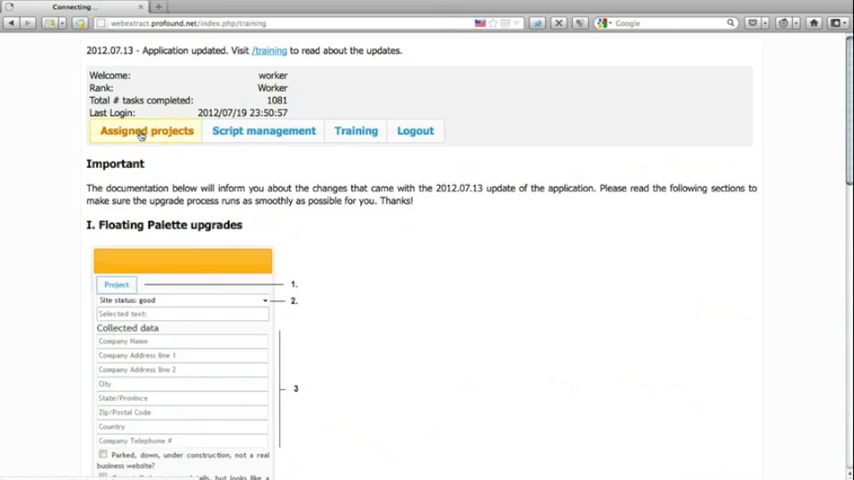
pyautogui.click(148, 130)
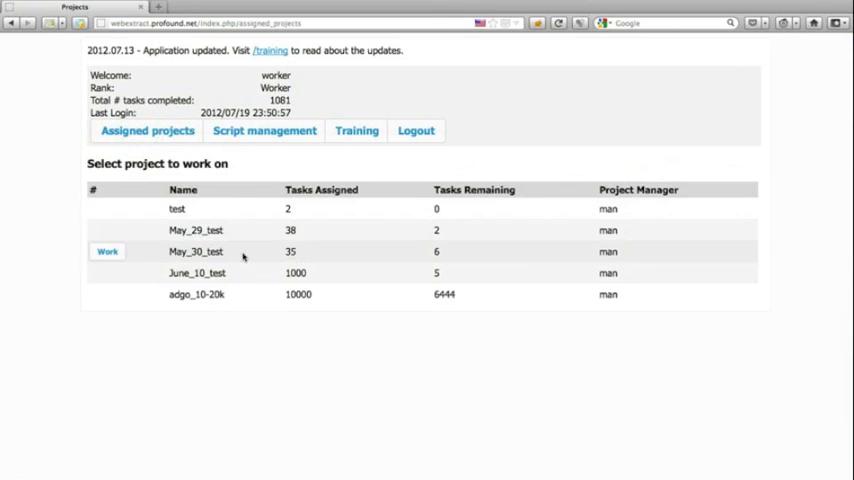